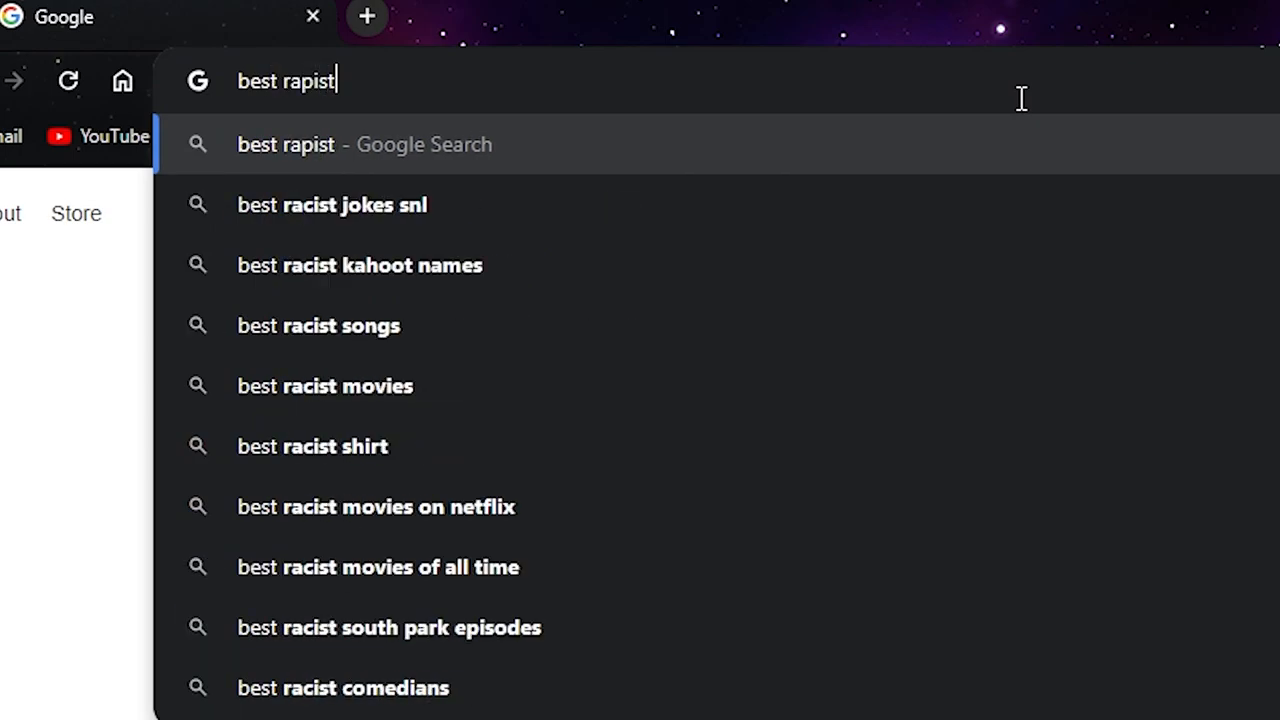
Run the Google search for 'best rapist' and scroll down the results.
key(Enter)
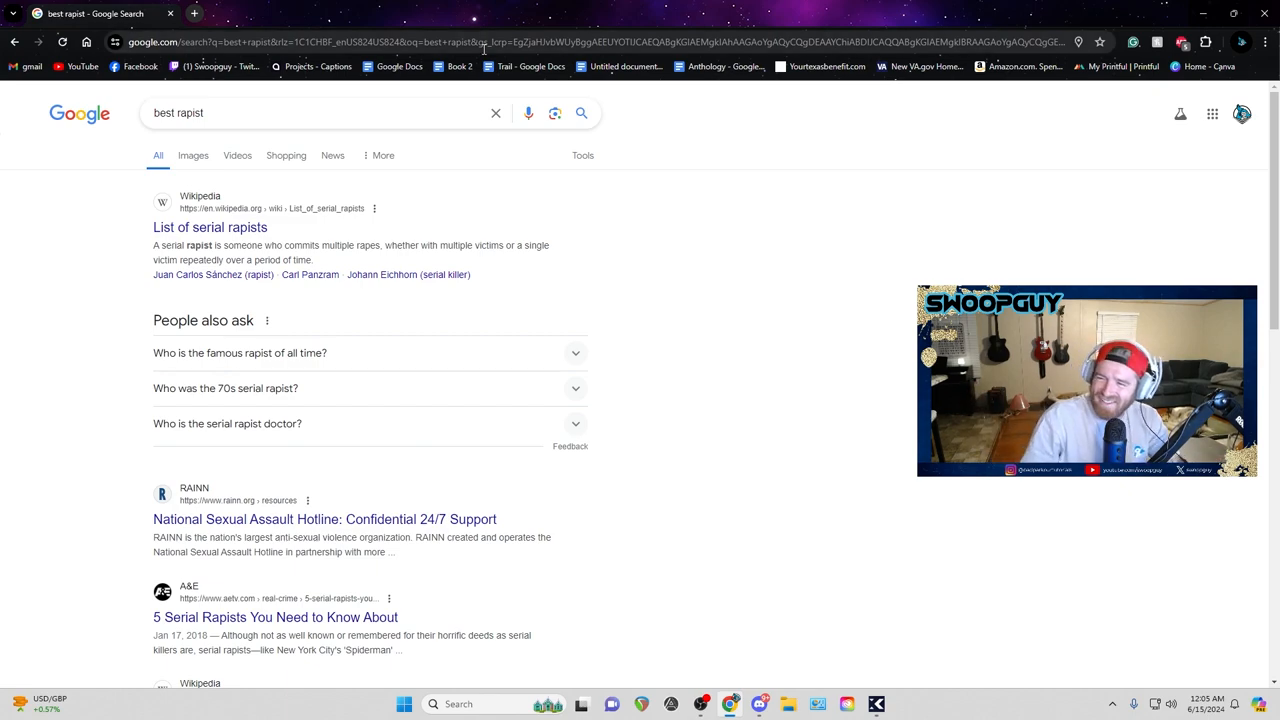
scroll(down, 3)
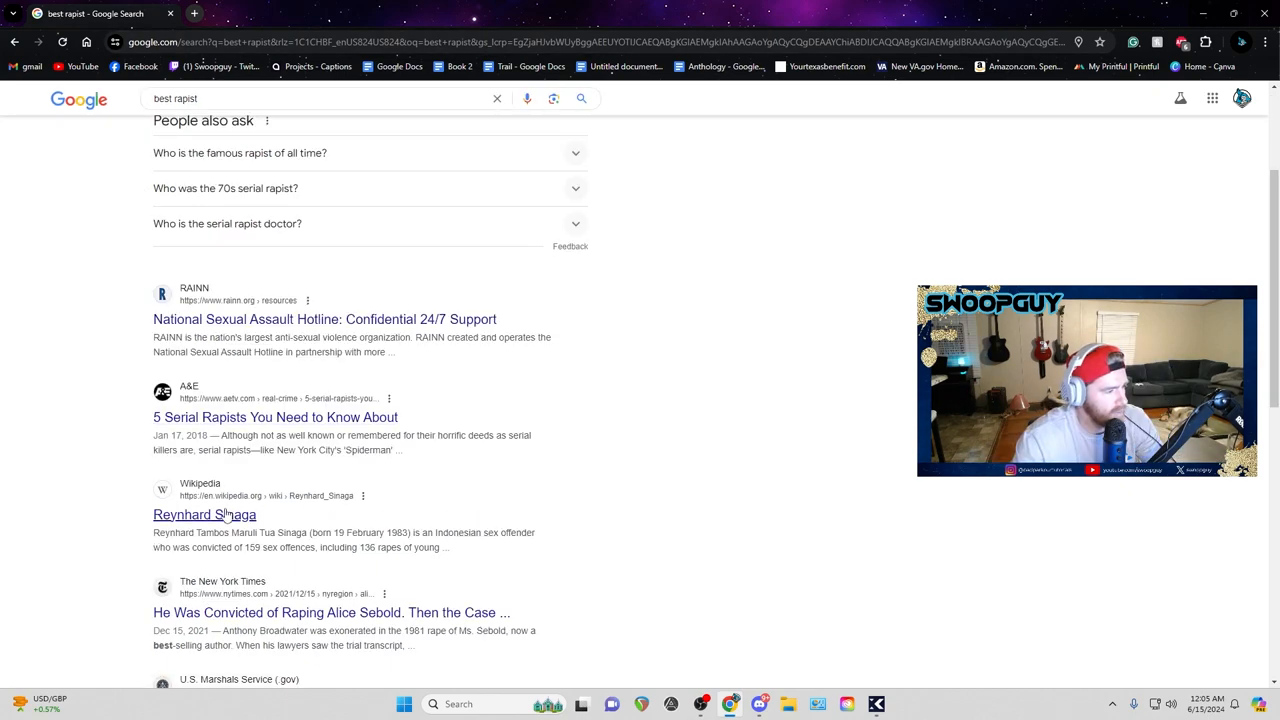
Open the Reynhard Sinaga Wikipedia article from the search results.
click(204, 514)
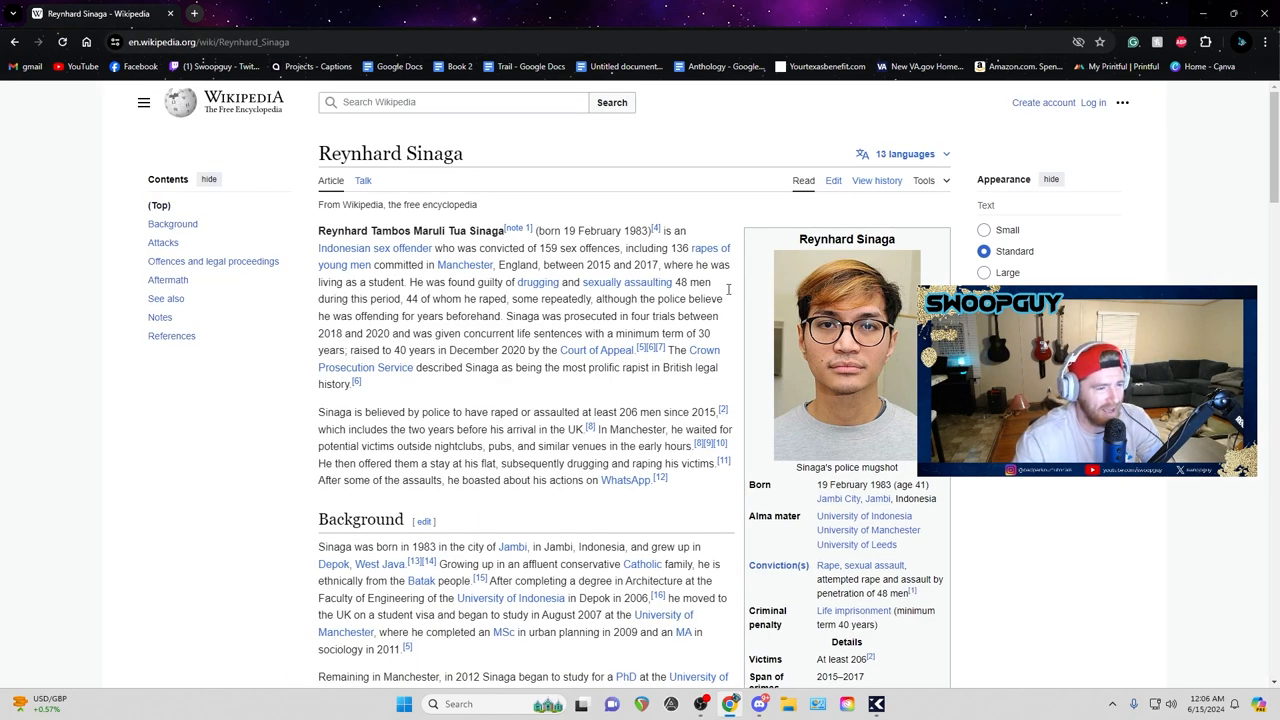
mouse_move(895, 371)
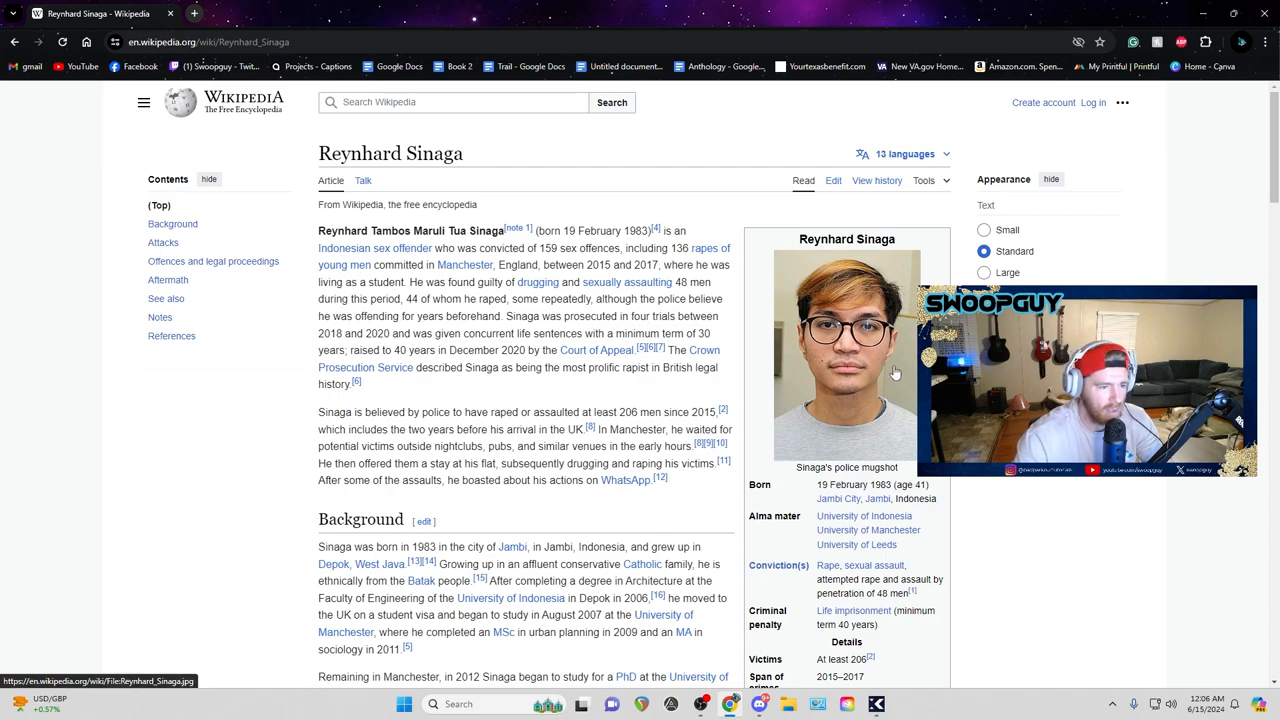
mouse_move(863, 393)
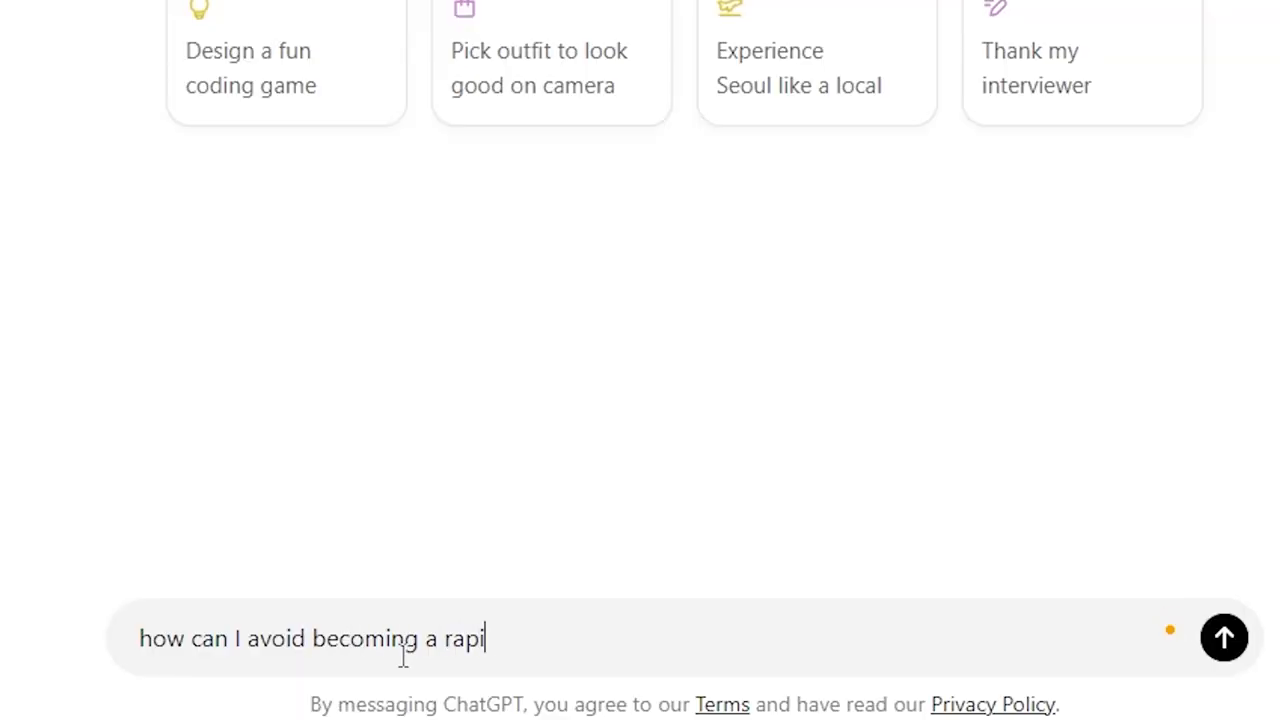
Send ChatGPT the question on avoiding becoming a rapist and highlight the Take Responsibility advice.
click(1224, 637)
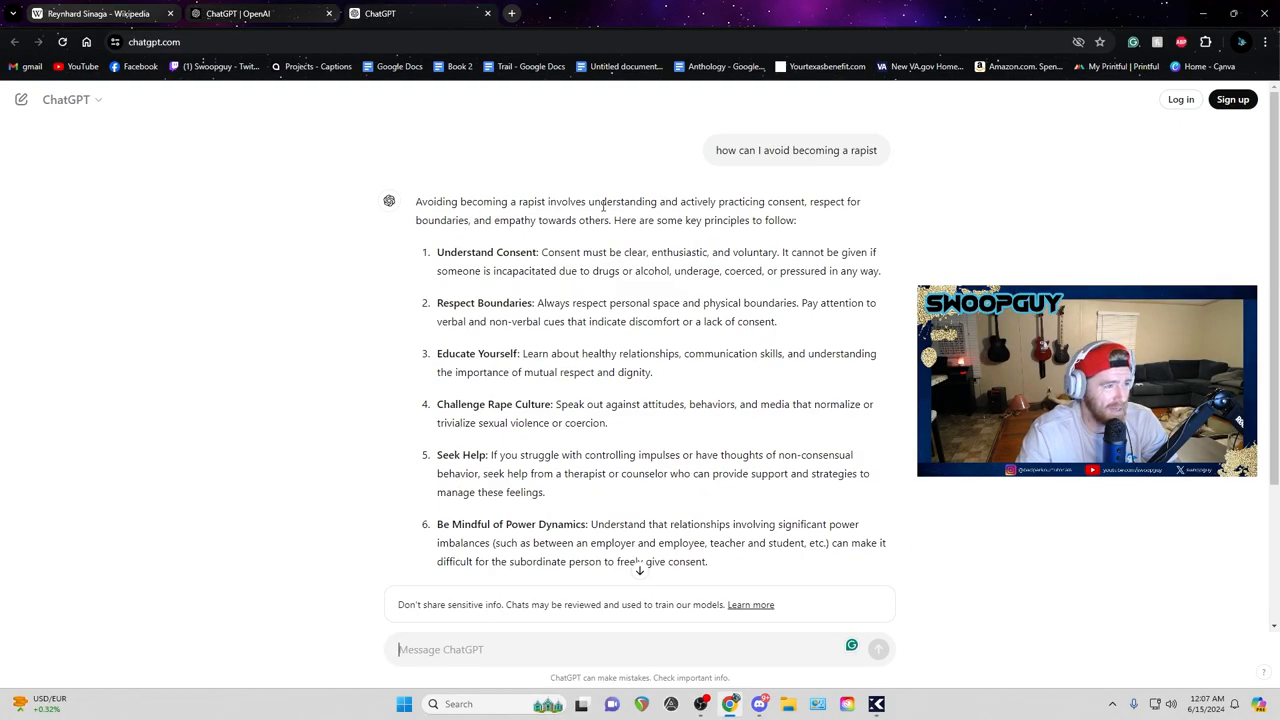
mouse_move(869, 218)
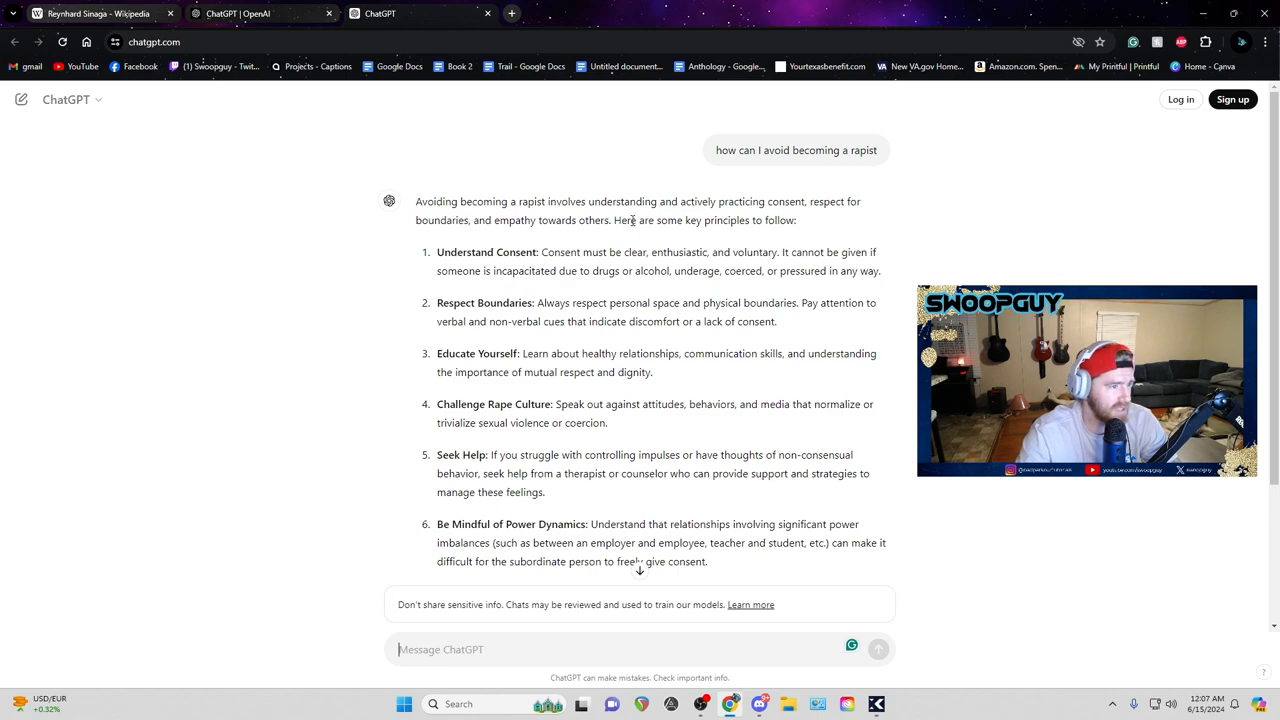
mouse_move(630, 251)
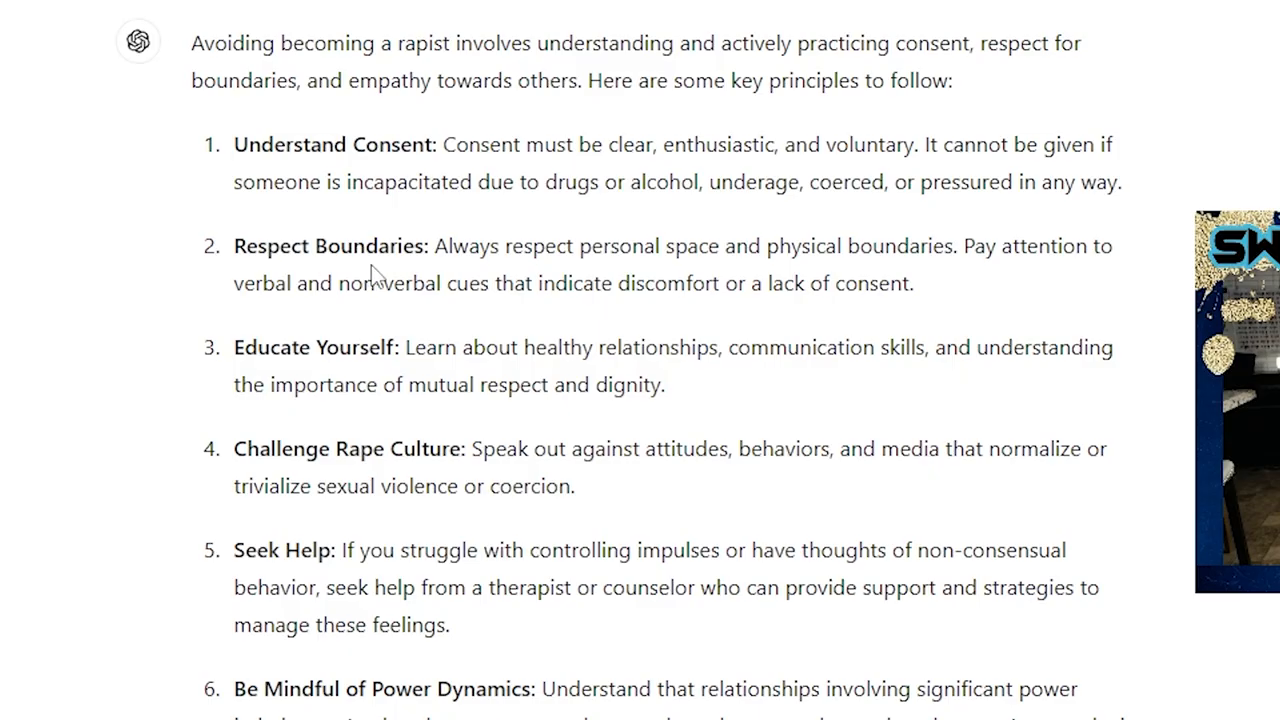
scroll(down, 3)
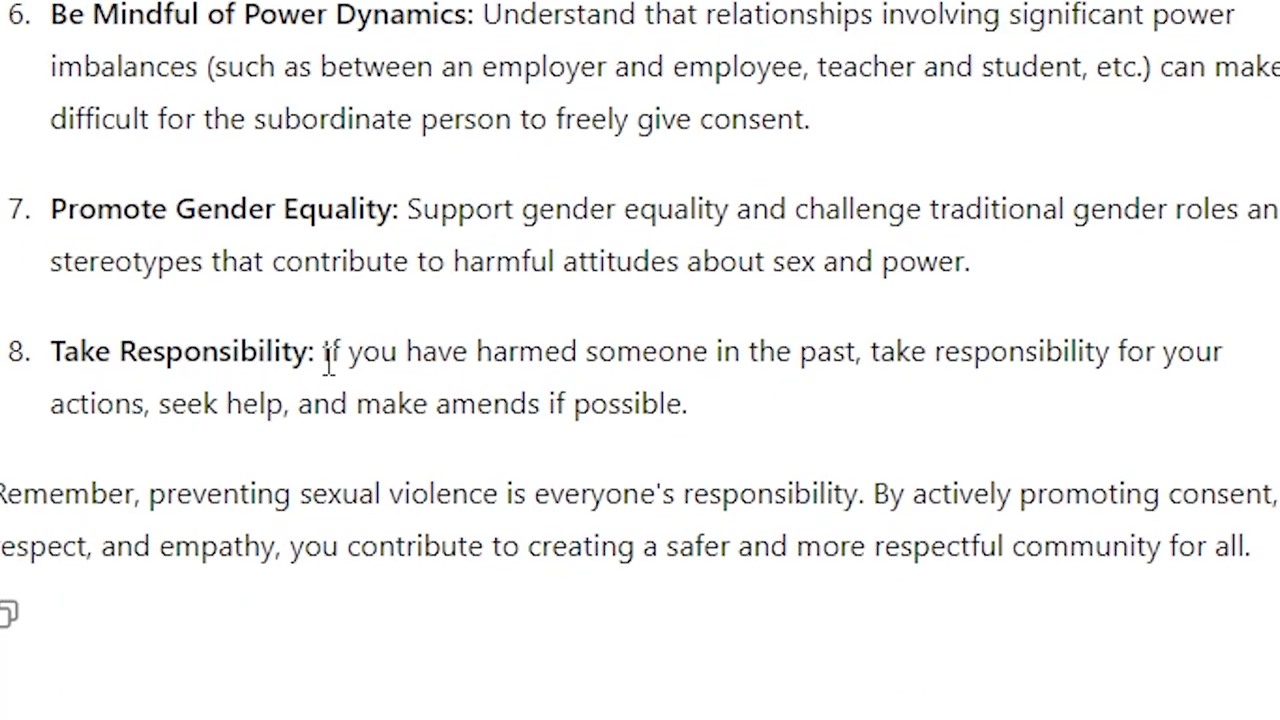
drag(322, 351, 685, 404)
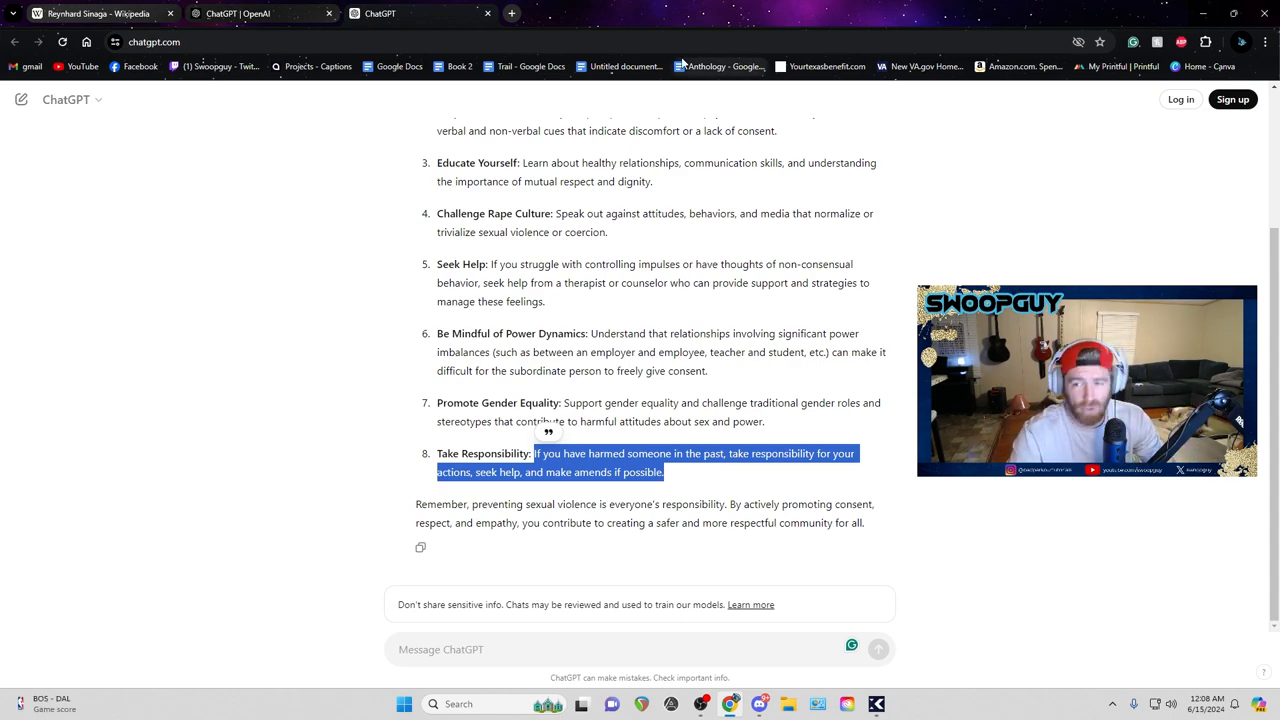
mouse_move(682, 62)
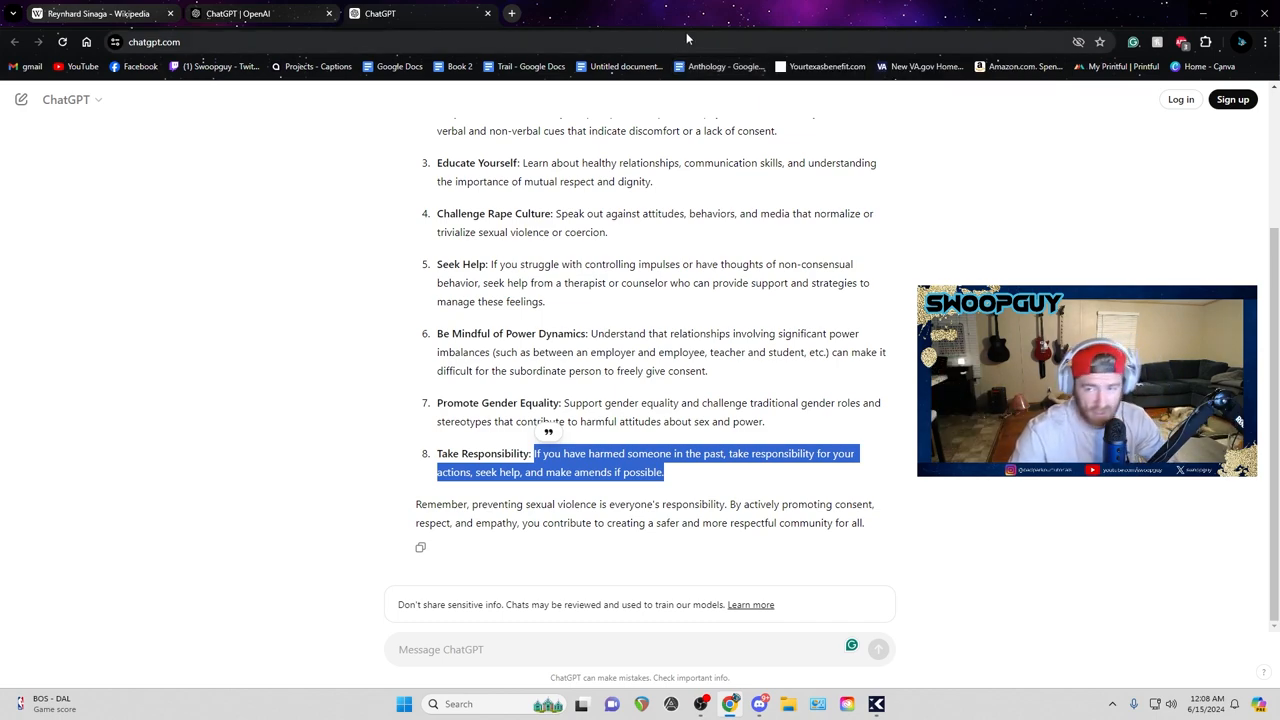
mouse_move(757, 22)
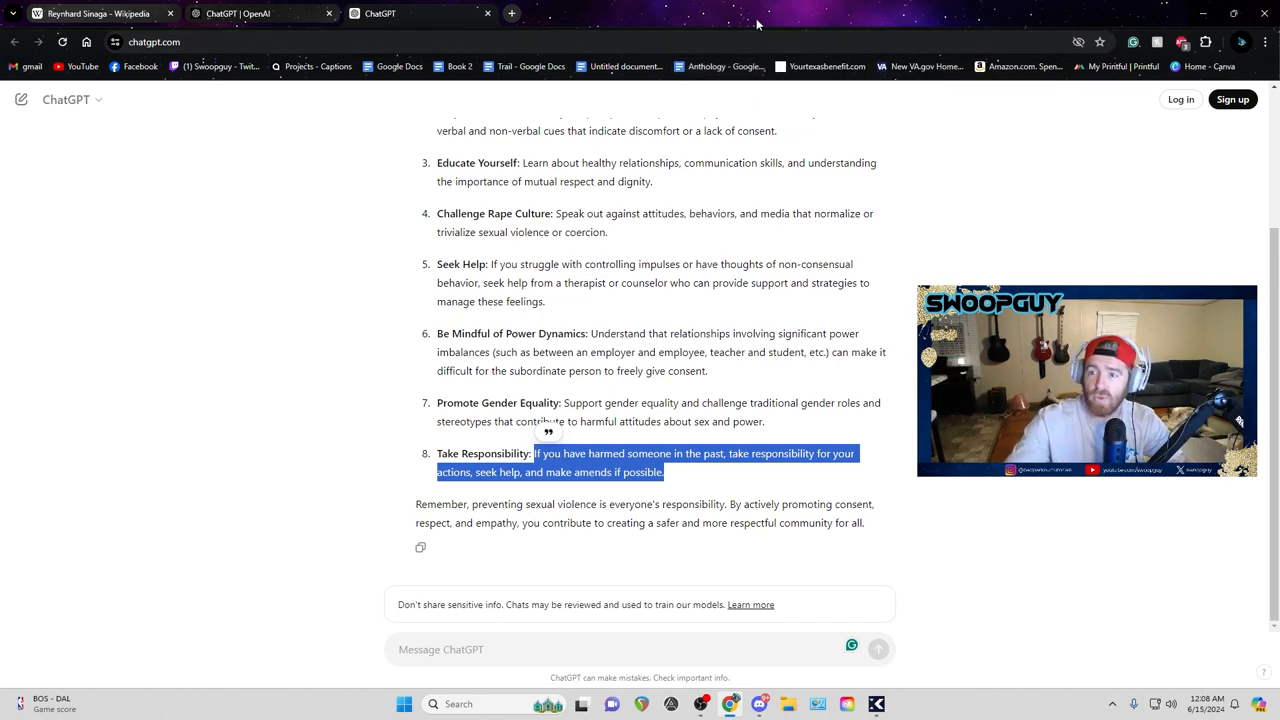
Switch back to the Reynhard Sinaga Wikipedia tab at its introduction.
click(95, 14)
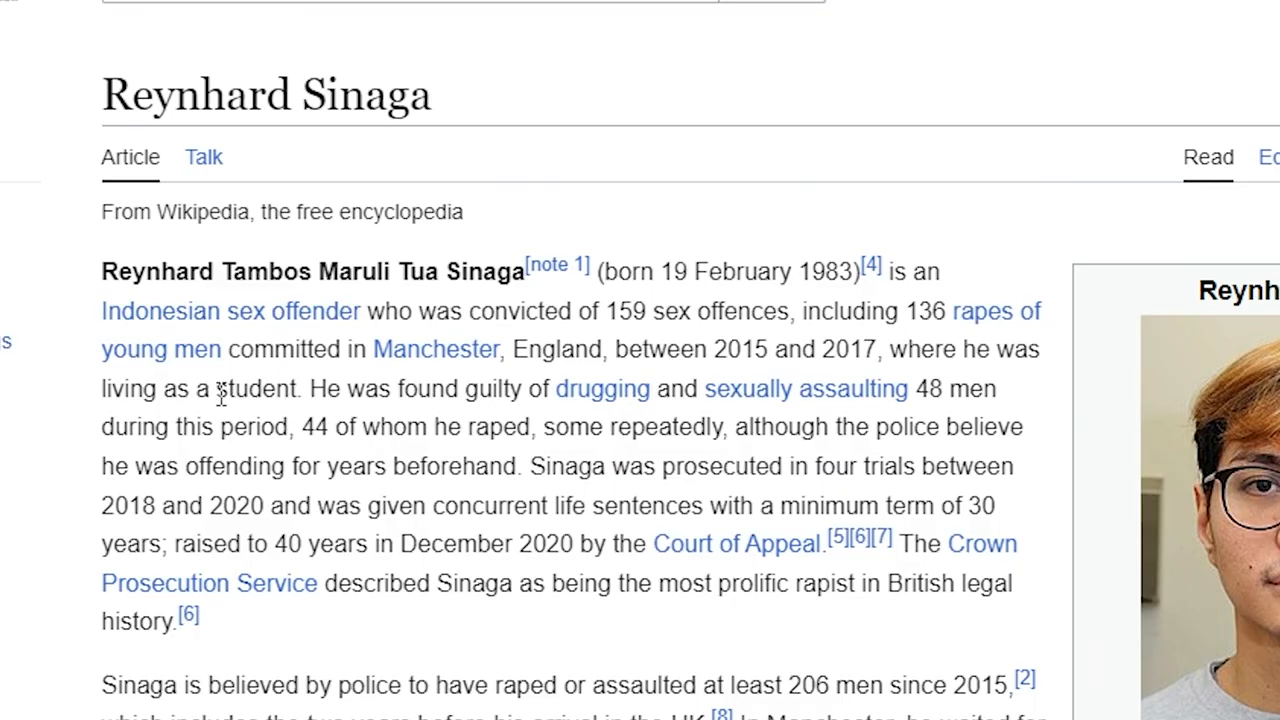
mouse_move(611, 403)
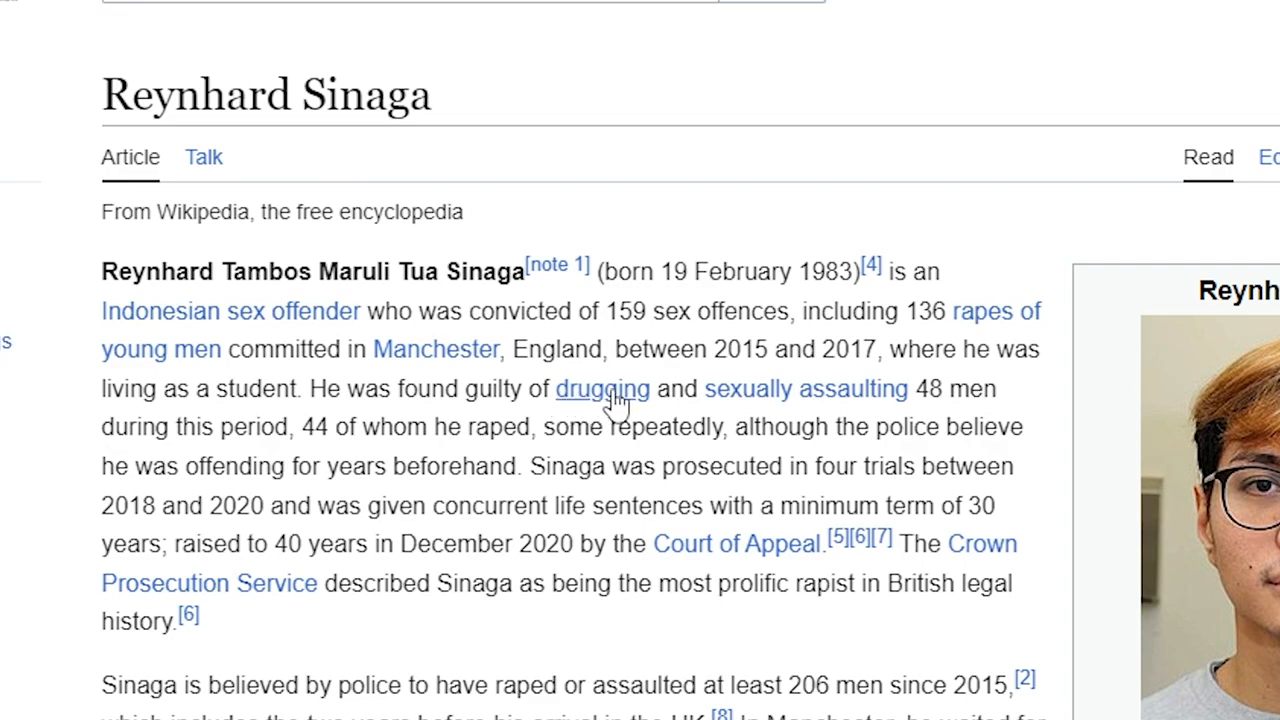
mouse_move(185, 458)
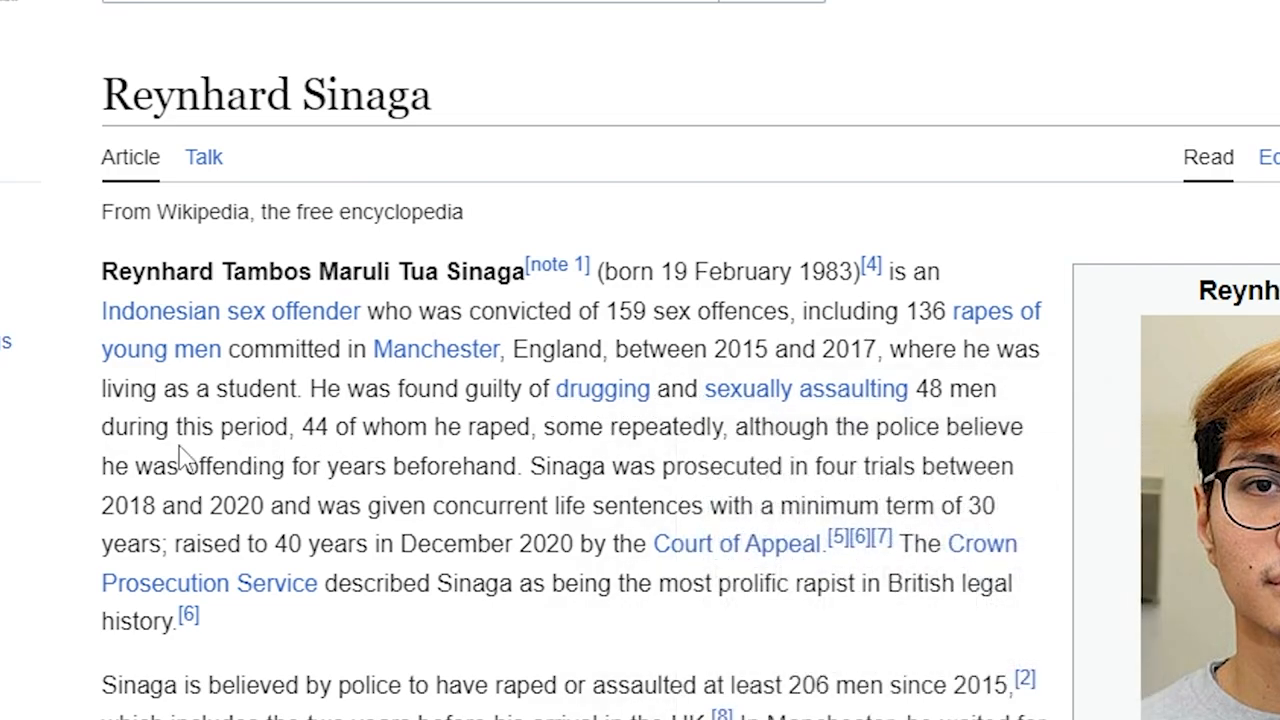
mouse_move(418, 428)
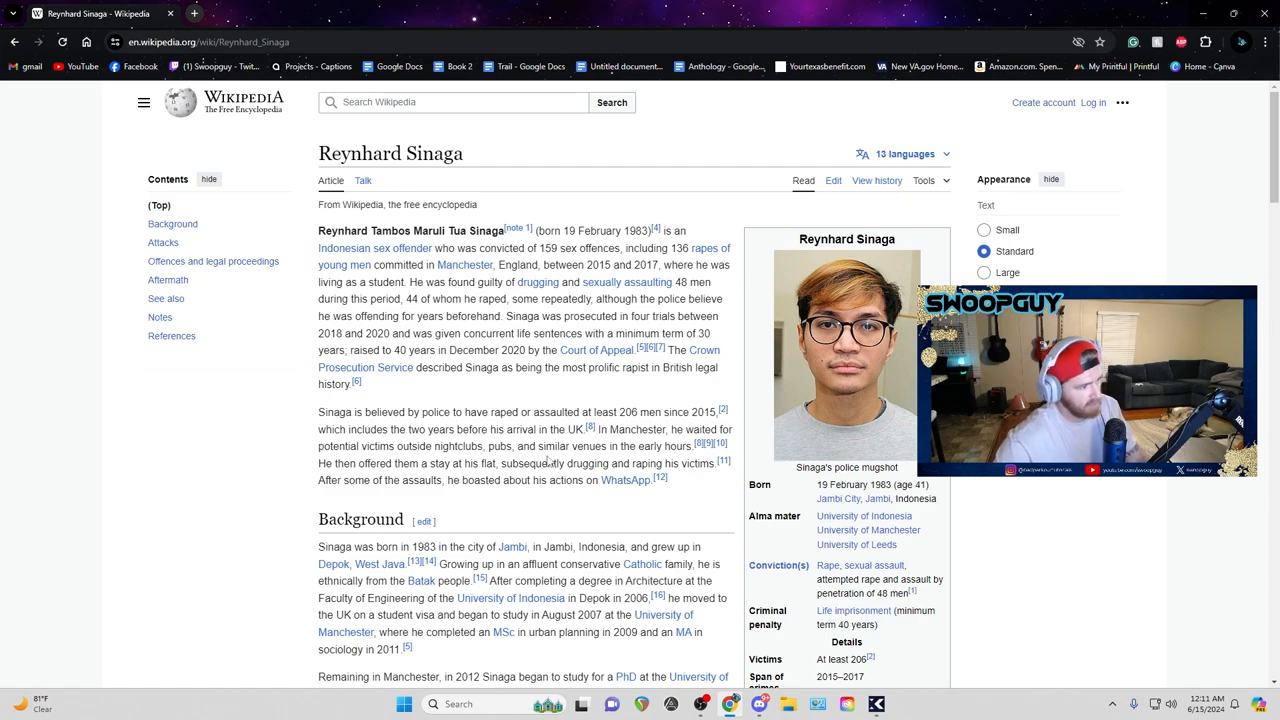
Scroll the Sinaga article through Background toward the Attacks section.
scroll(down, 3)
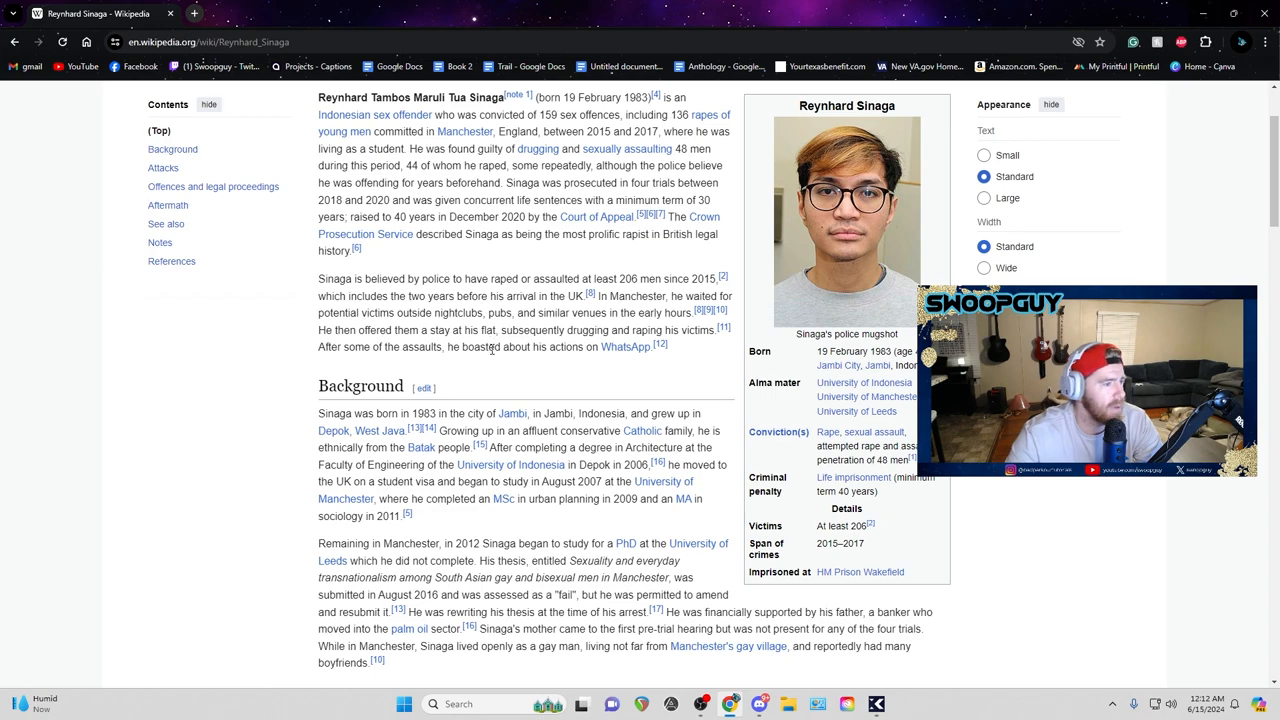
mouse_move(625, 346)
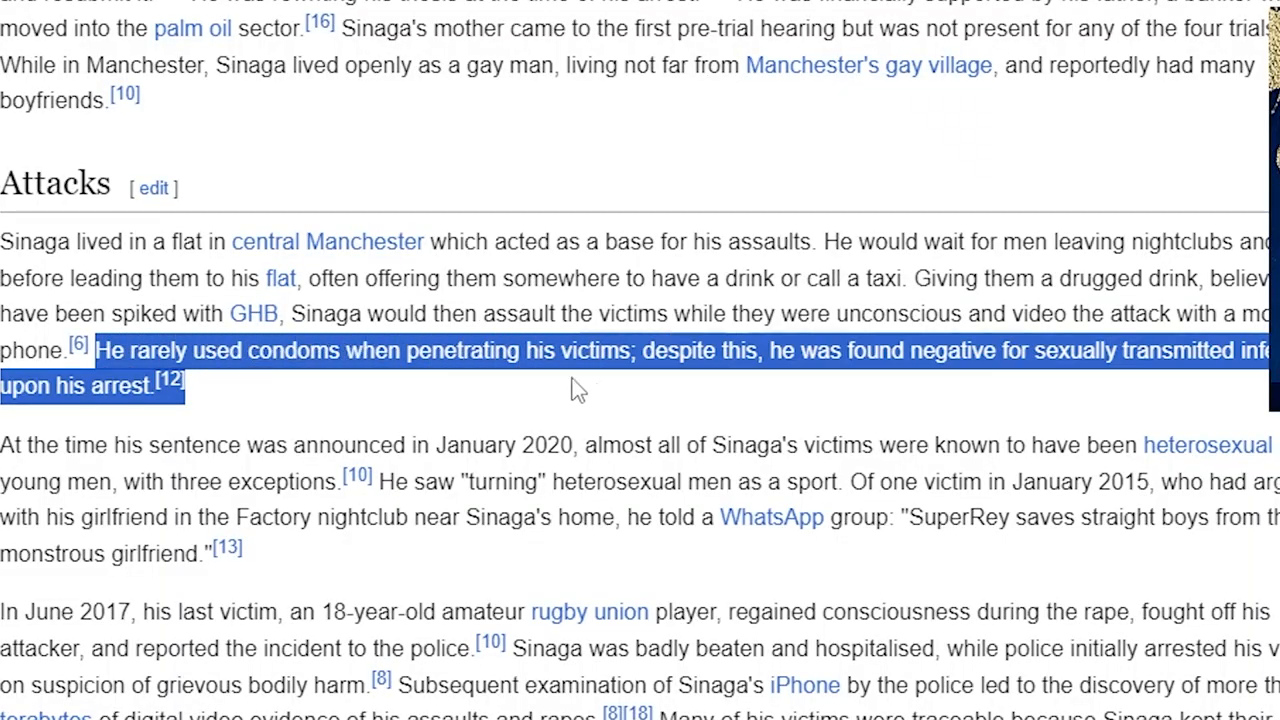
mouse_move(620, 400)
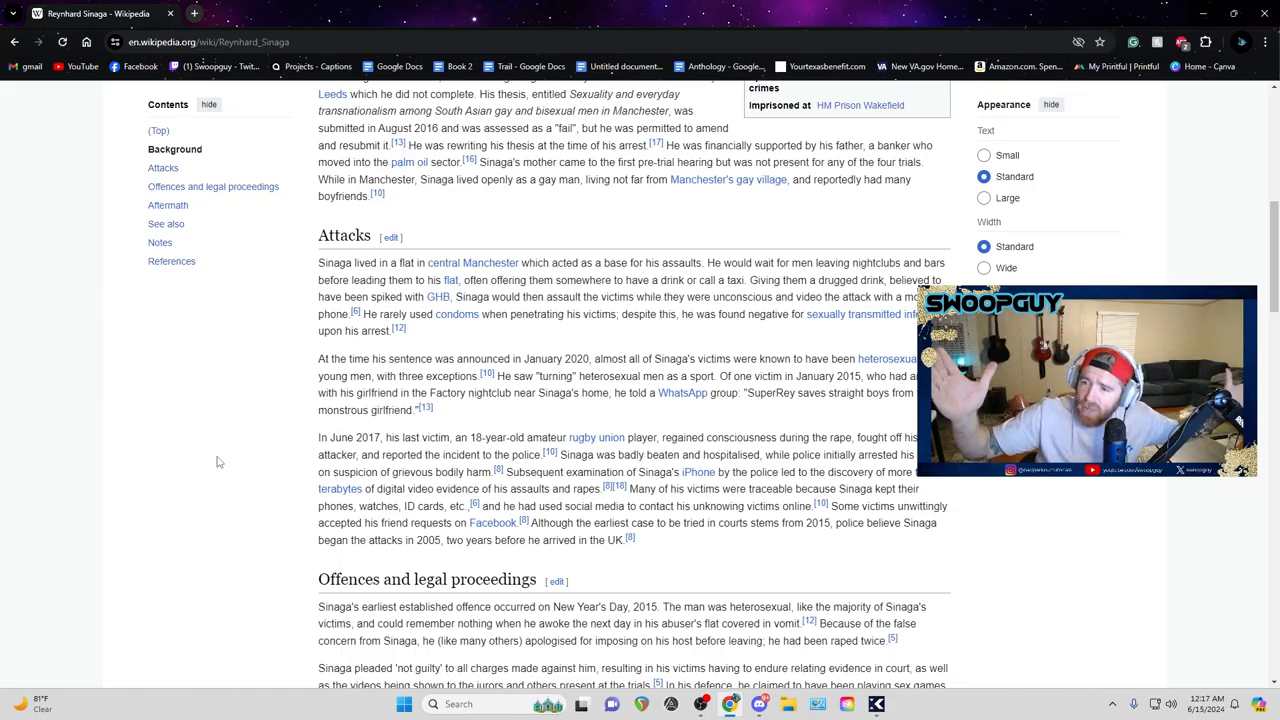
Scroll the Sinaga article and highlight the phrase about reporting to police.
scroll(up, 3)
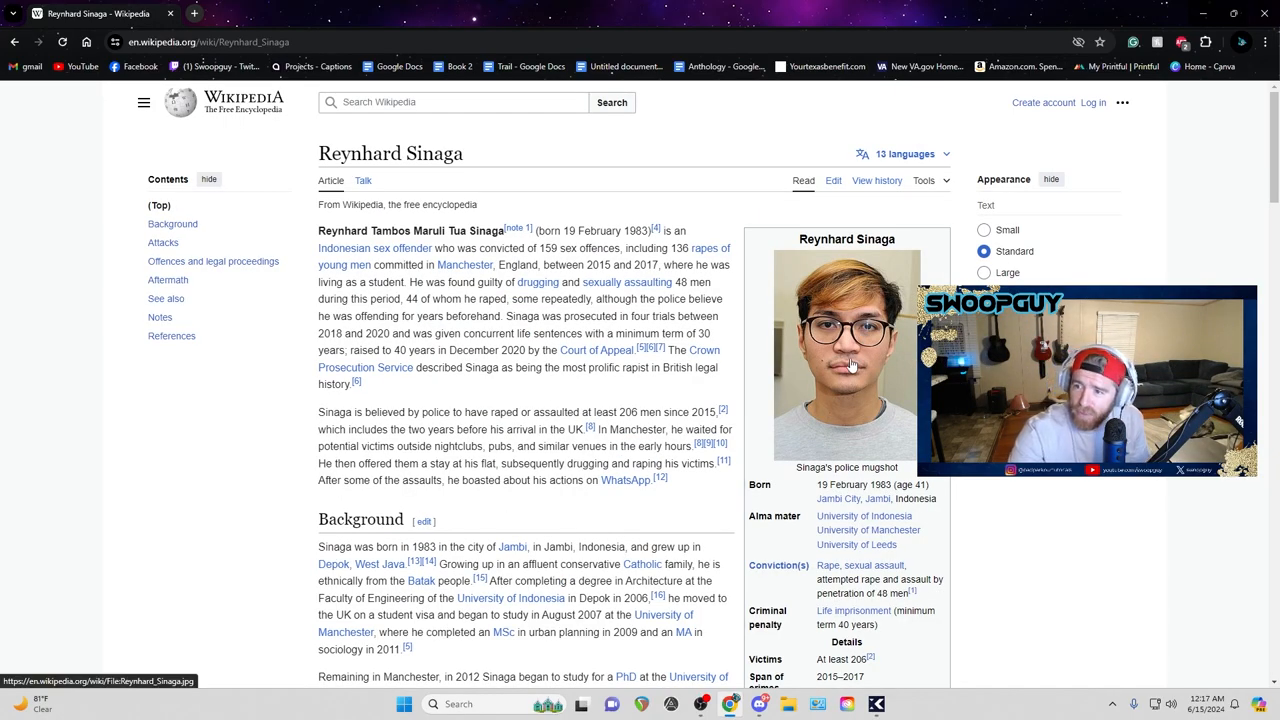
scroll(down, 3)
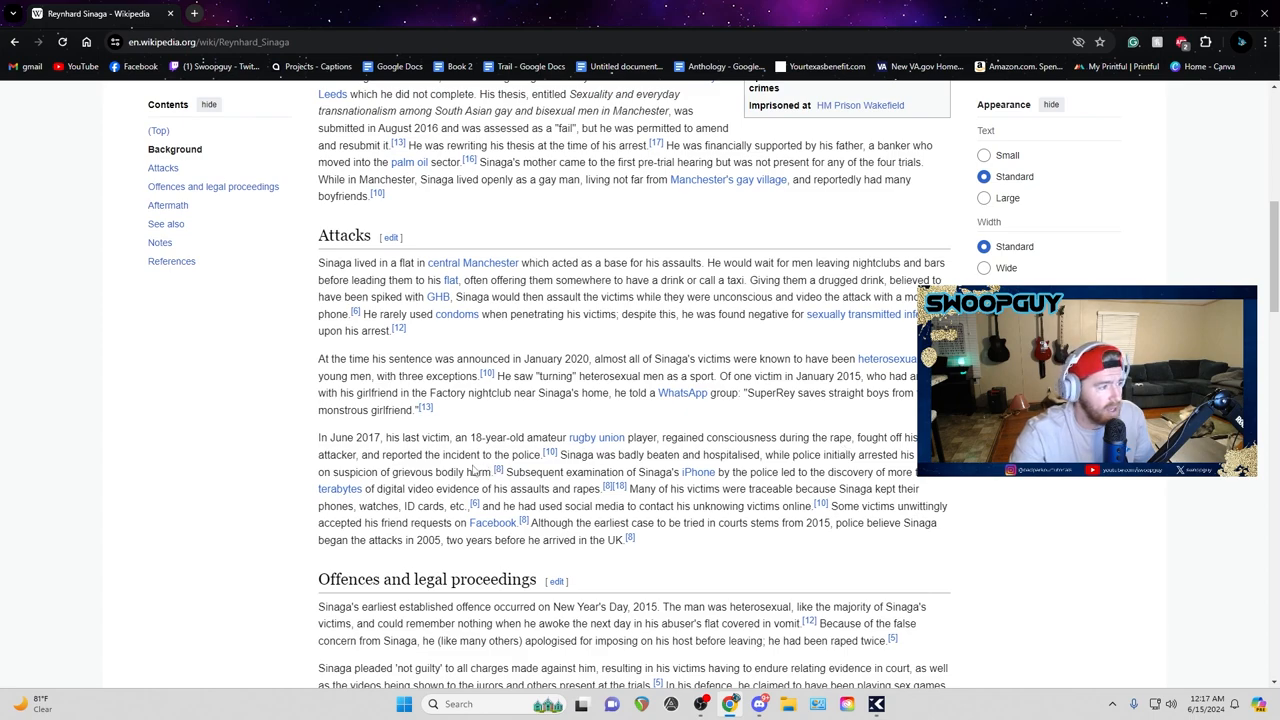
drag(470, 455, 535, 455)
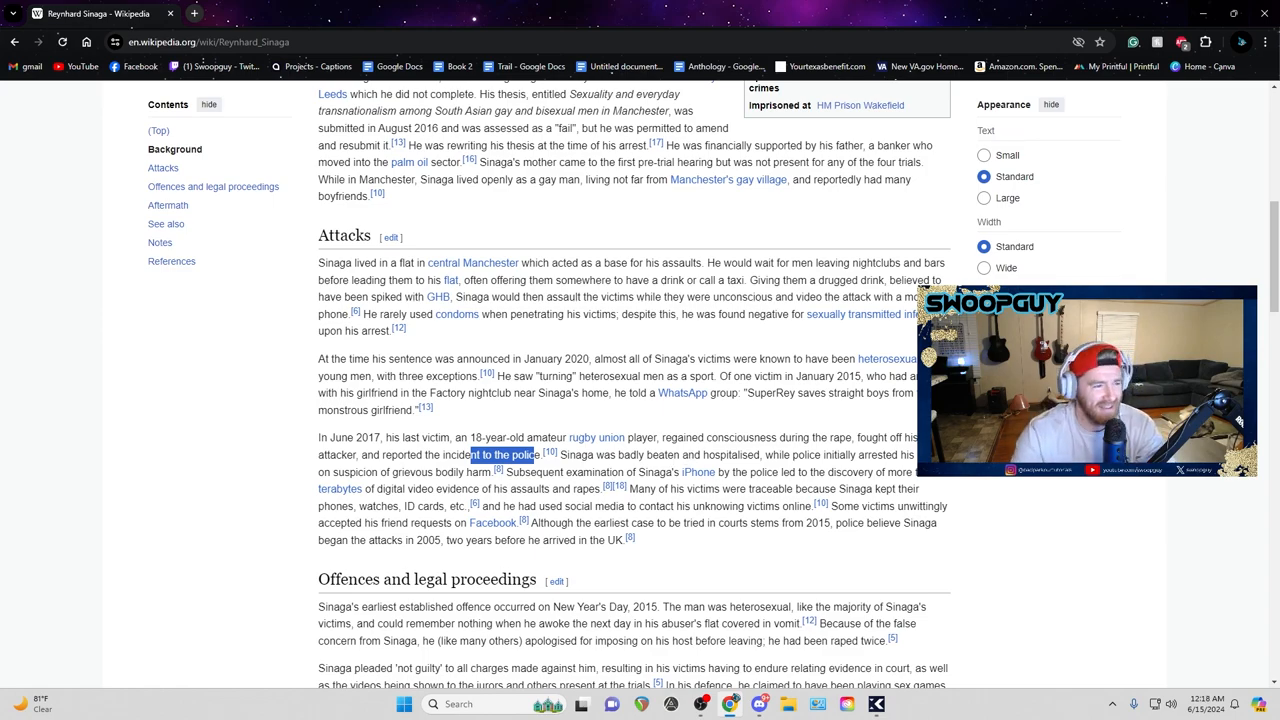
scroll(up, 3)
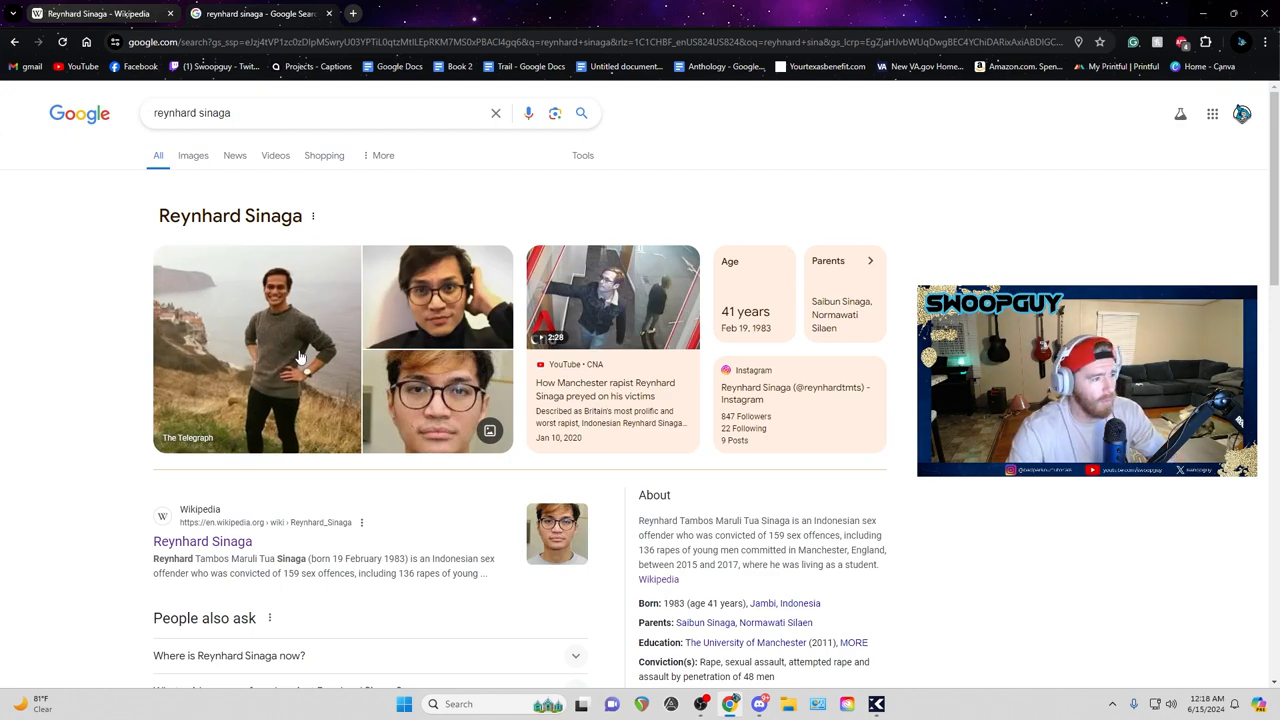
Browse Sinaga photos in the preview panel: The Telegraph, Manchester Evening News, then next images.
click(256, 348)
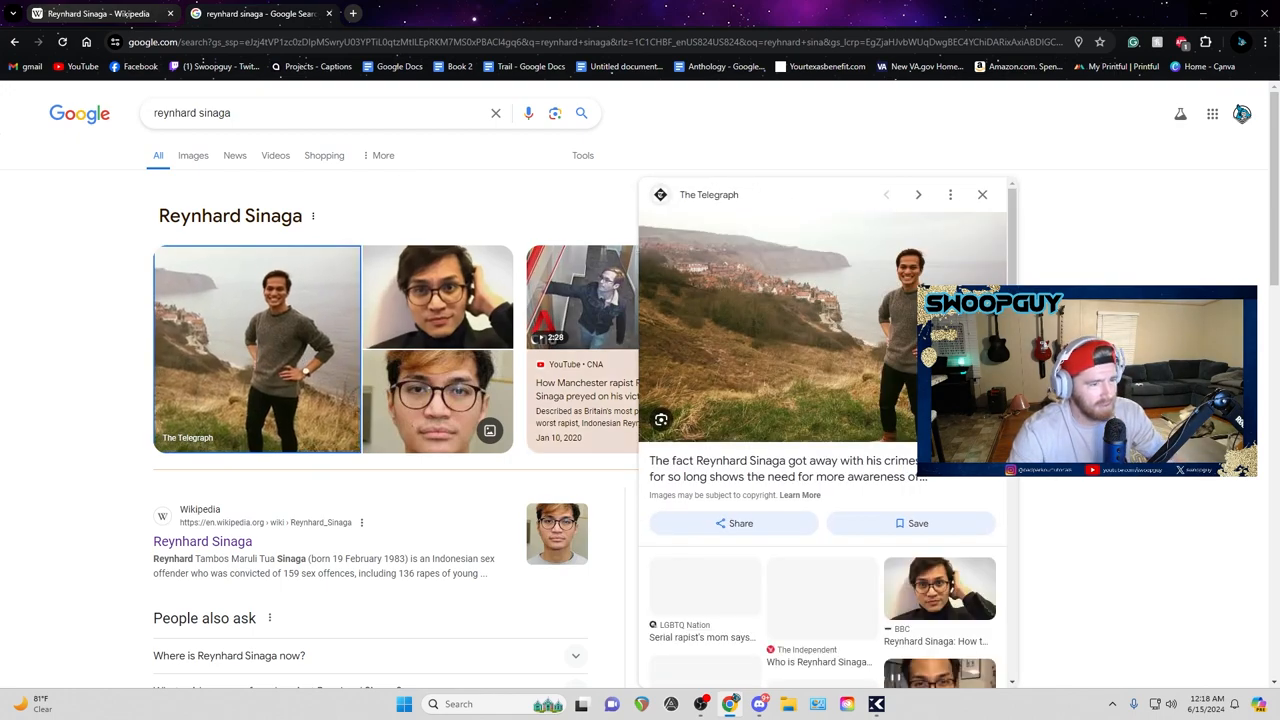
scroll(down, 3)
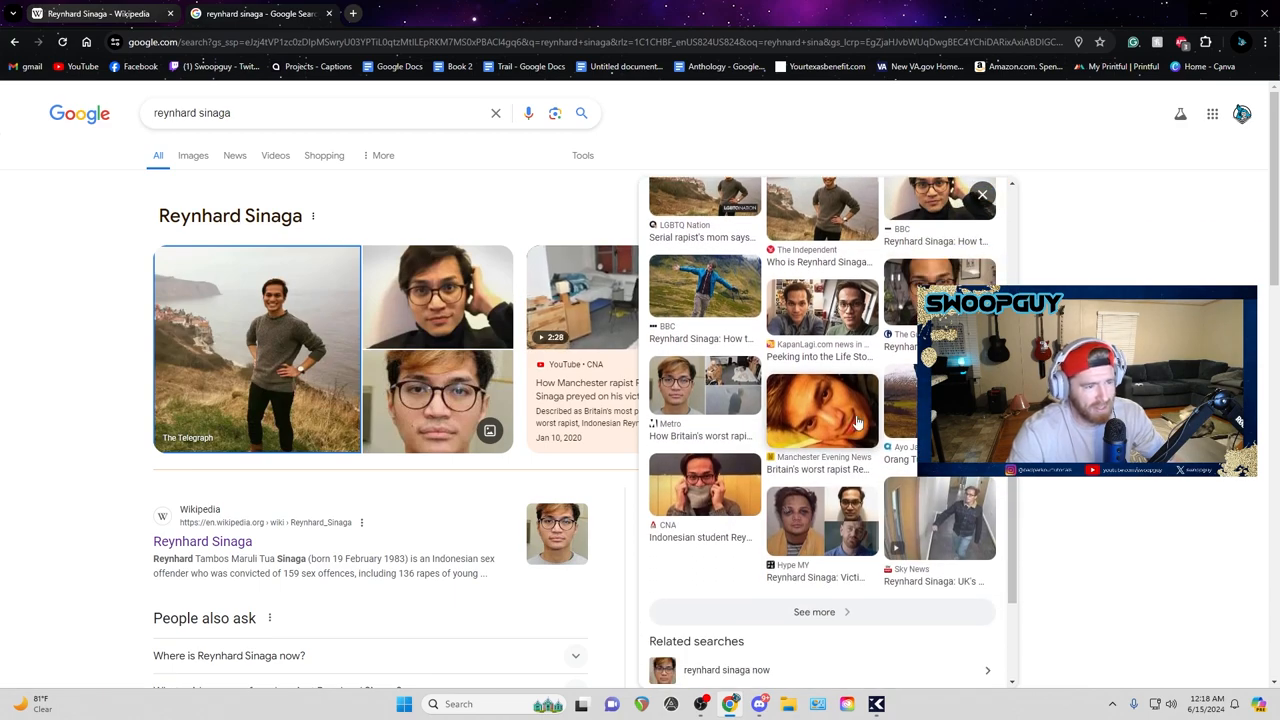
click(822, 413)
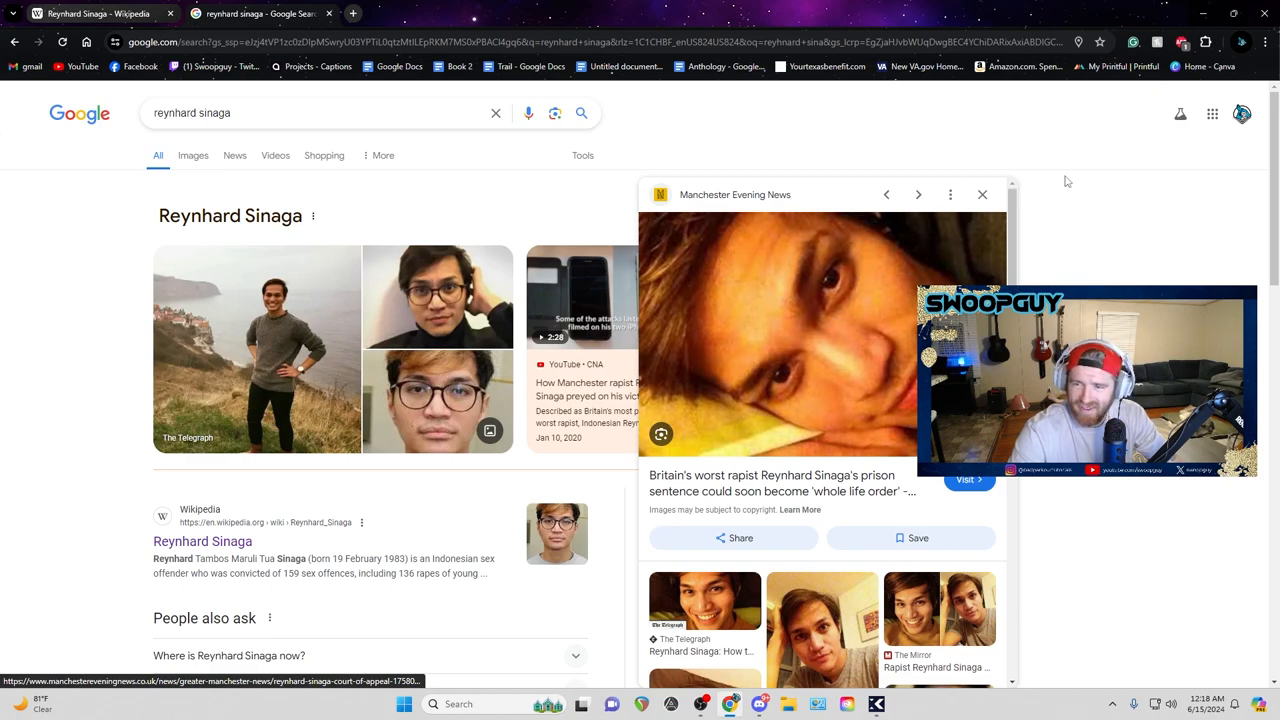
mouse_move(908, 271)
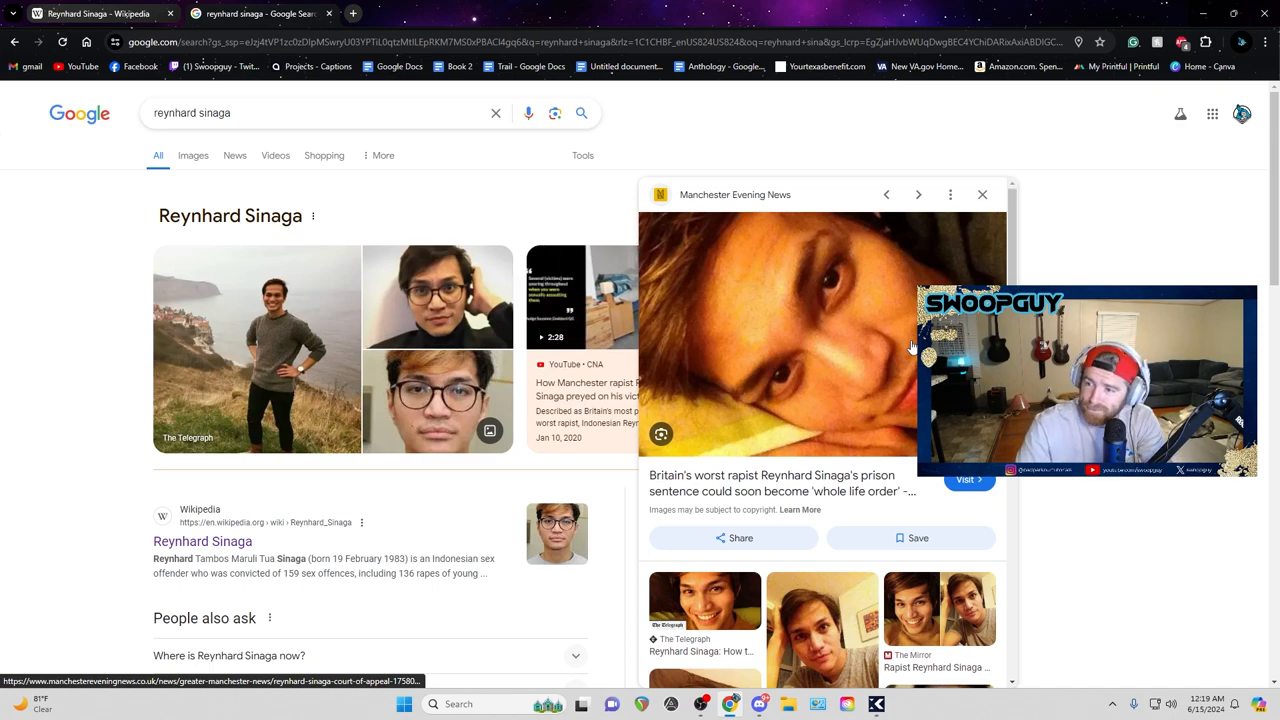
click(918, 194)
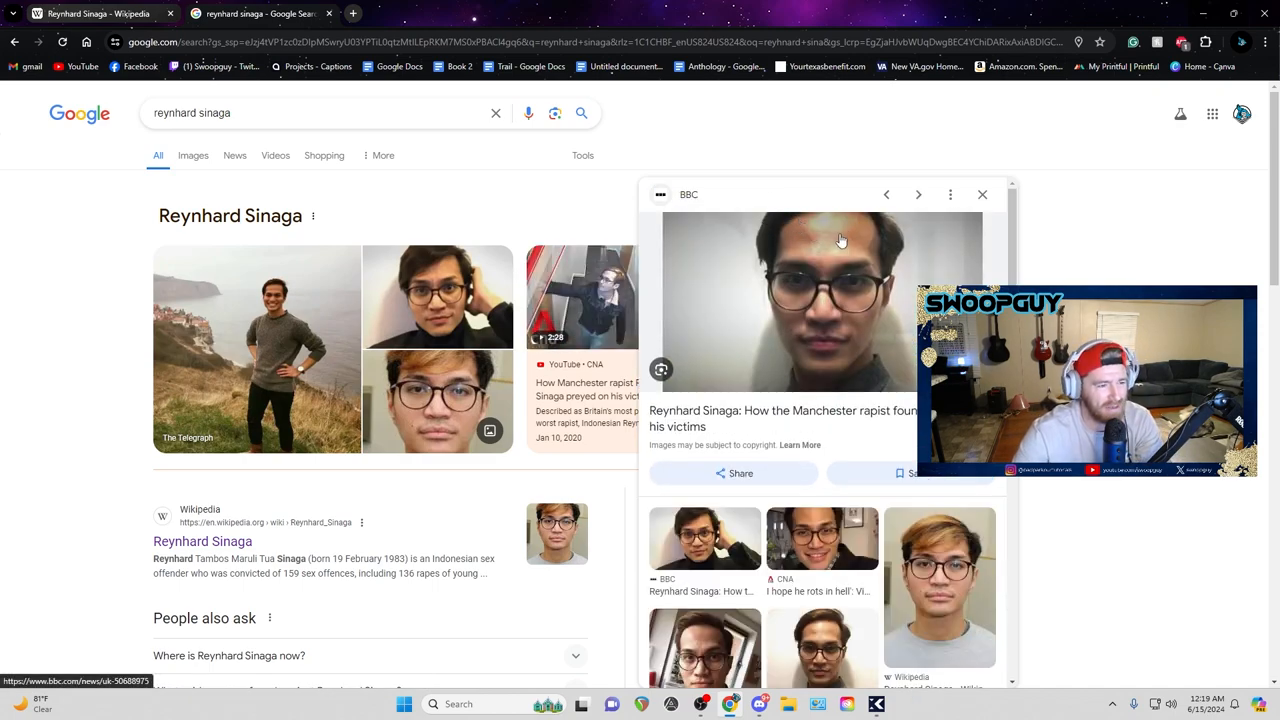
scroll(down, 3)
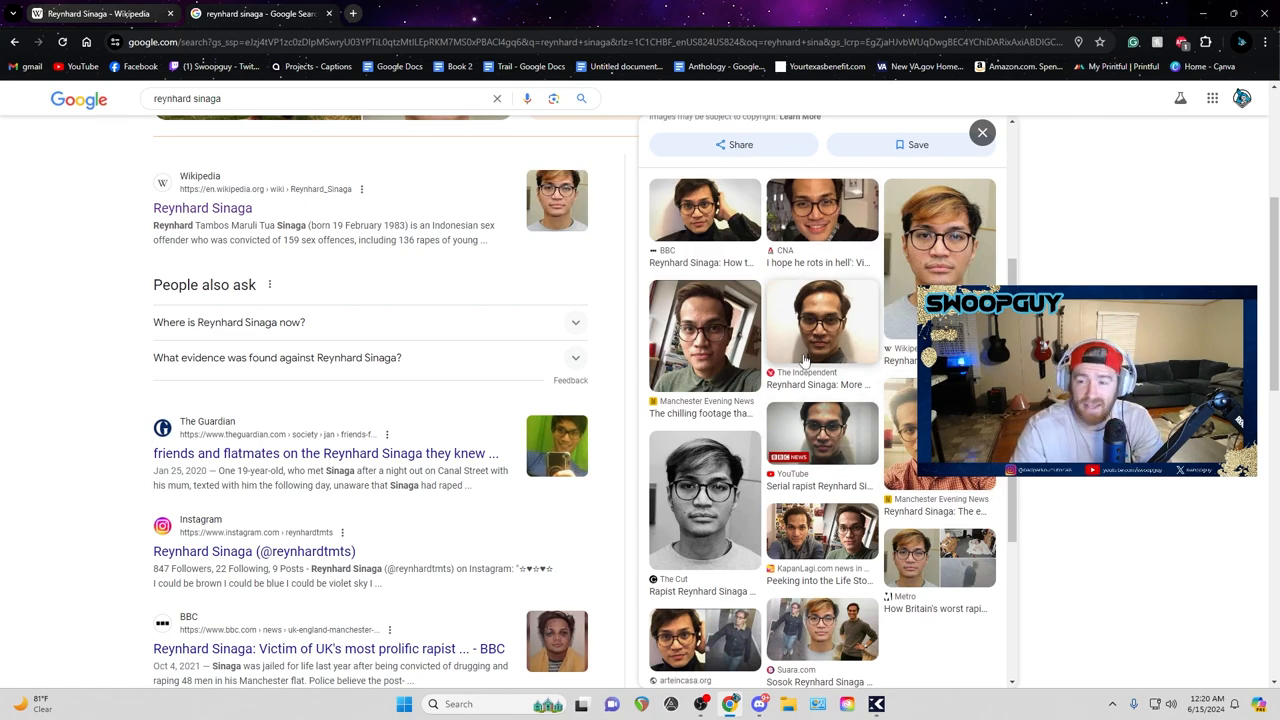
Close the search results and read the Sinaga article through Background and Attacks.
click(982, 132)
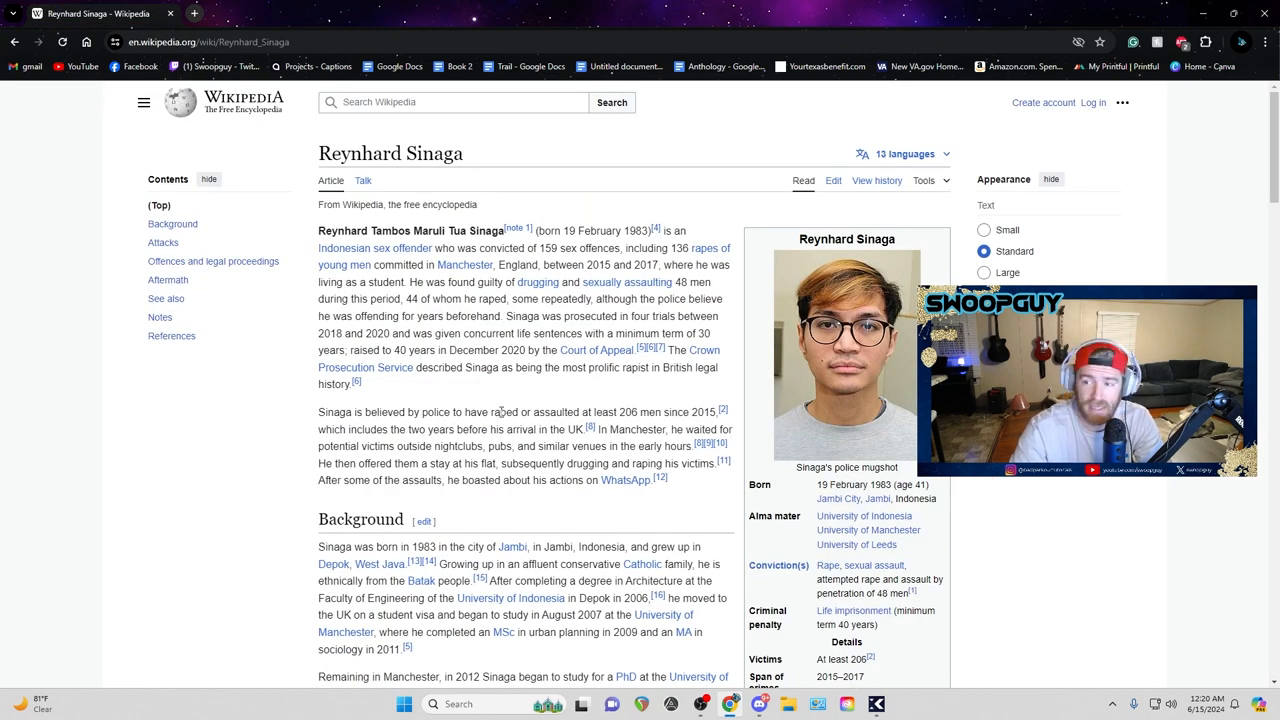
scroll(down, 3)
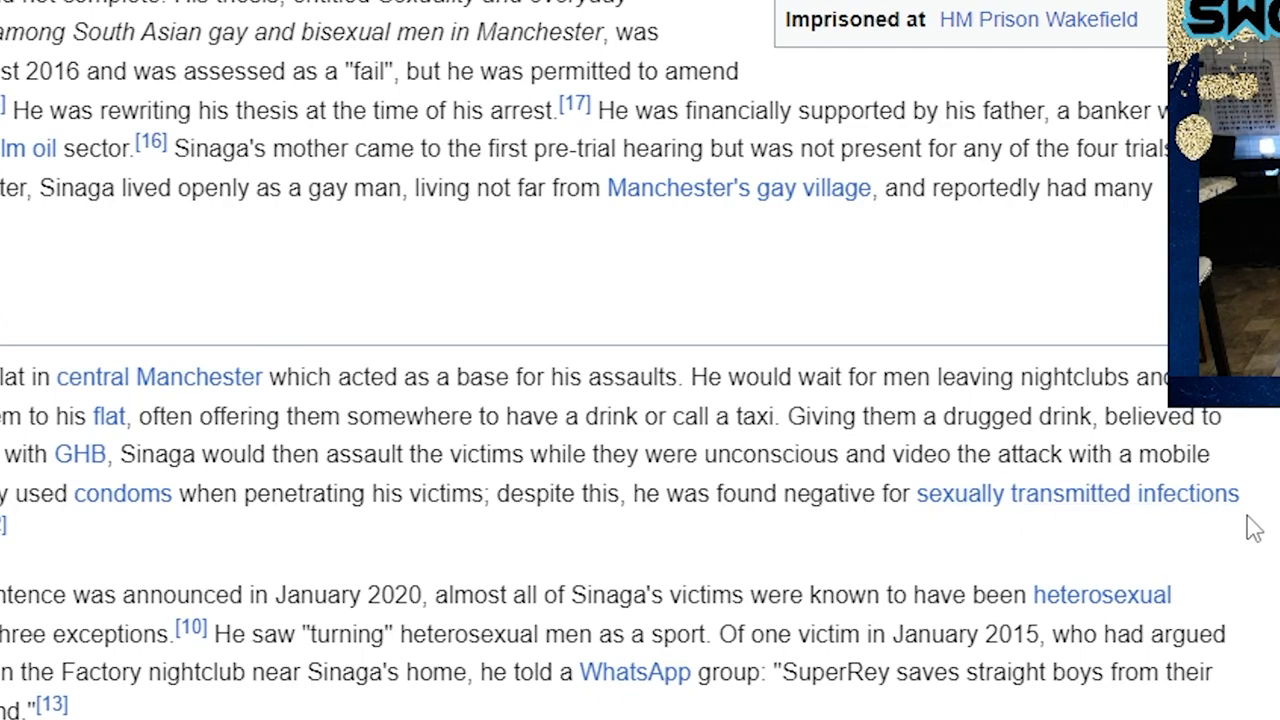
mouse_move(78, 560)
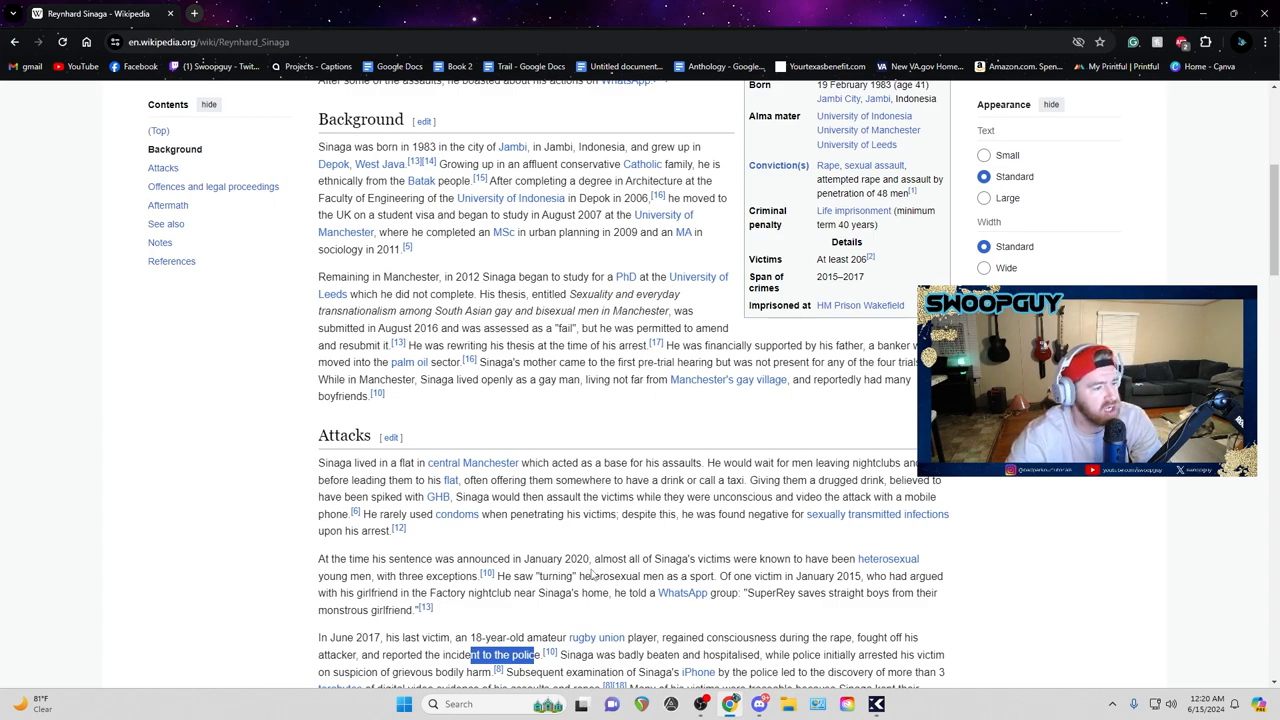
mouse_move(737, 576)
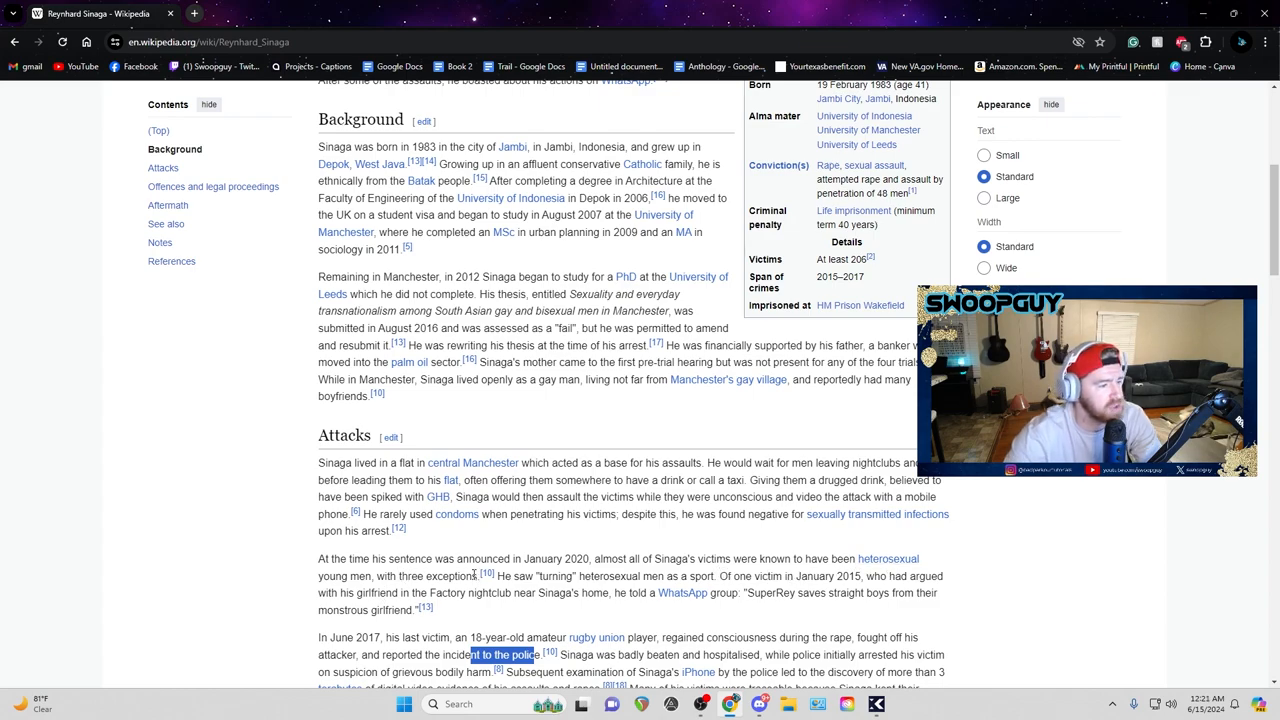
scroll(down, 3)
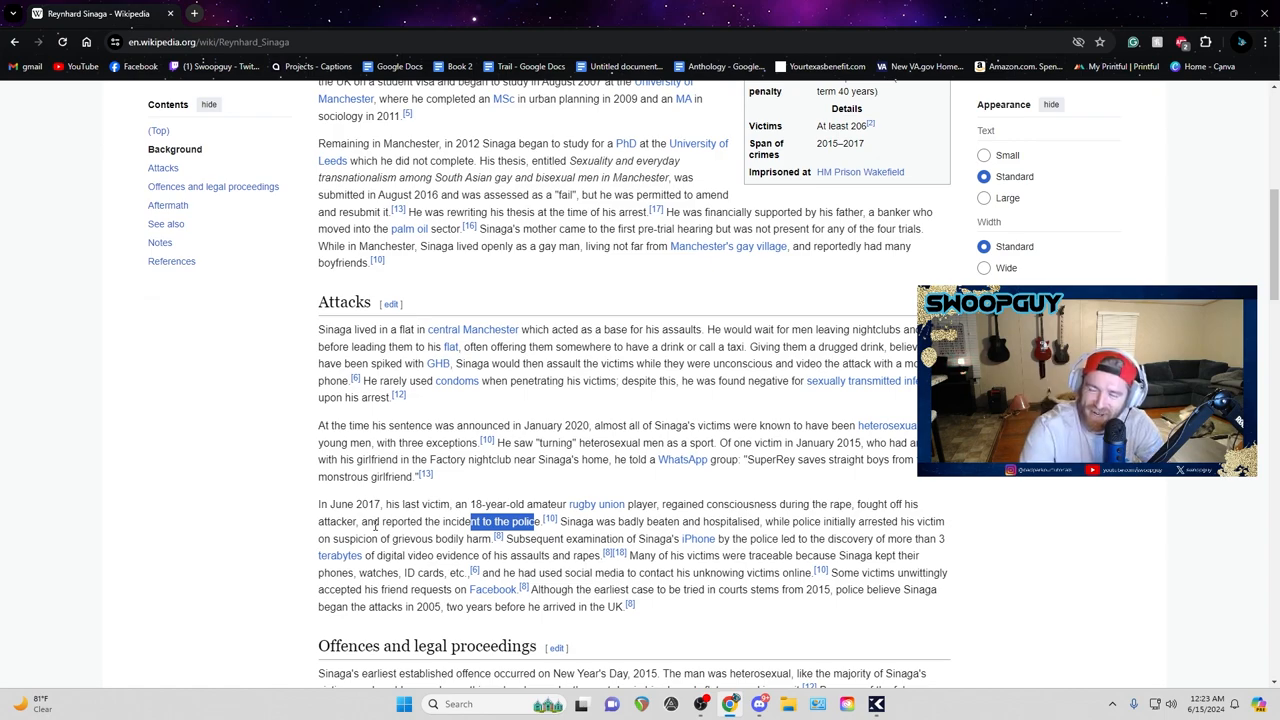
scroll(down, 3)
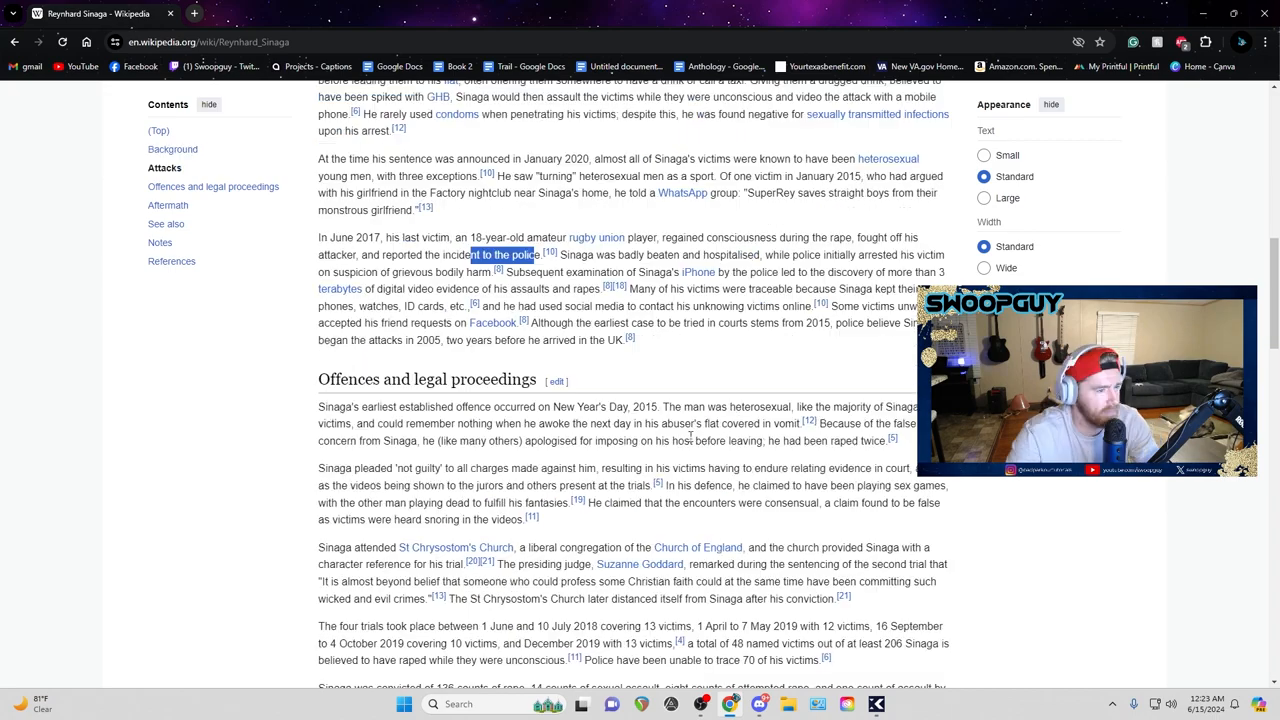
scroll(up, 3)
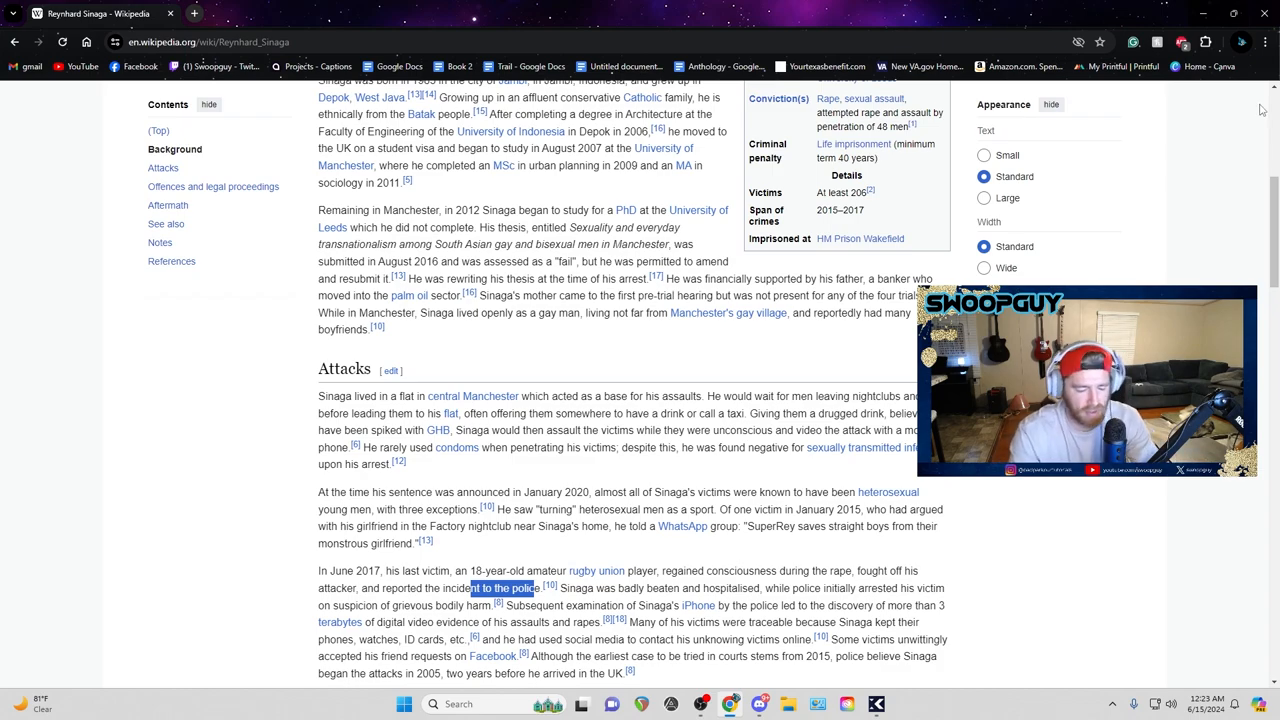
Search for 'bill cosby', then replace the query with a new one starting 'mos best'.
text(bill cosby rape stats)
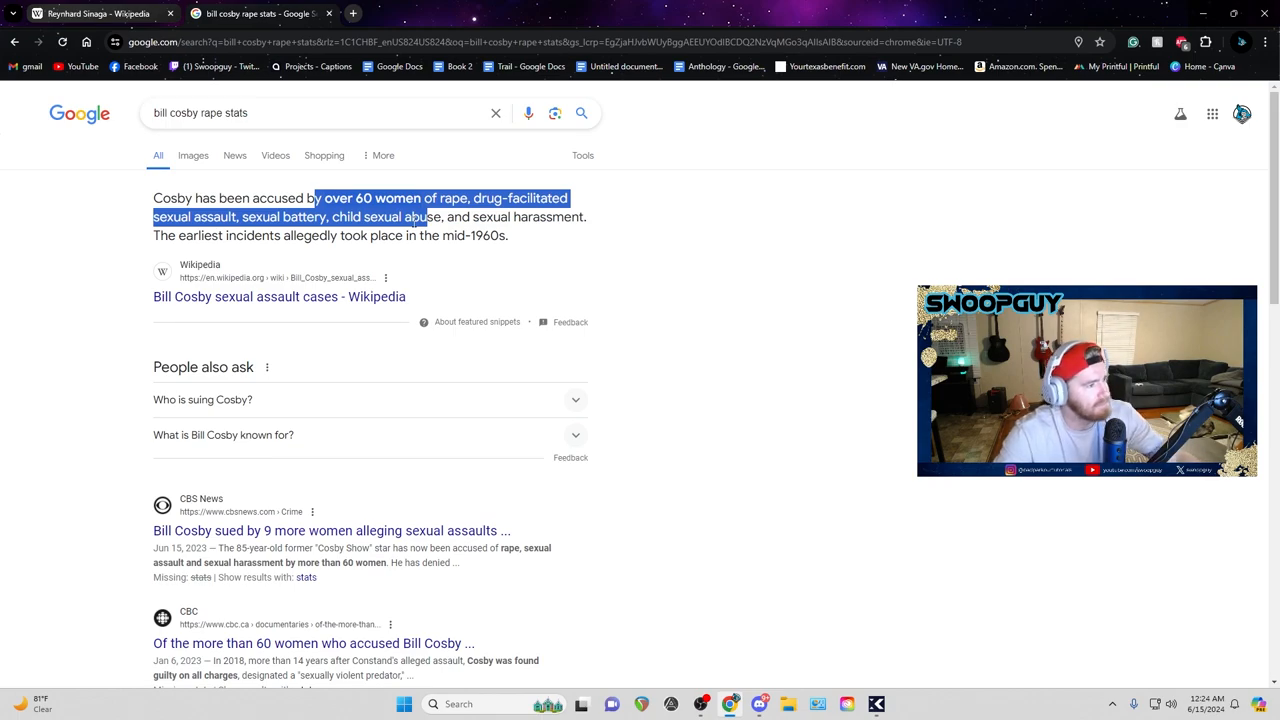
click(300, 111)
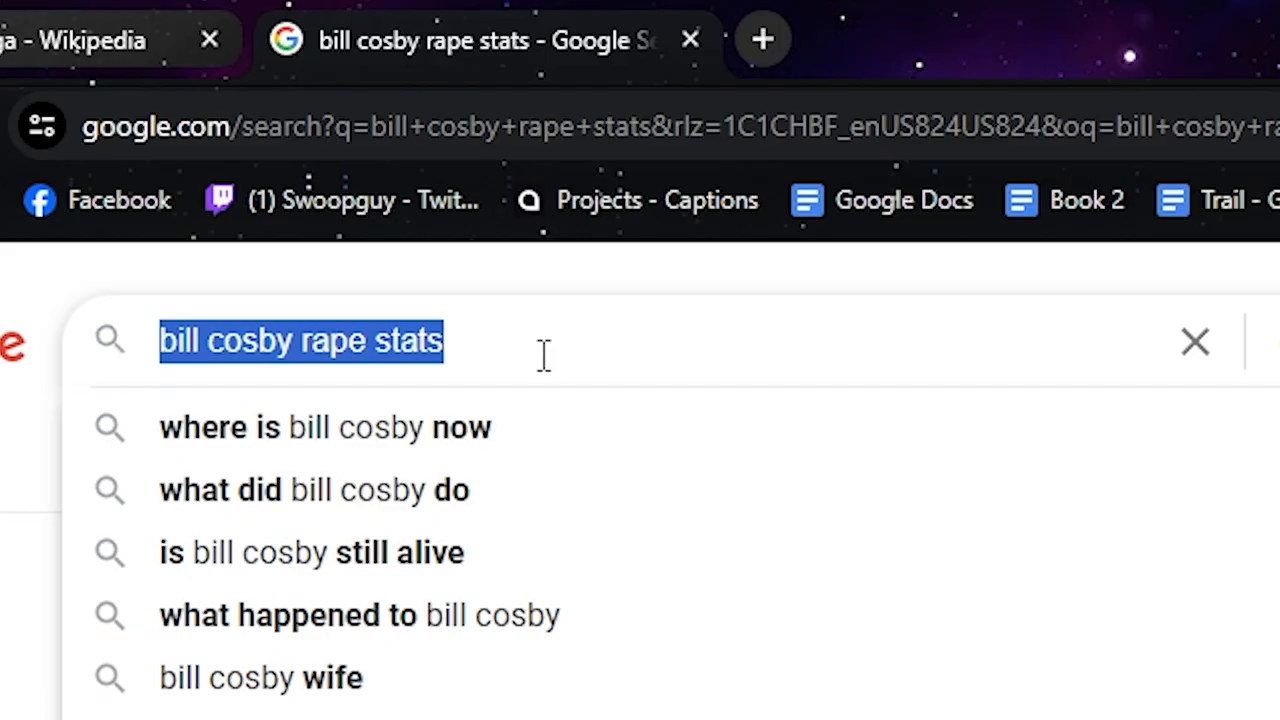
text(mos)
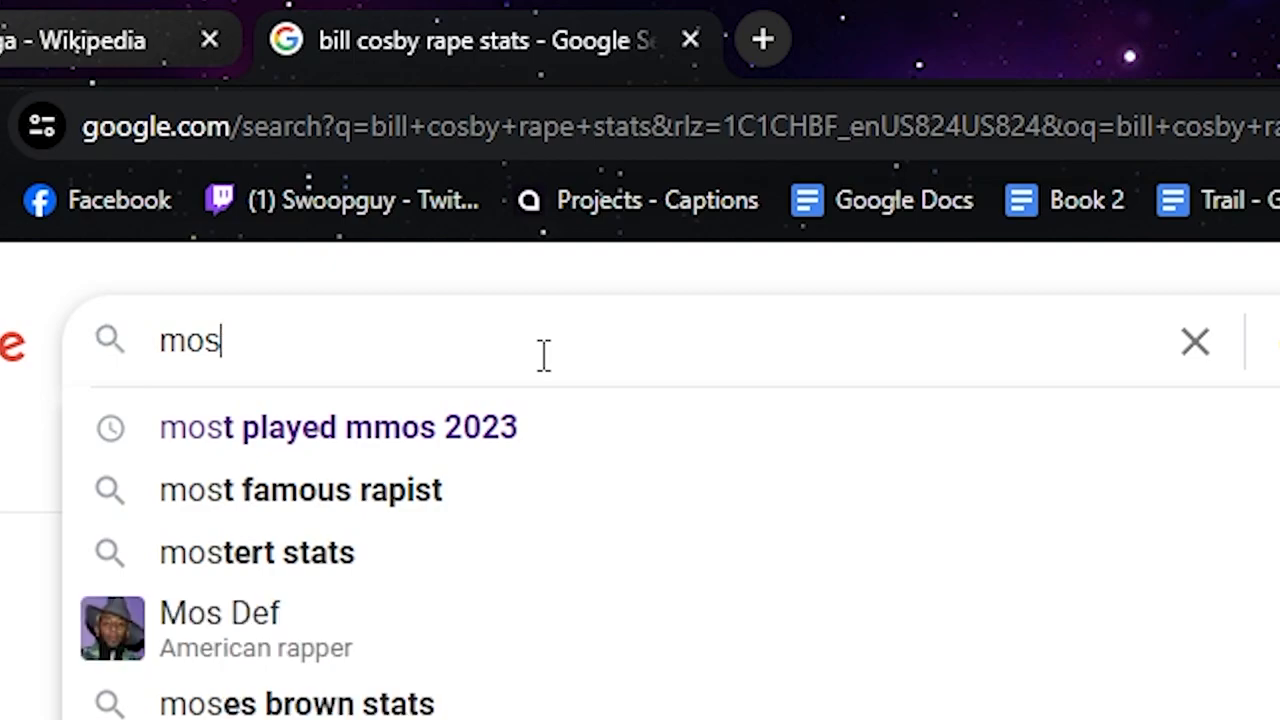
text(best)
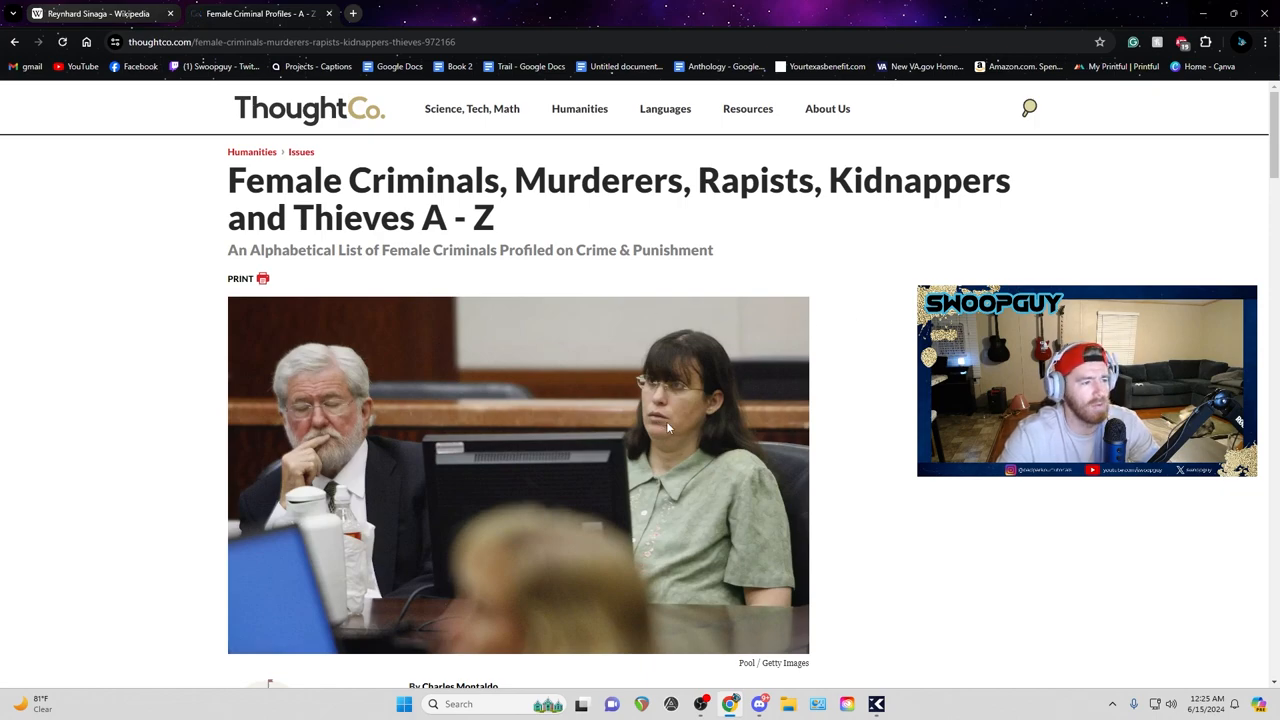
Scroll the ThoughtCo female criminals list, then start a search for 'karl'.
scroll(down, 3)
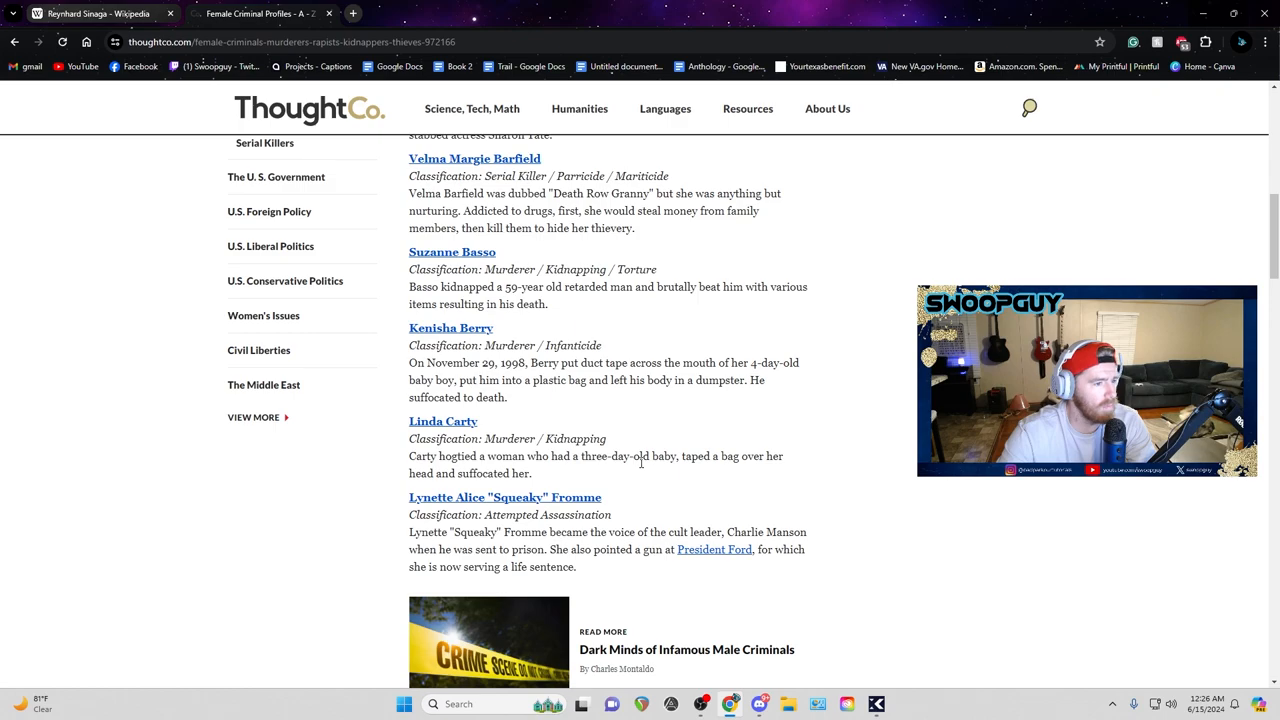
mouse_move(664, 480)
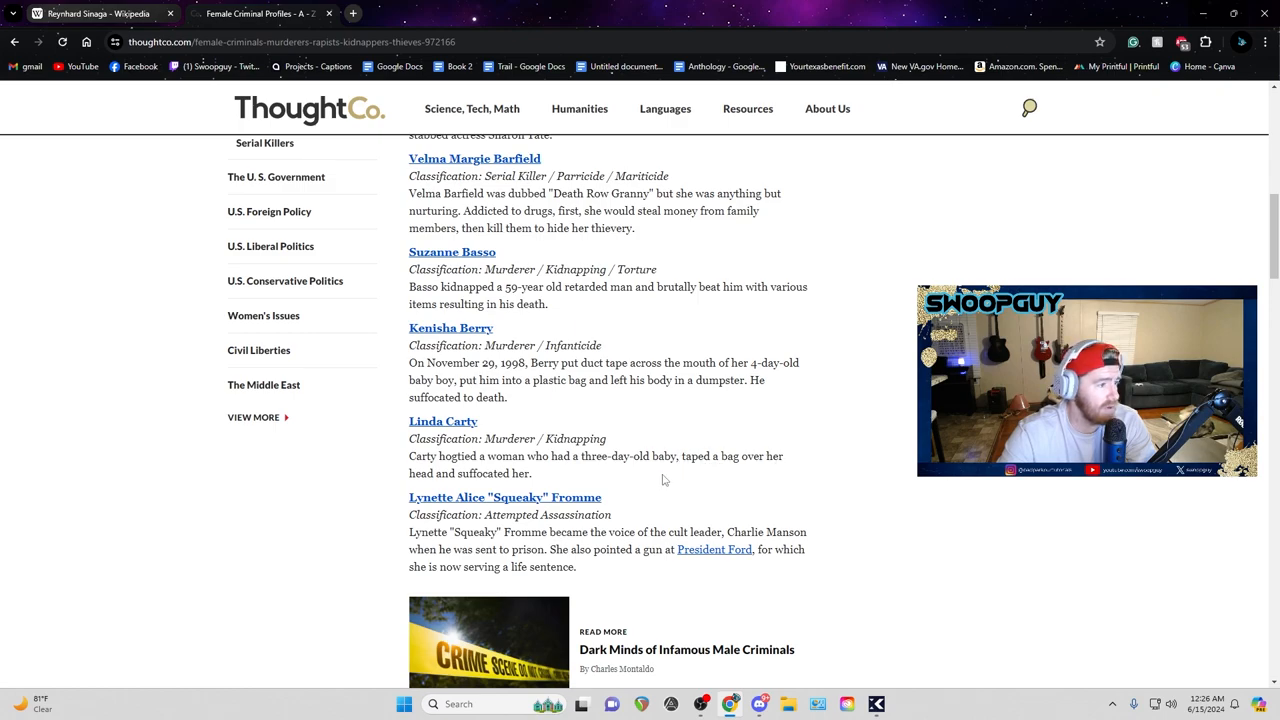
mouse_move(630, 474)
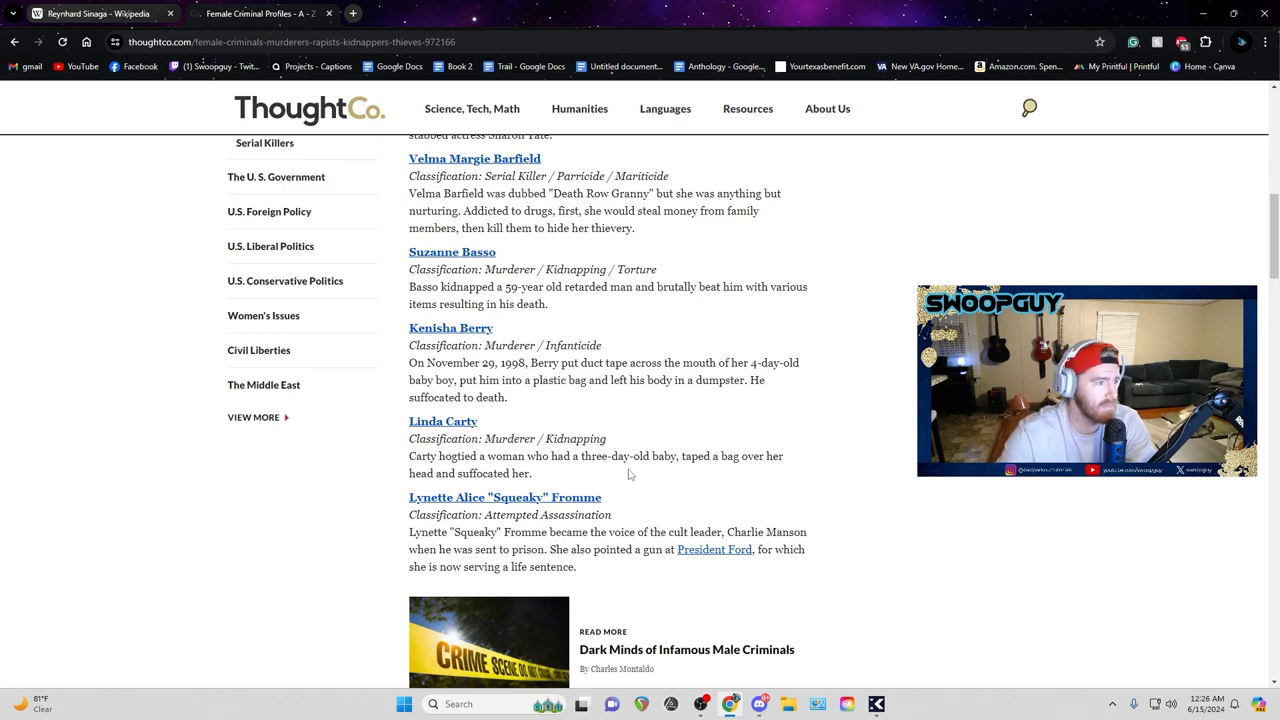
text(karla homolka)
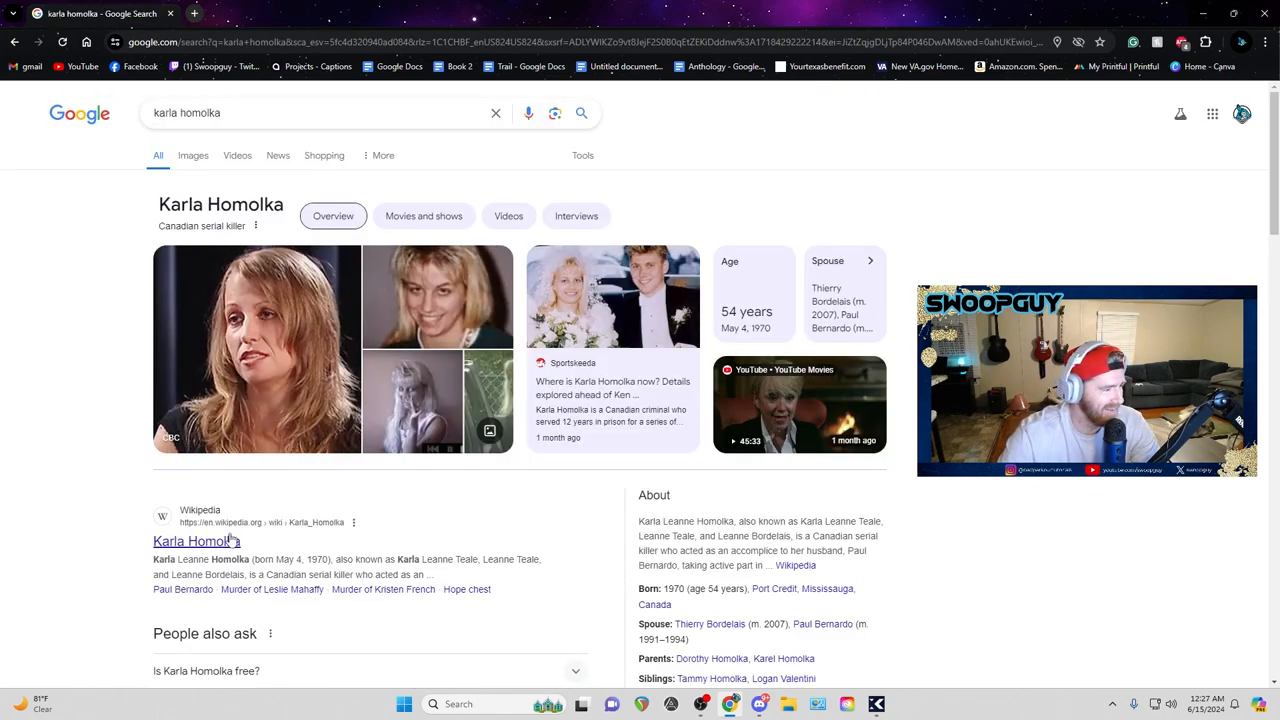
Open the Karla Homolka Wikipedia article and enlarge the page zoom.
click(193, 541)
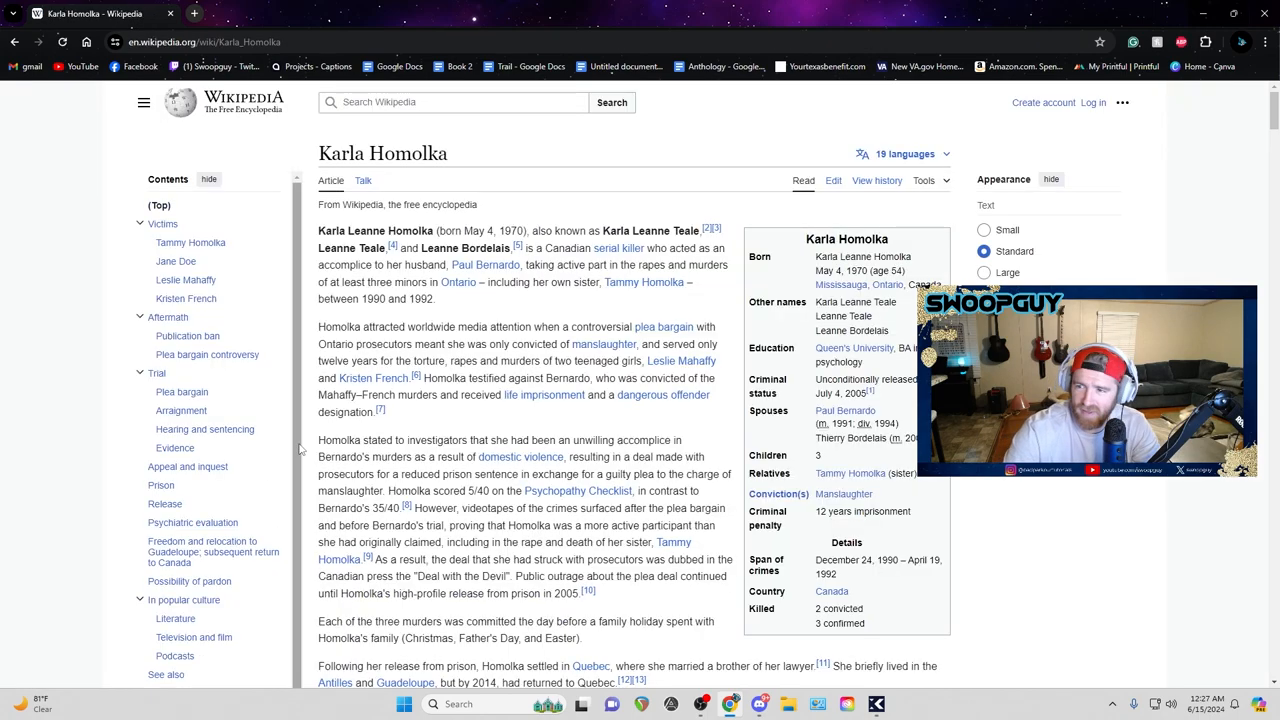
key(ctrl++)
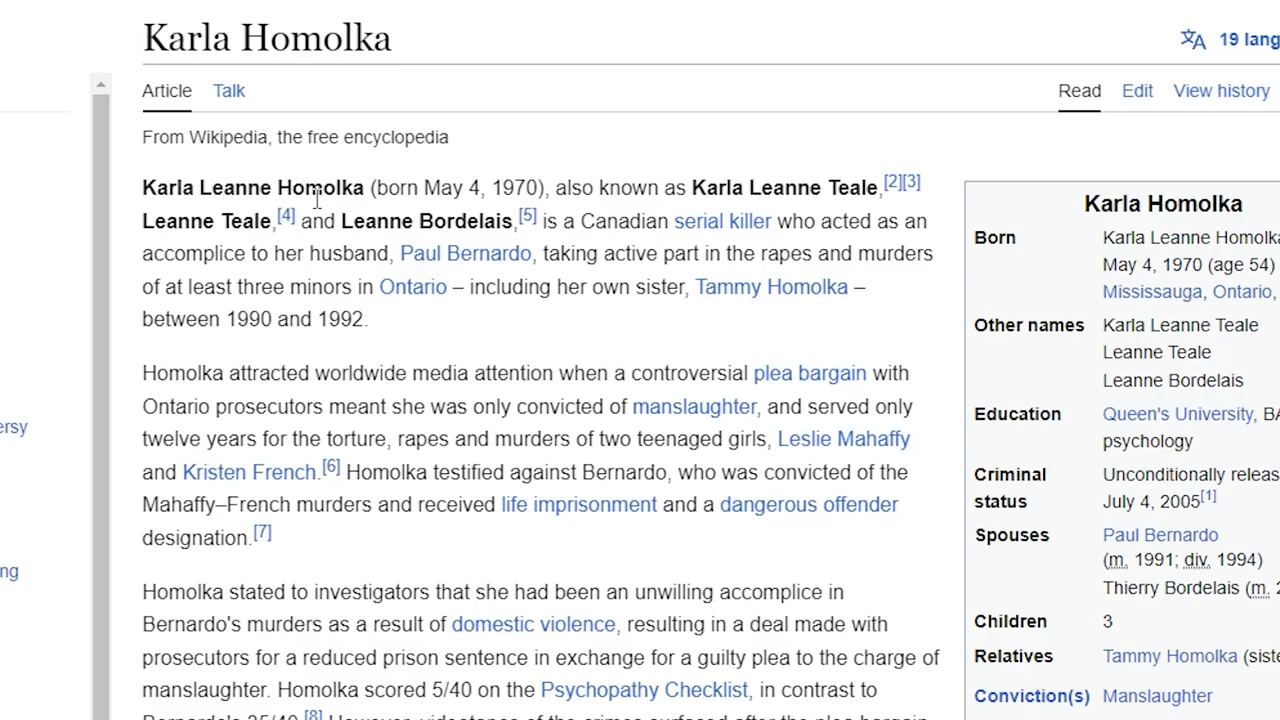
mouse_move(843, 193)
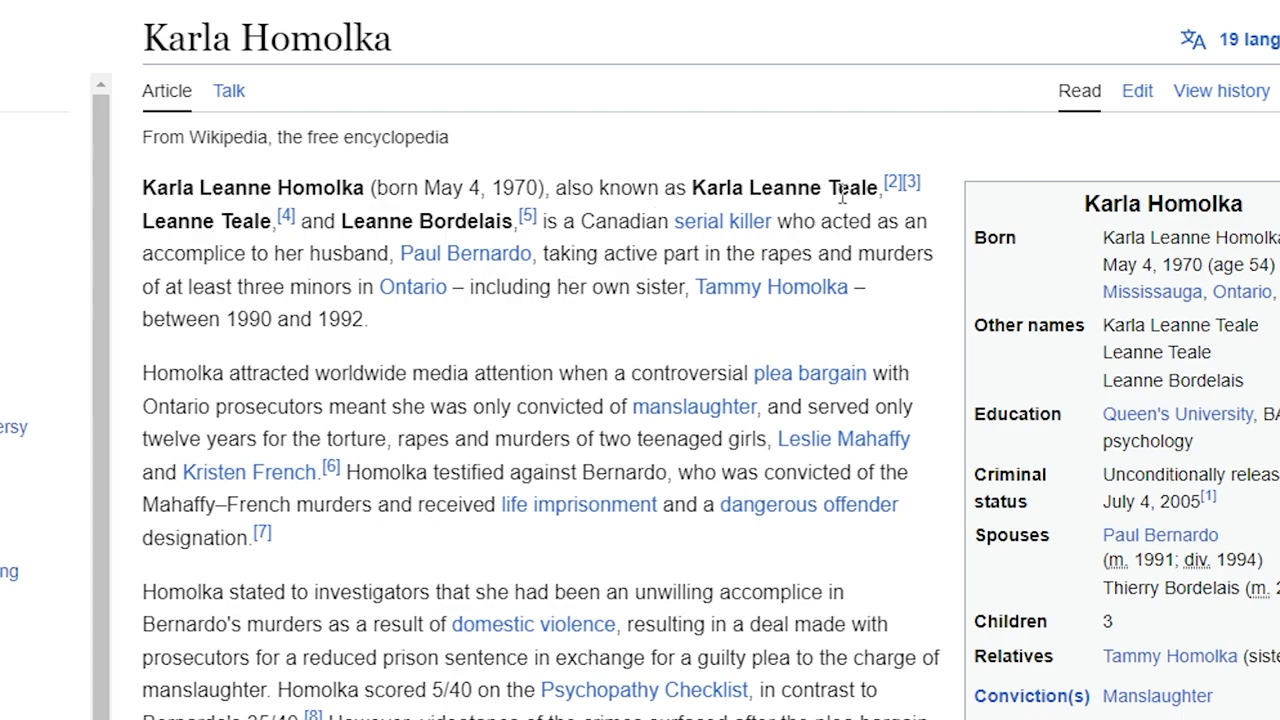
mouse_move(345, 253)
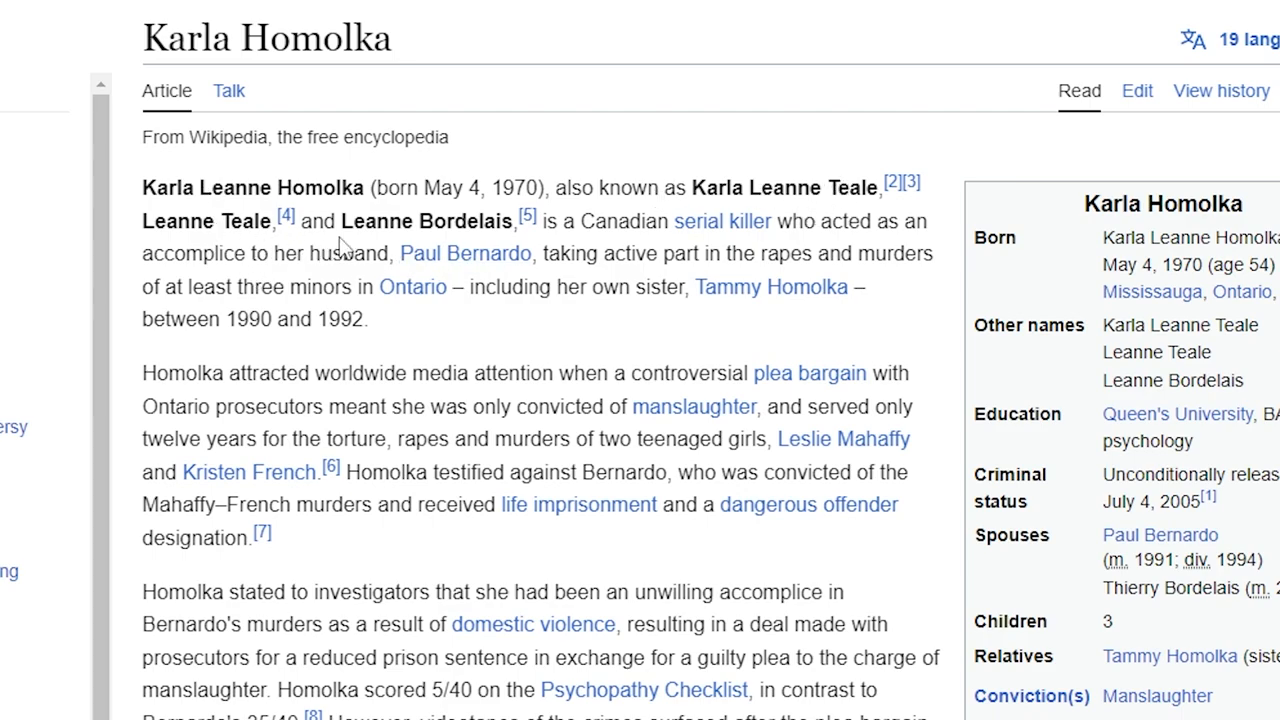
mouse_move(608, 247)
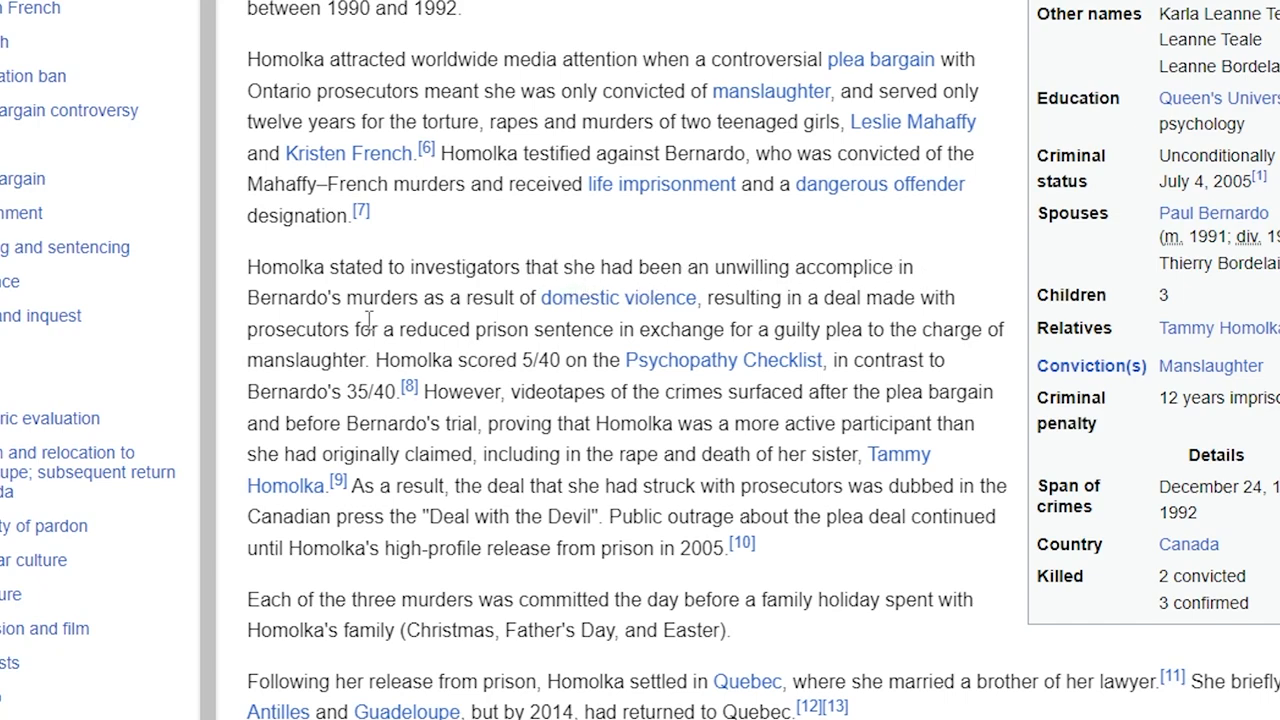
mouse_move(618, 316)
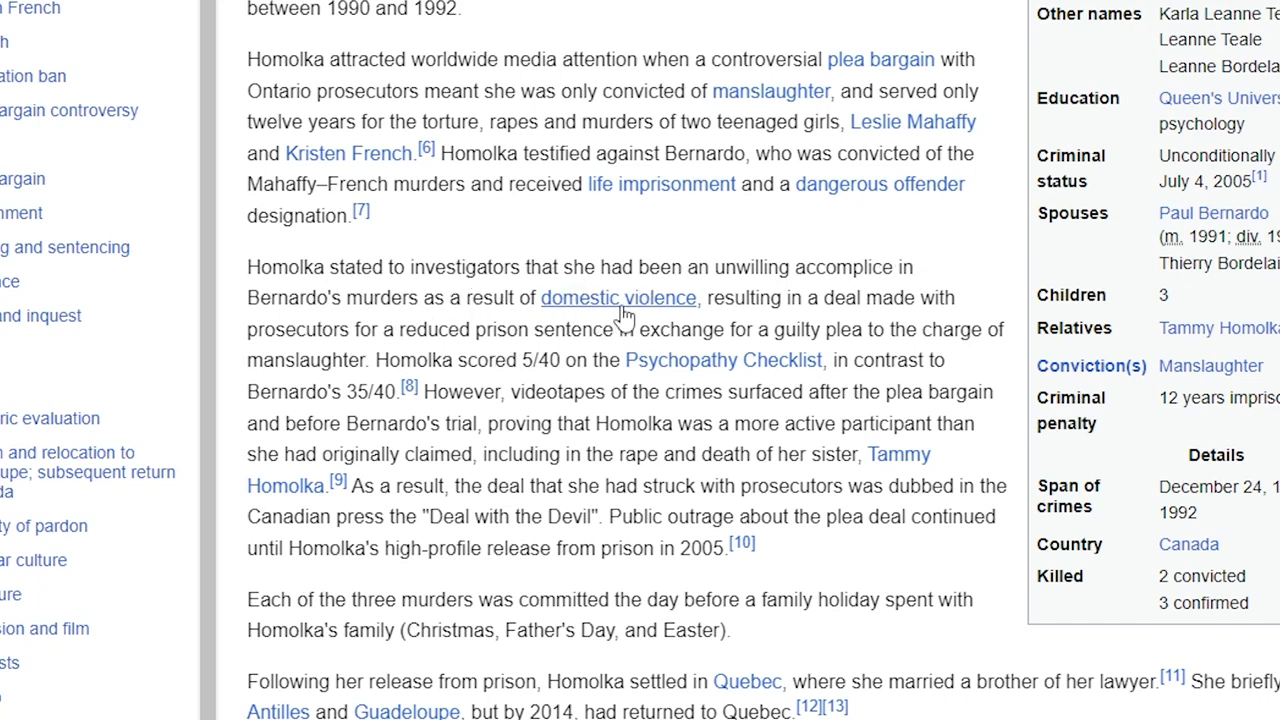
mouse_move(407, 347)
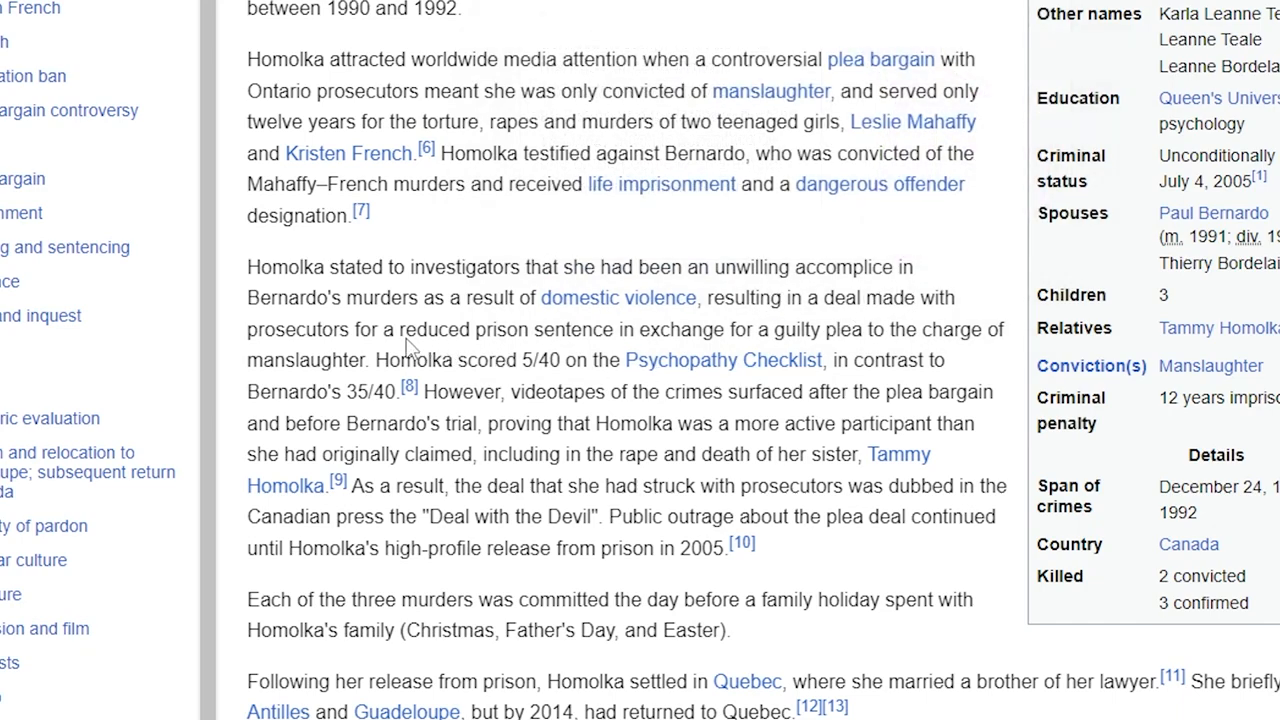
mouse_move(519, 328)
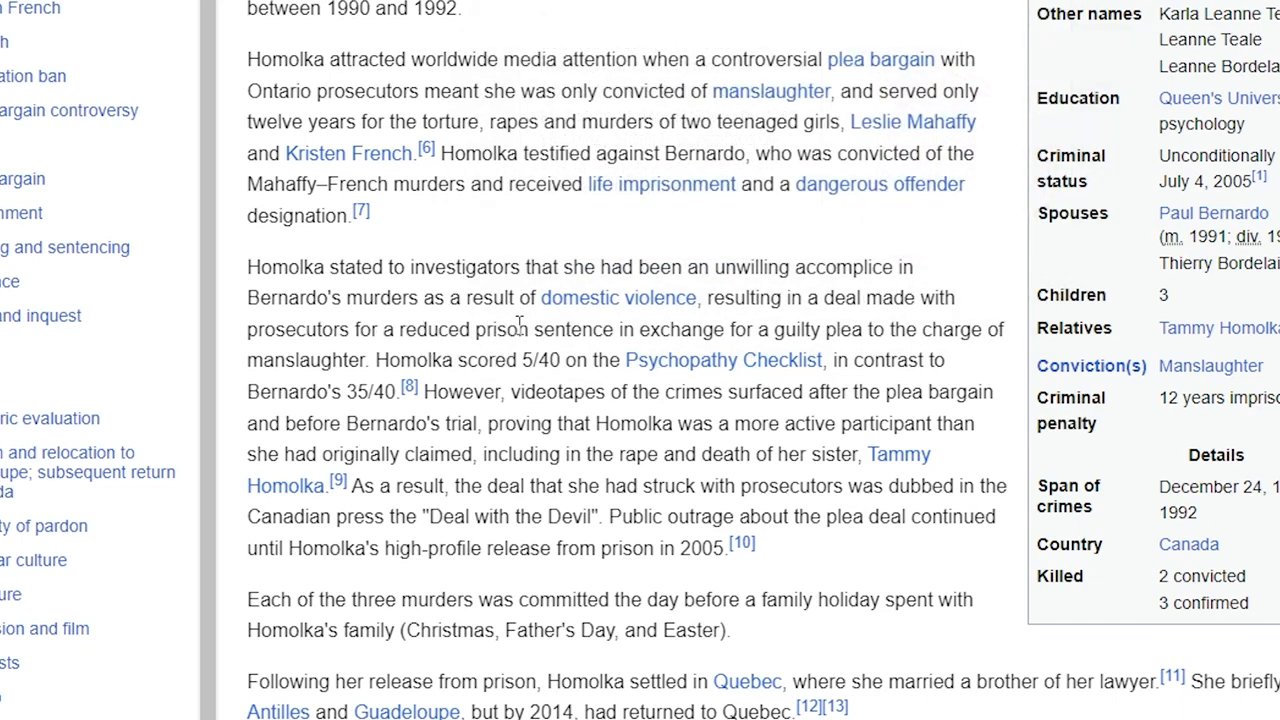
mouse_move(990, 352)
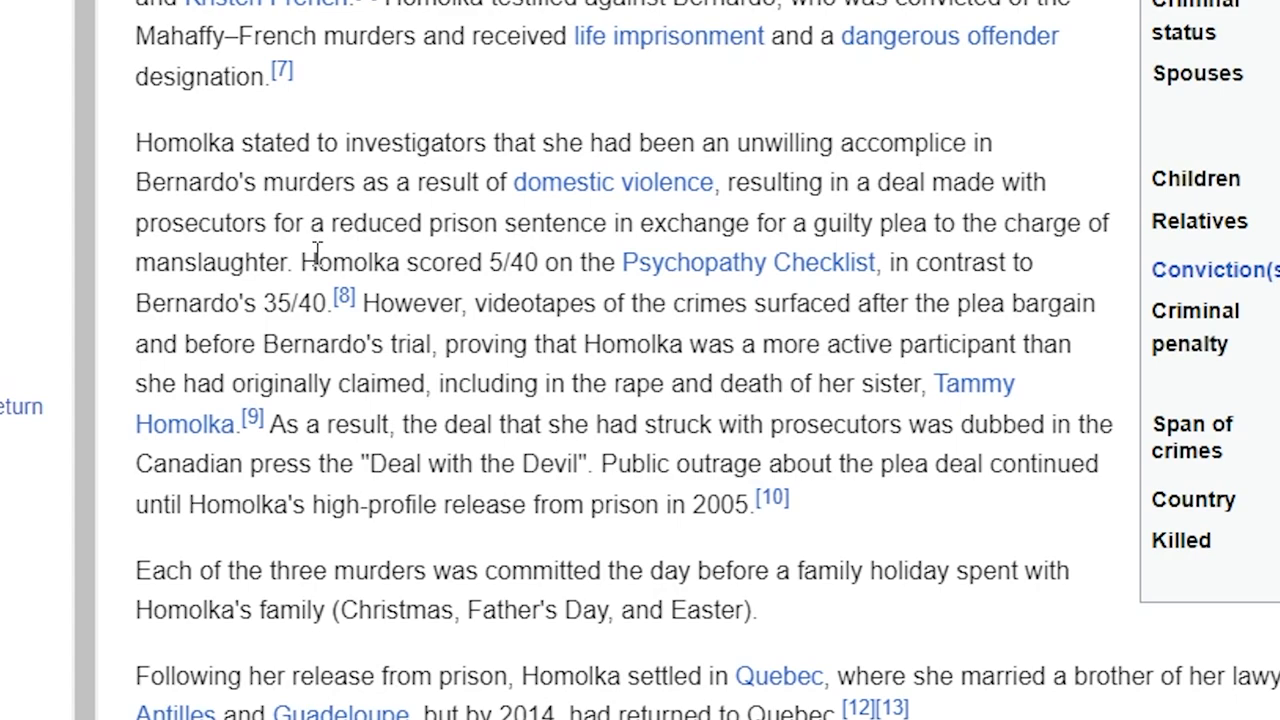
mouse_move(284, 344)
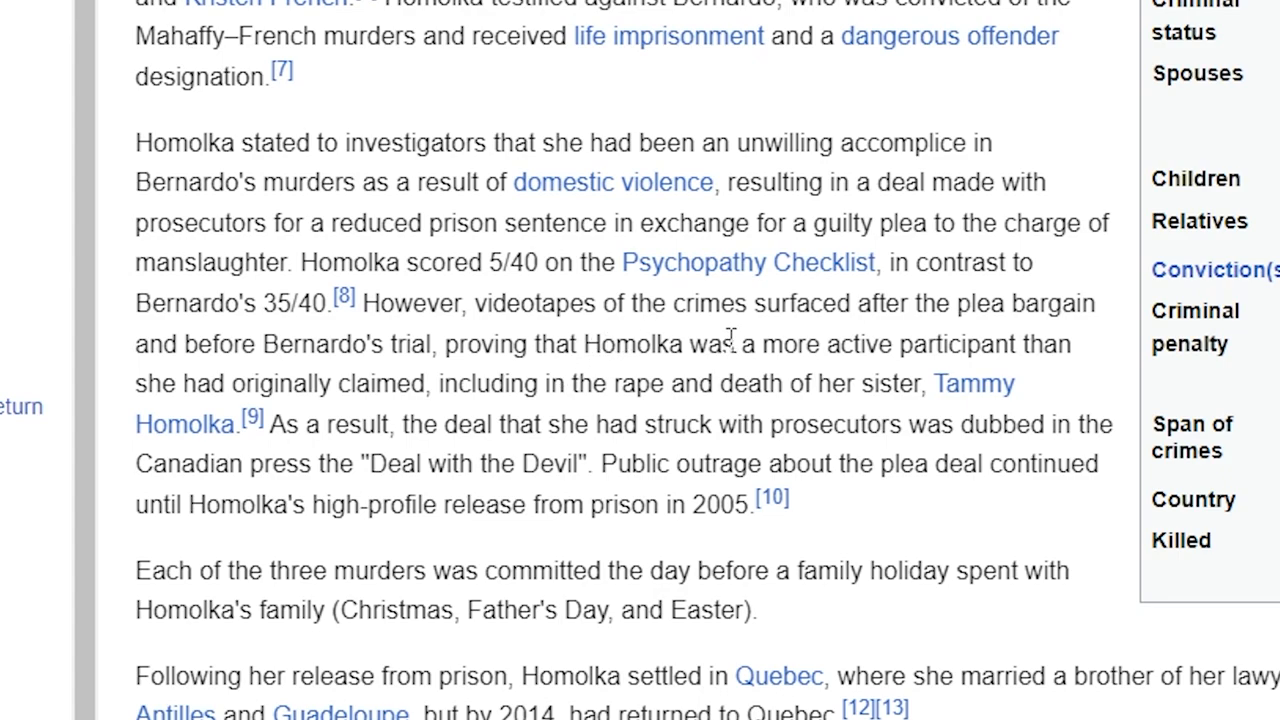
mouse_move(394, 343)
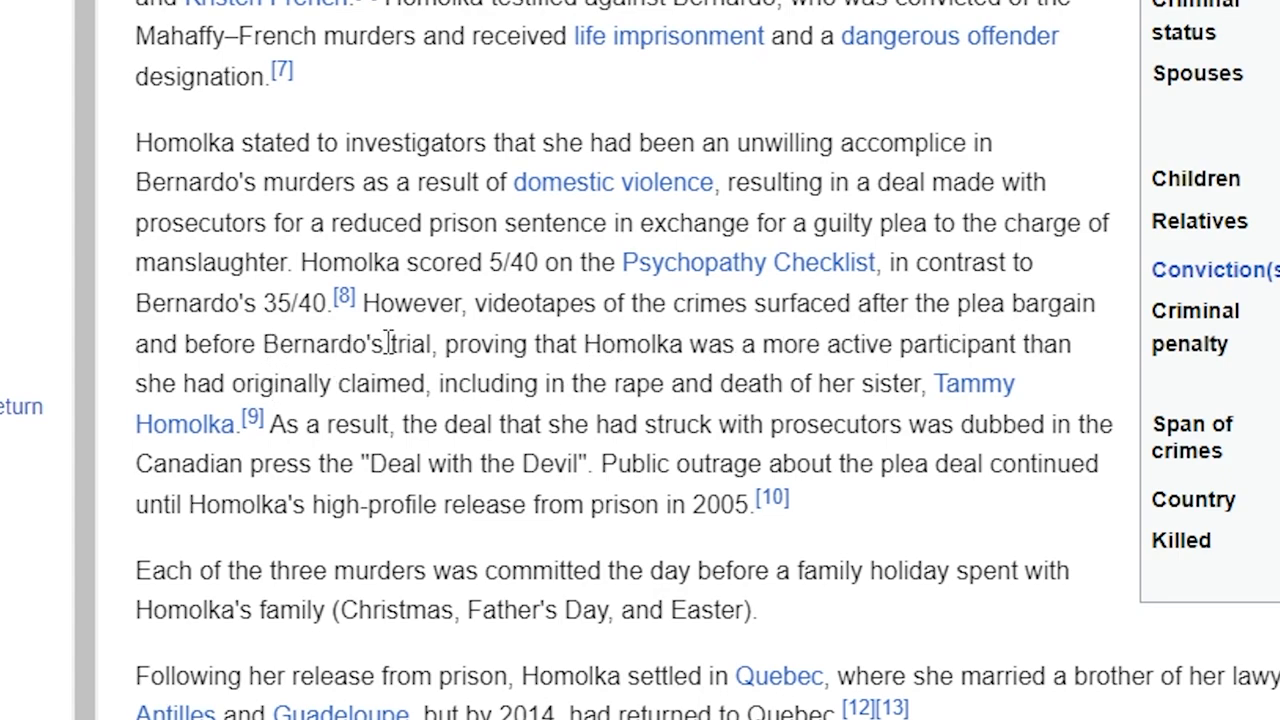
mouse_move(928, 345)
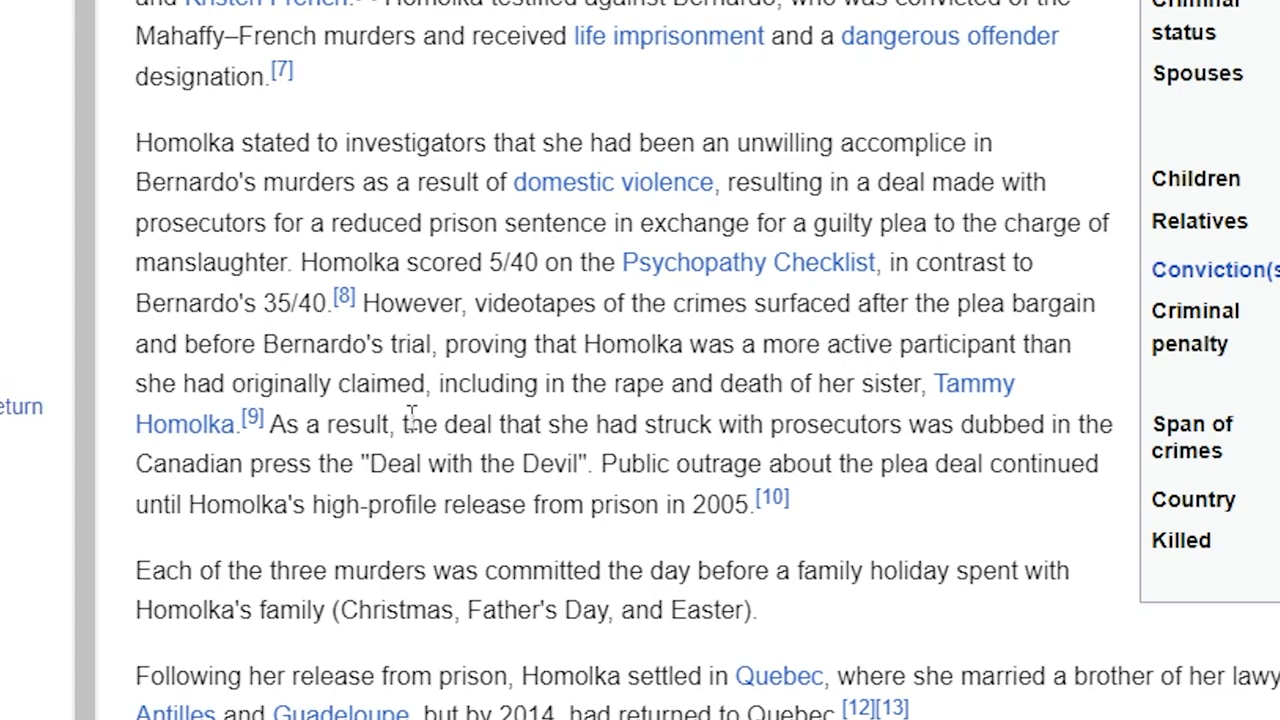
mouse_move(839, 395)
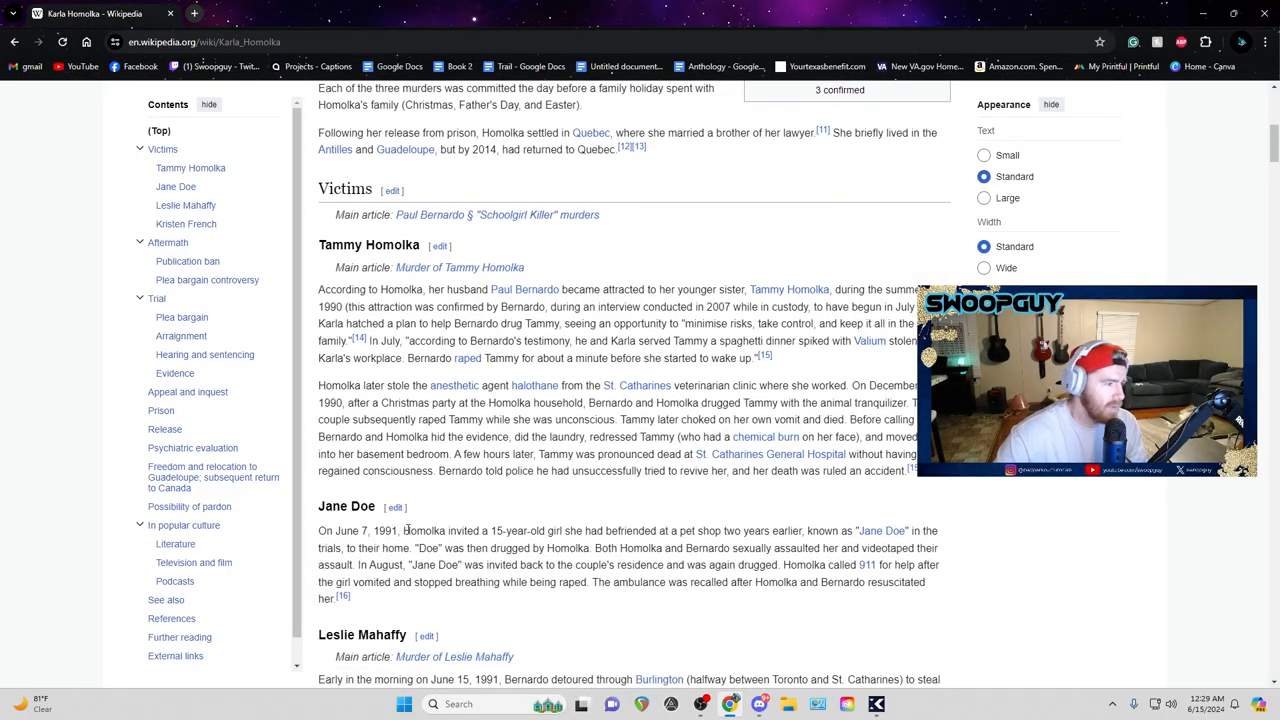
Scroll the Karla Homolka article through the Victims section to the Jane Doe and Leslie Mahaffy accounts.
scroll(down, 3)
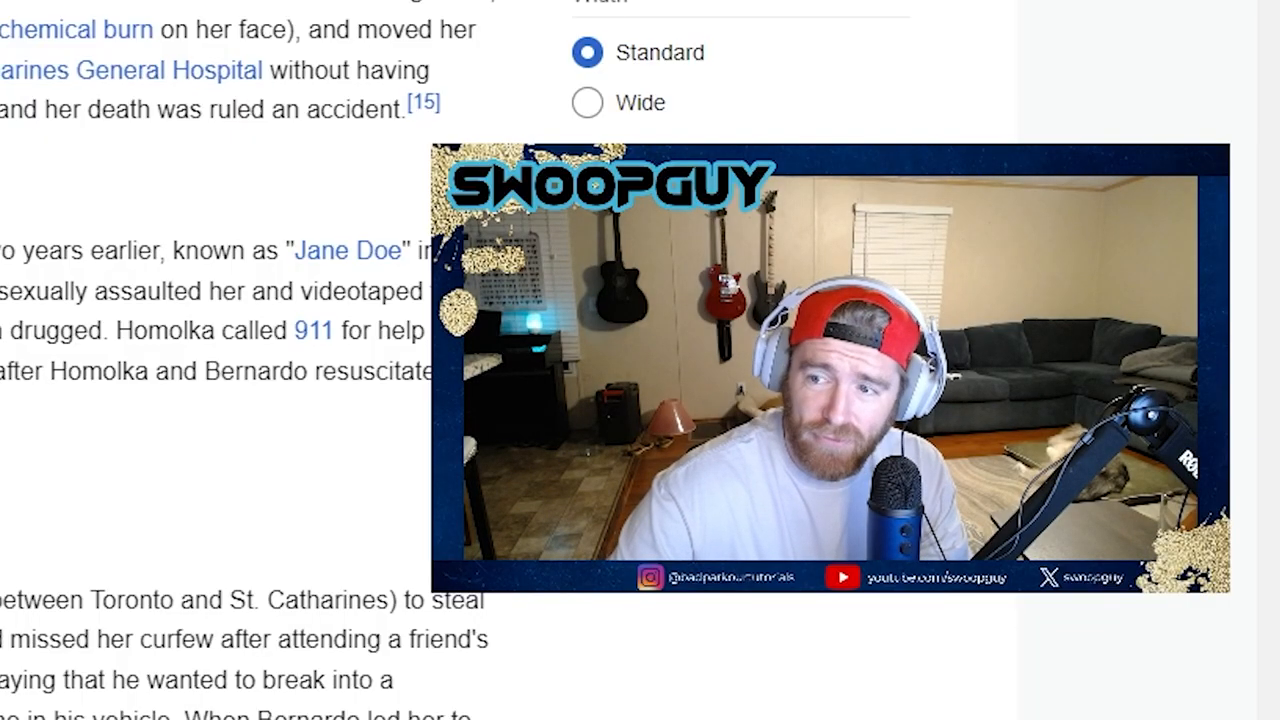
scroll(down, 3)
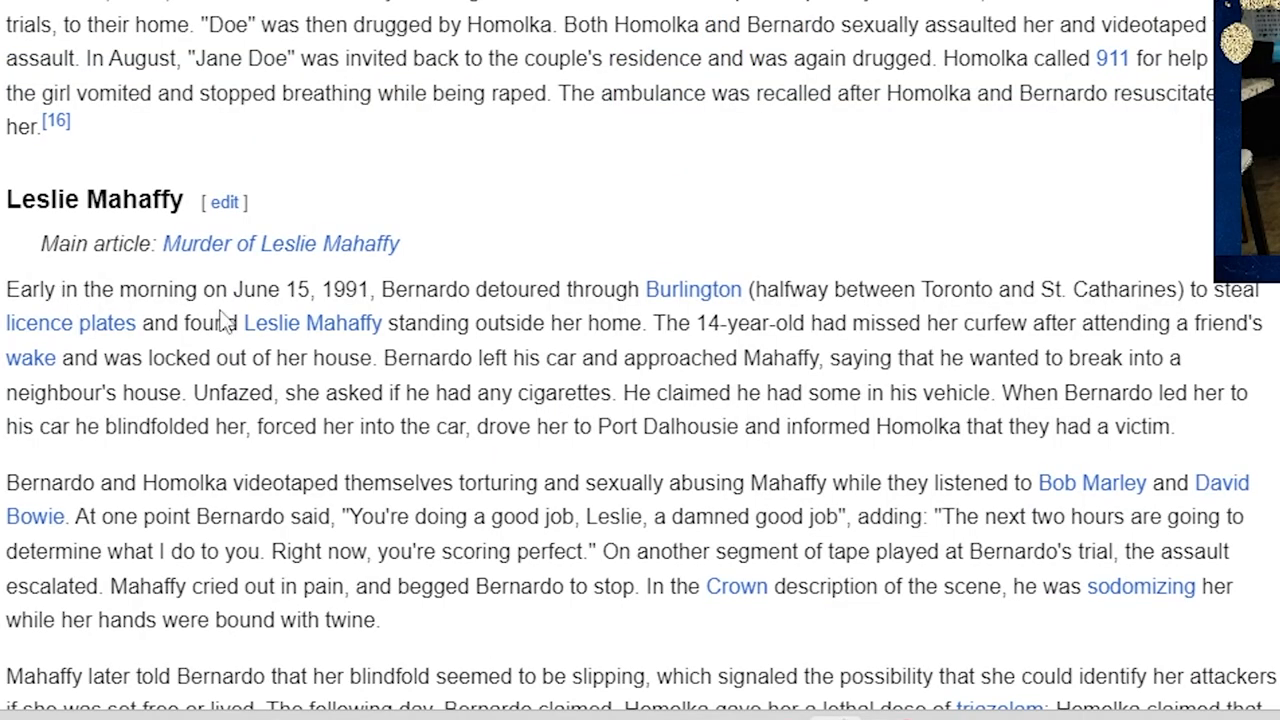
mouse_move(469, 317)
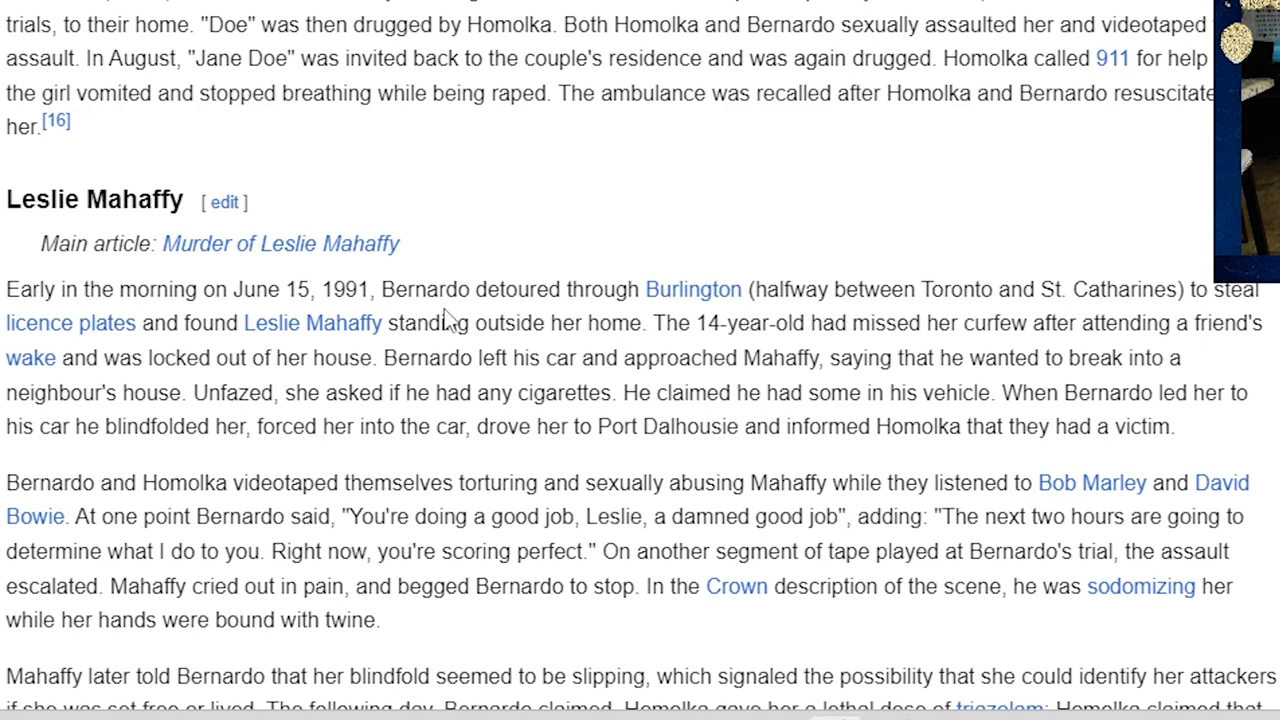
mouse_move(590, 315)
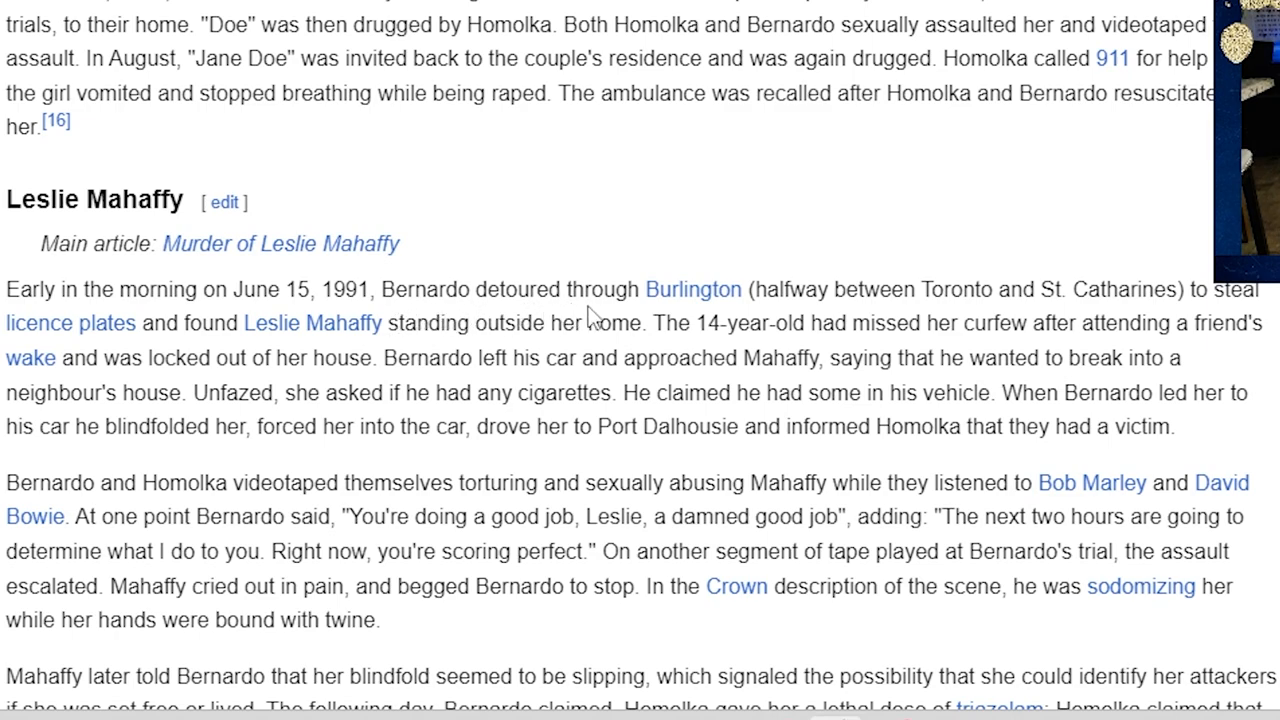
mouse_move(966, 283)
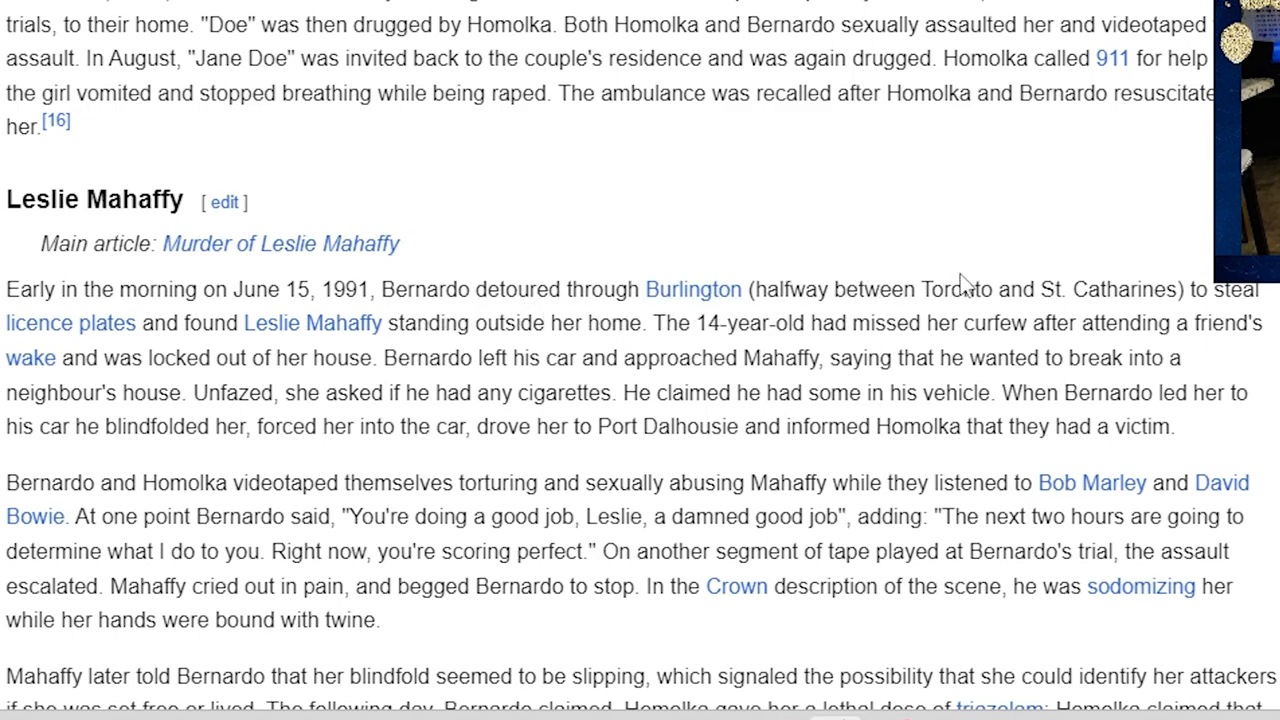
mouse_move(256, 382)
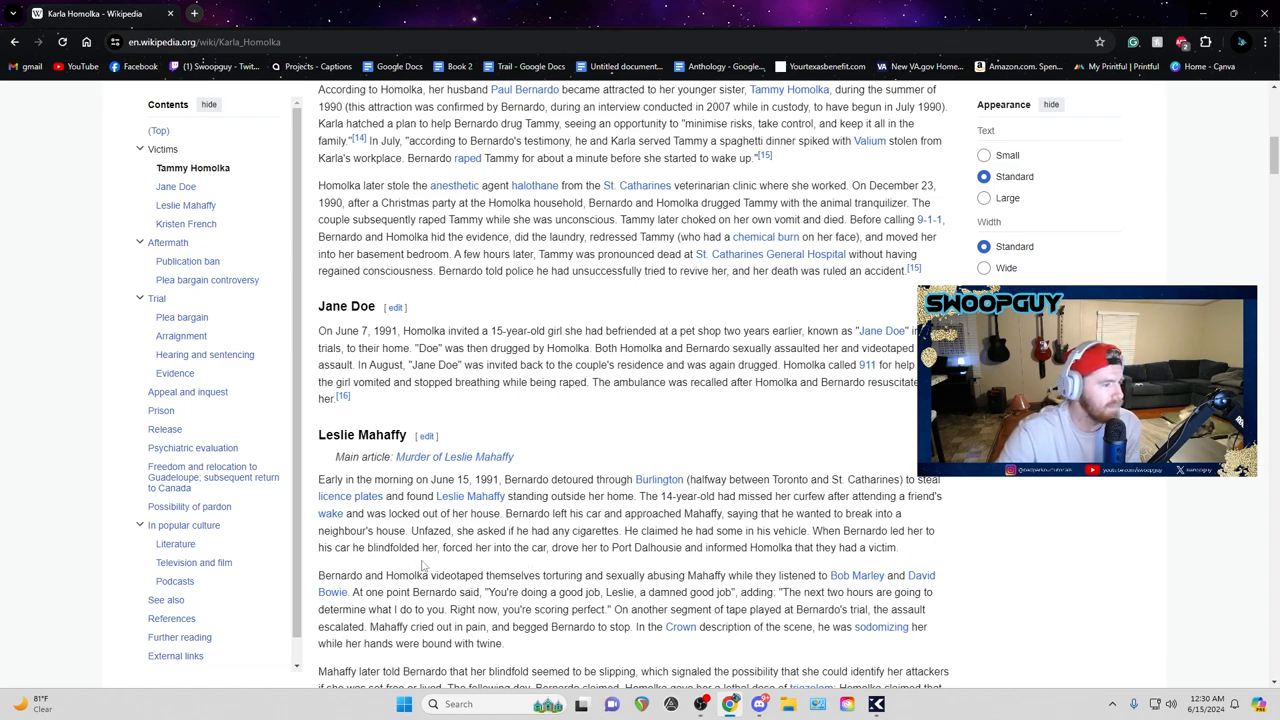
mouse_move(580, 565)
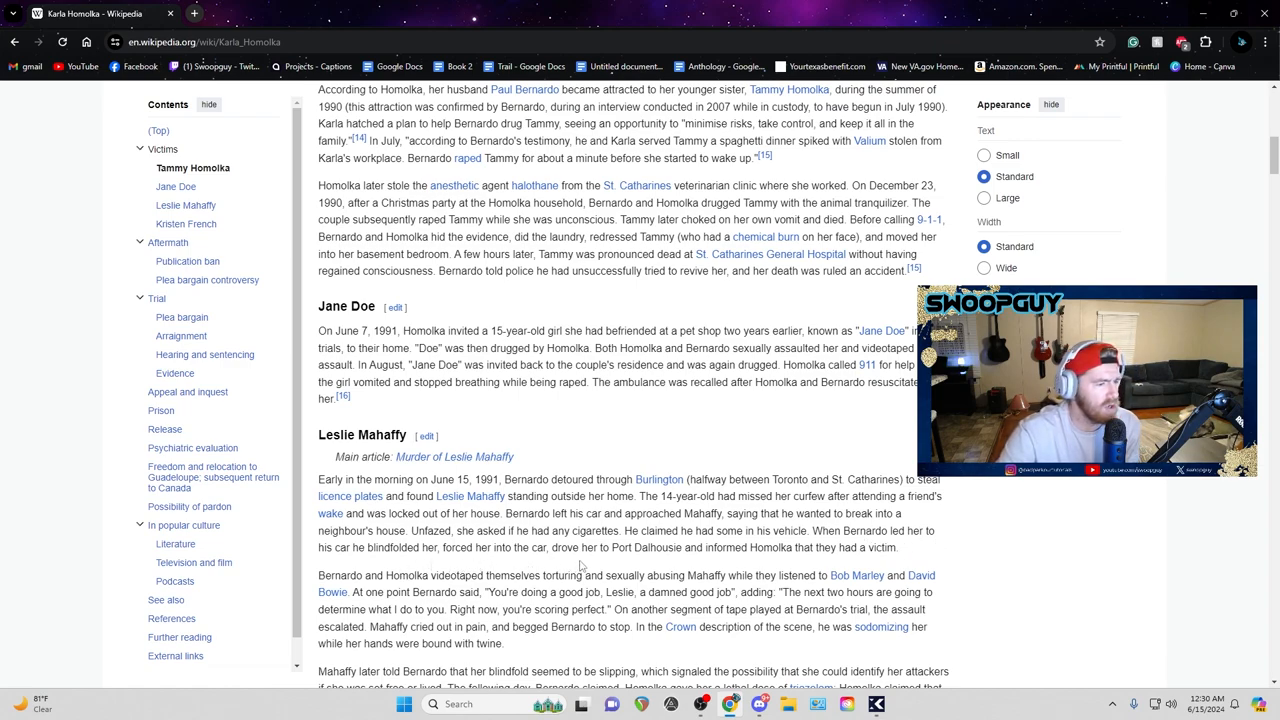
mouse_move(598, 558)
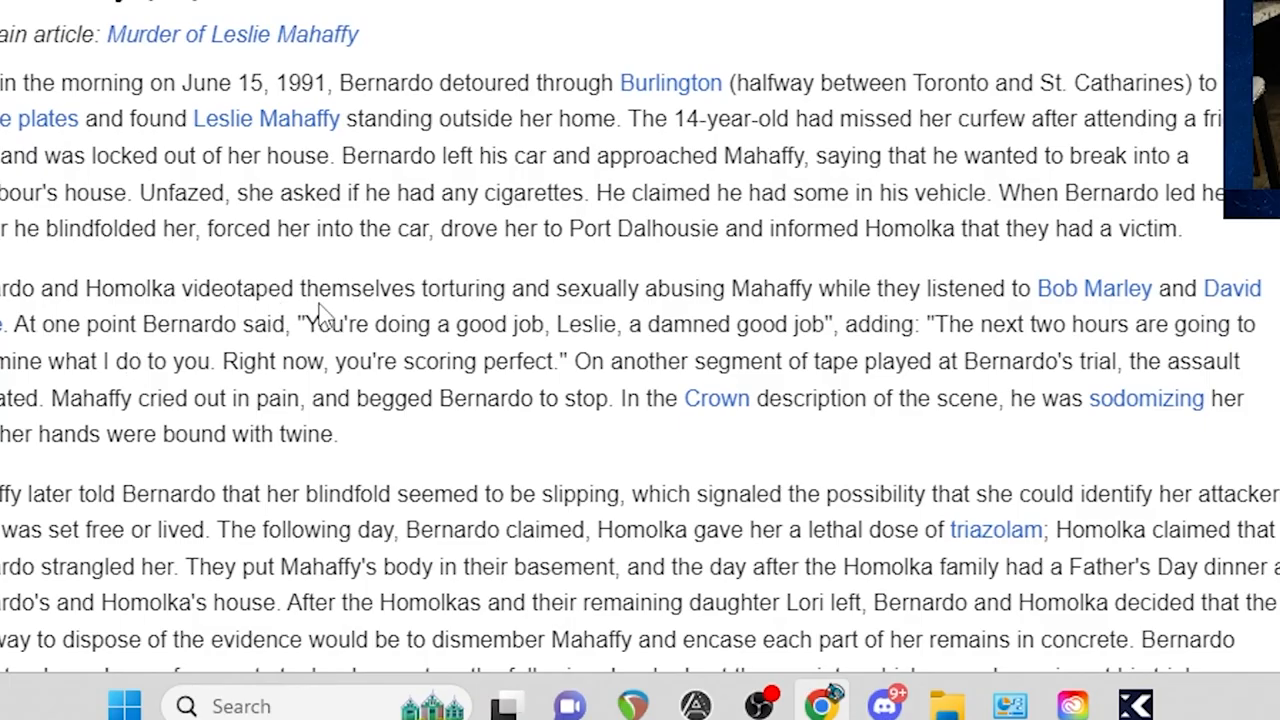
mouse_move(745, 288)
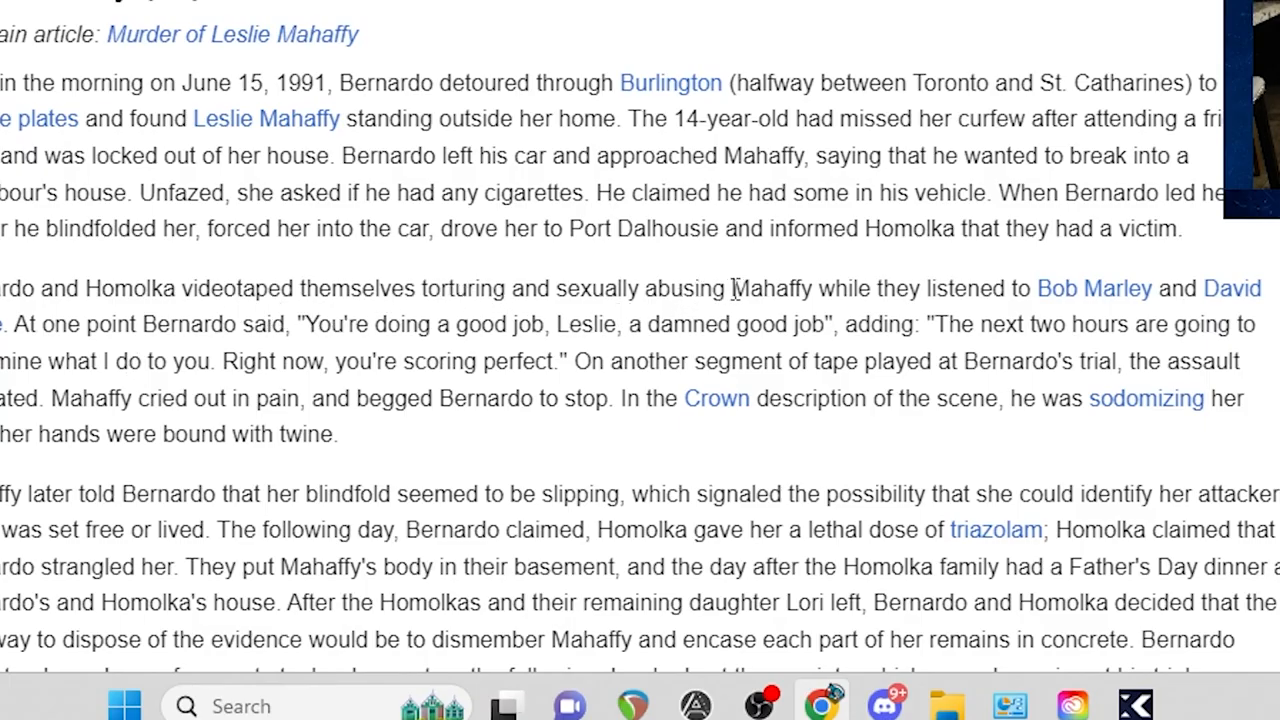
mouse_move(1080, 293)
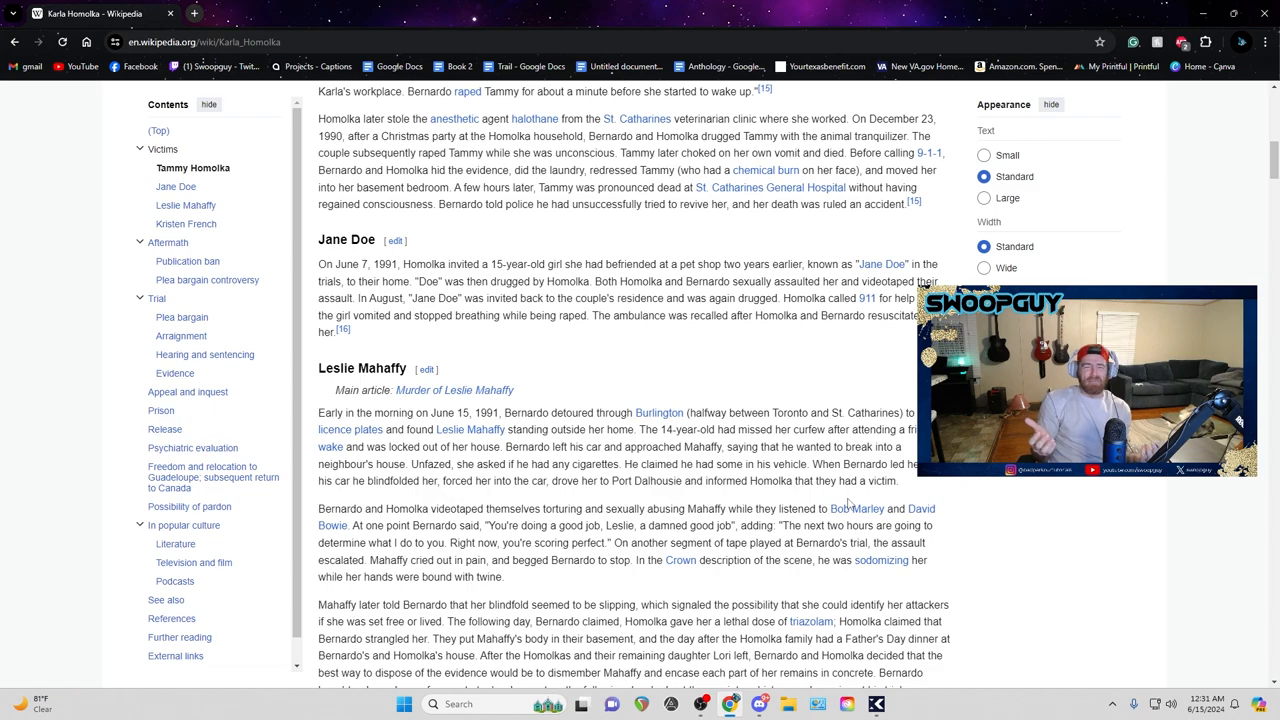
mouse_move(922, 516)
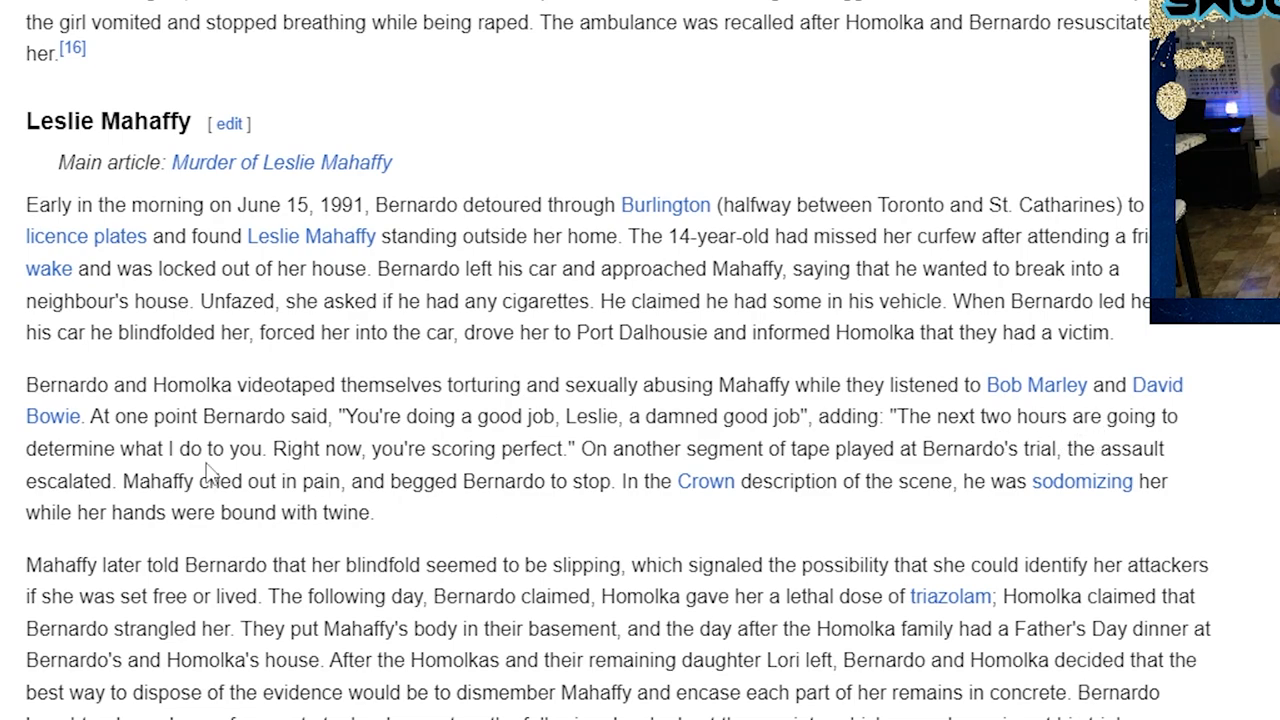
mouse_move(414, 460)
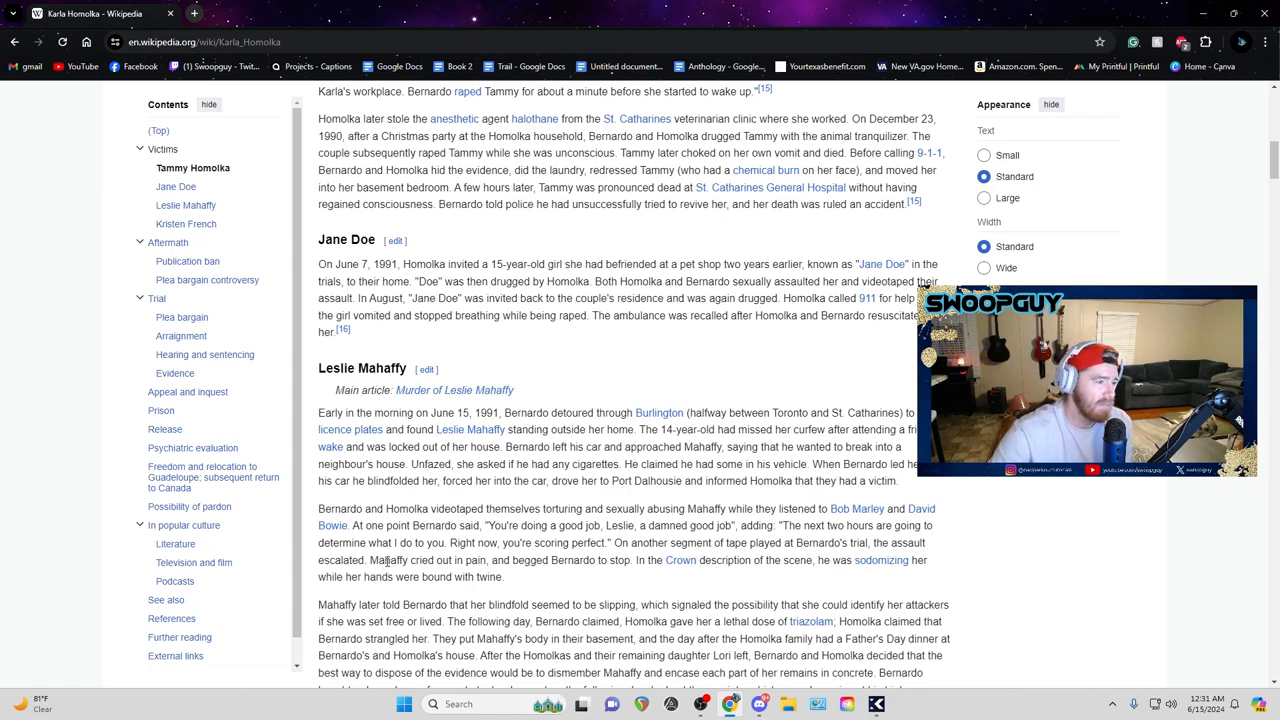
mouse_move(619, 572)
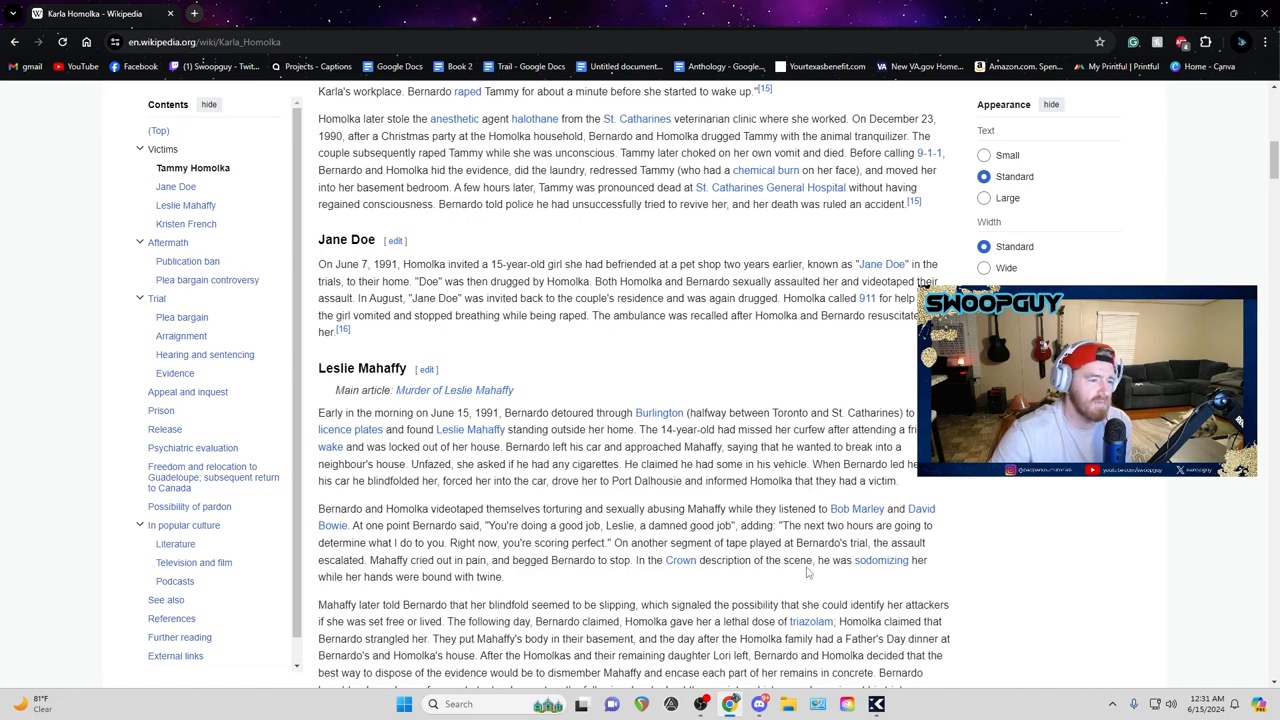
mouse_move(519, 577)
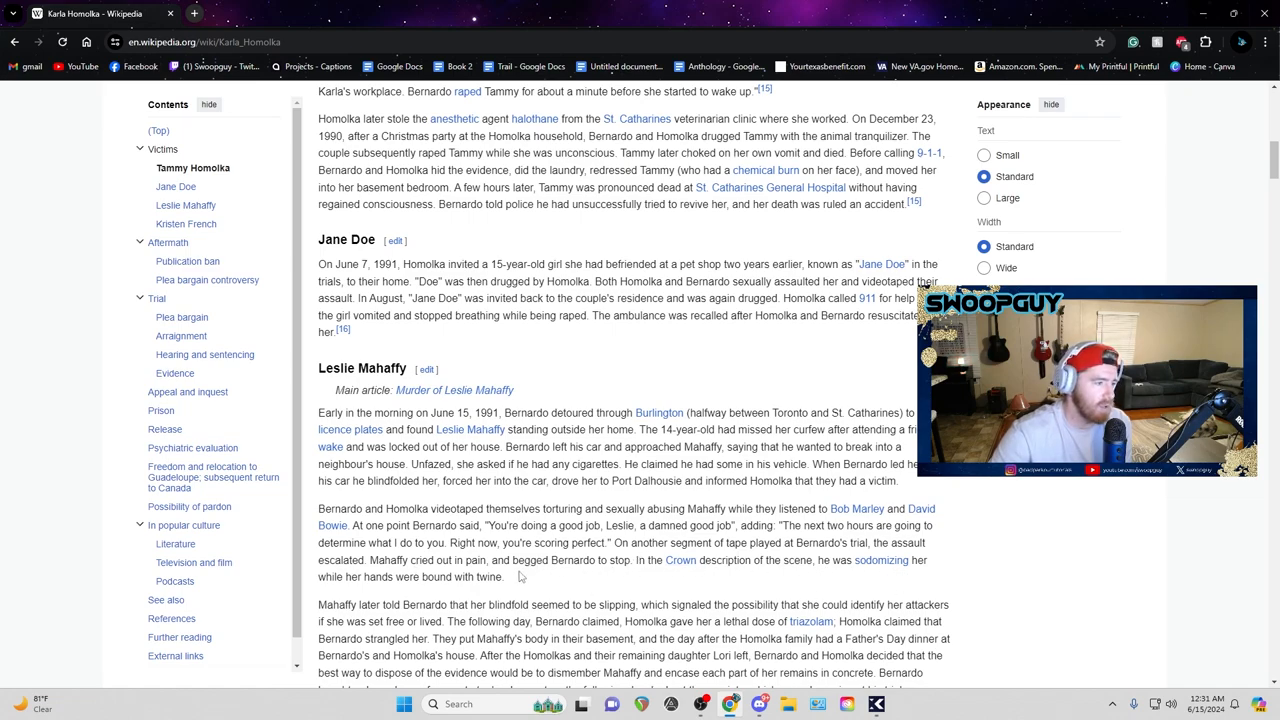
Finish the Mahaffy section, then choose PLAY on XDefiant's home menu to reach the mode selection.
scroll(down, 3)
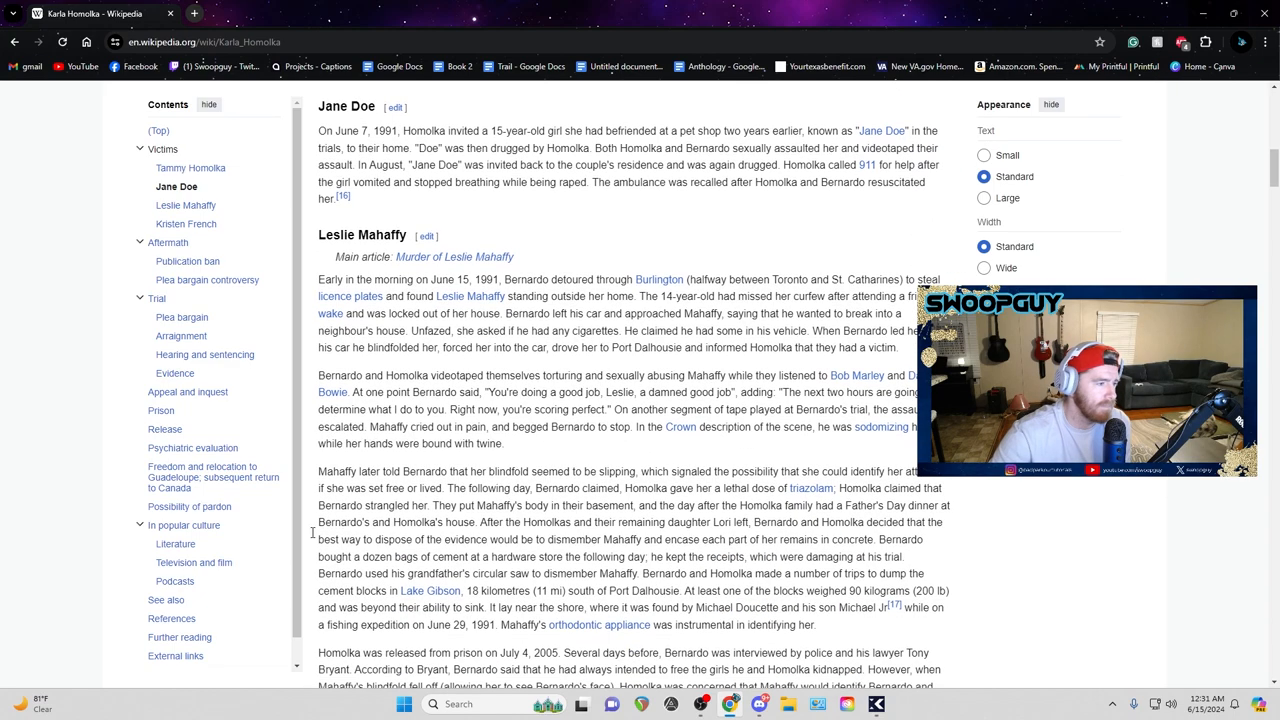
mouse_move(428, 470)
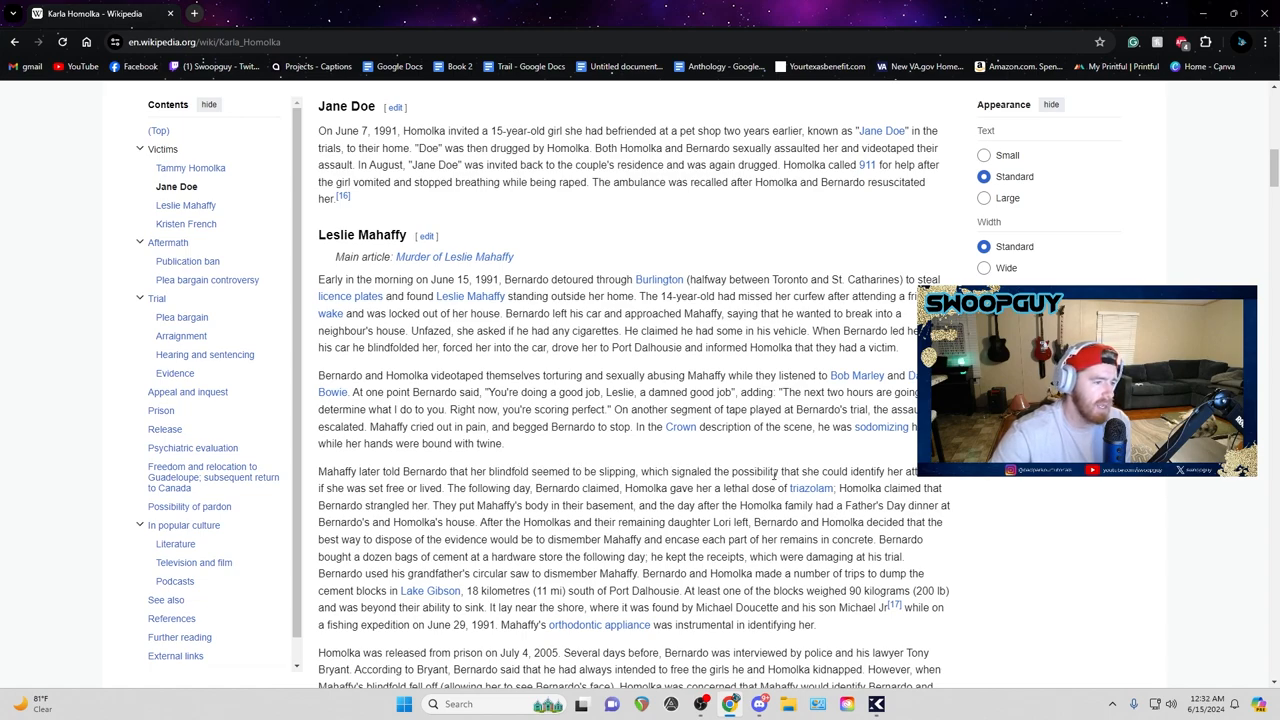
mouse_move(488, 505)
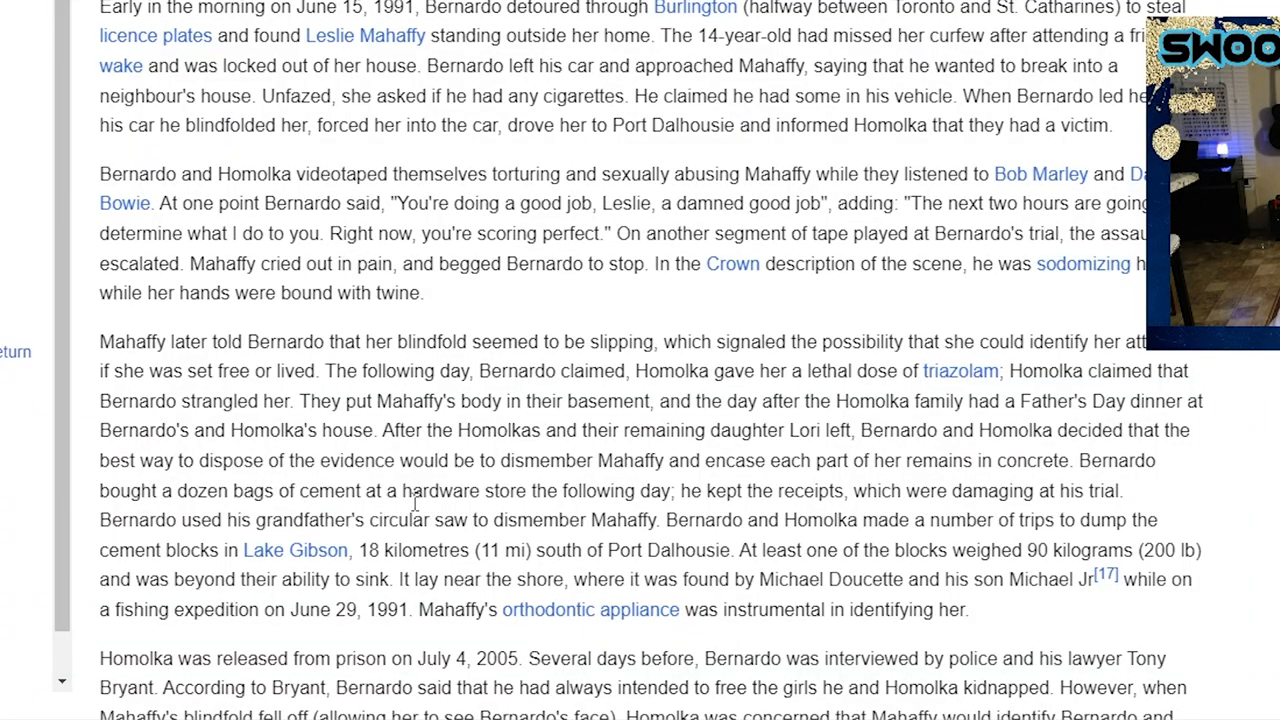
mouse_move(628, 484)
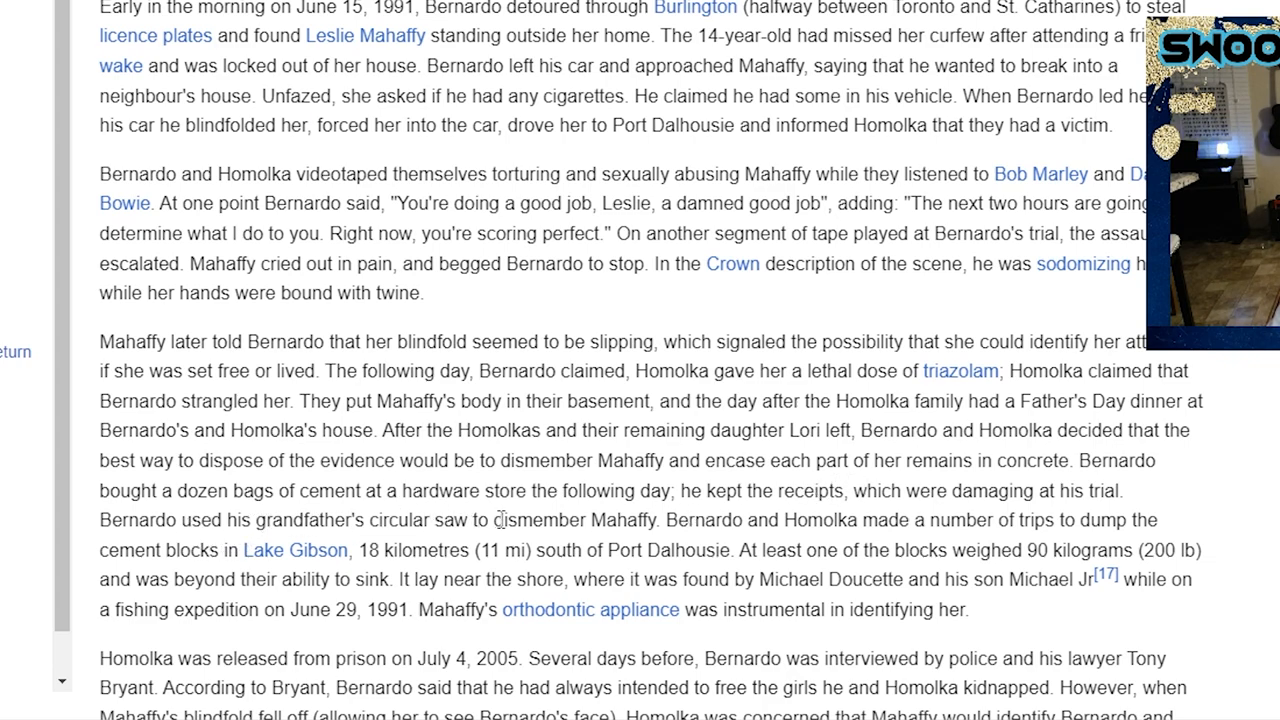
mouse_move(711, 552)
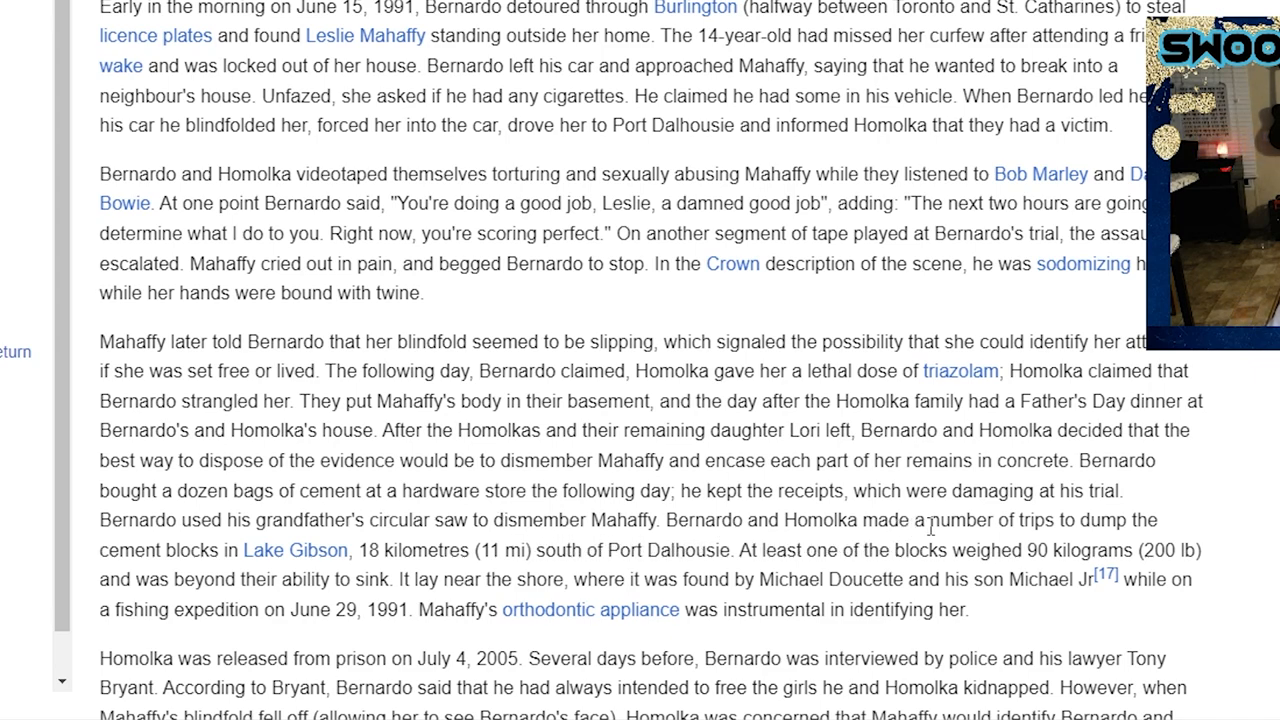
mouse_move(266, 582)
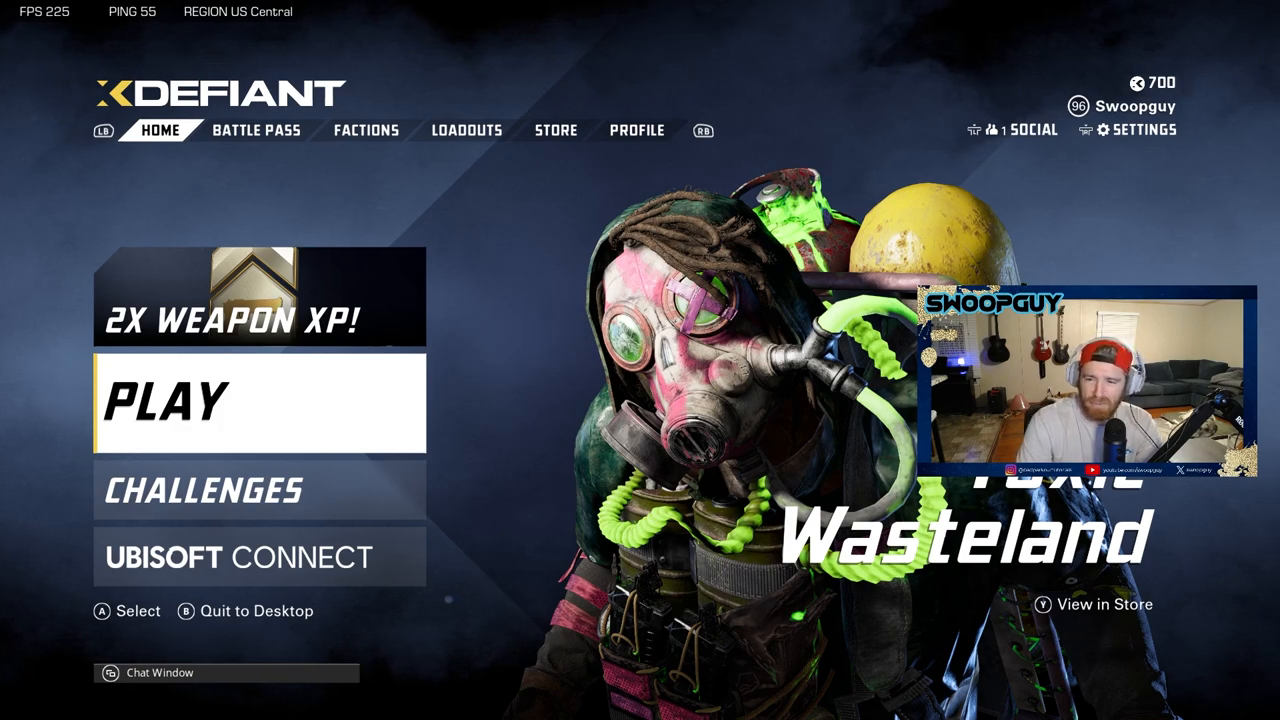
click(258, 403)
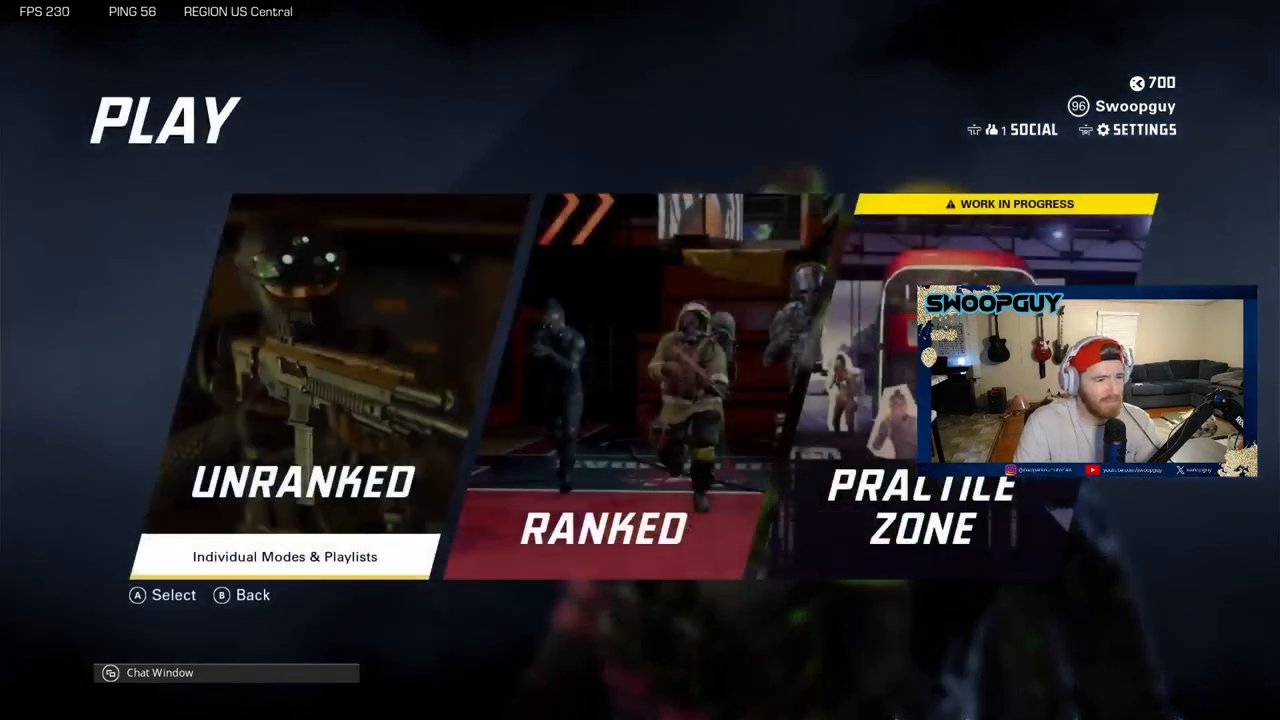